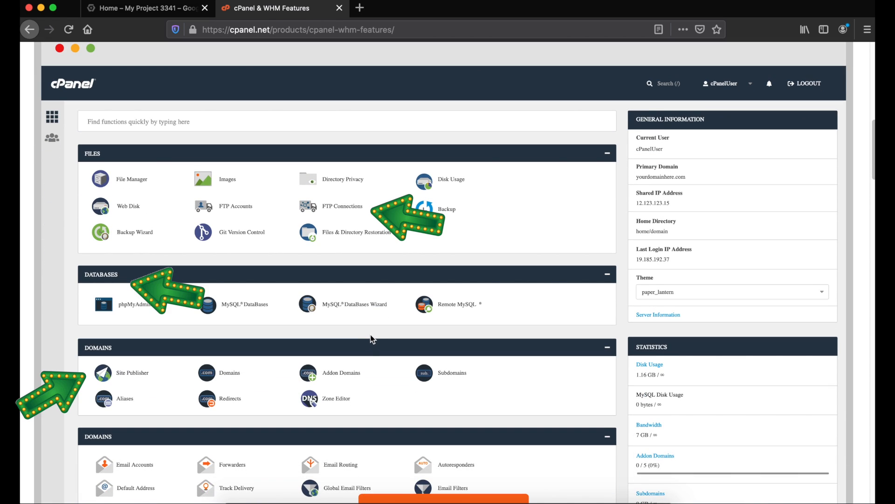
- Scroll through the cPanel & WHM Features overview page
{"action": "scroll", "scroll_direction": "down", "scroll_amount": 3}
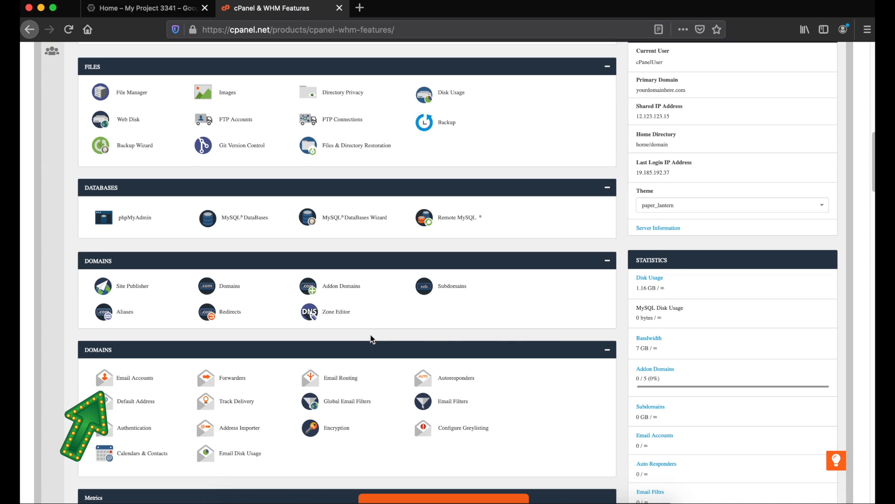
{"action": "scroll", "scroll_direction": "down", "scroll_amount": 3}
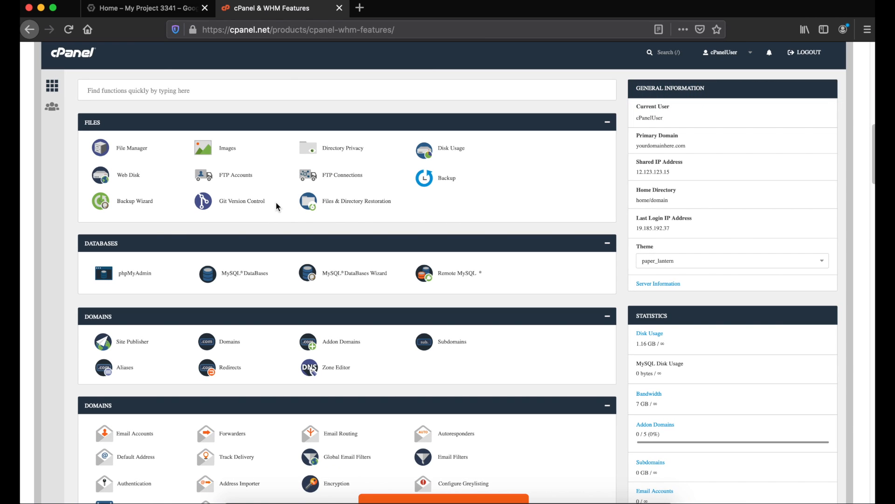
{"action": "scroll", "scroll_direction": "down", "scroll_amount": 3}
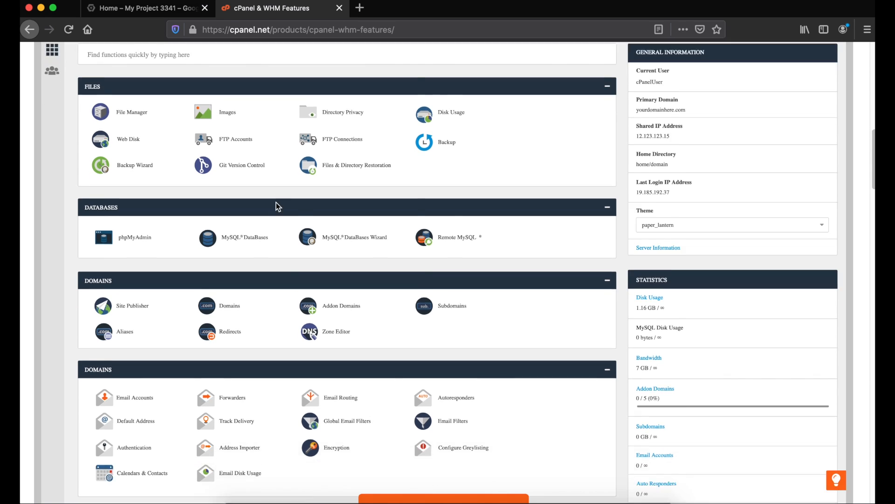
{"action": "scroll", "scroll_direction": "down", "scroll_amount": 3}
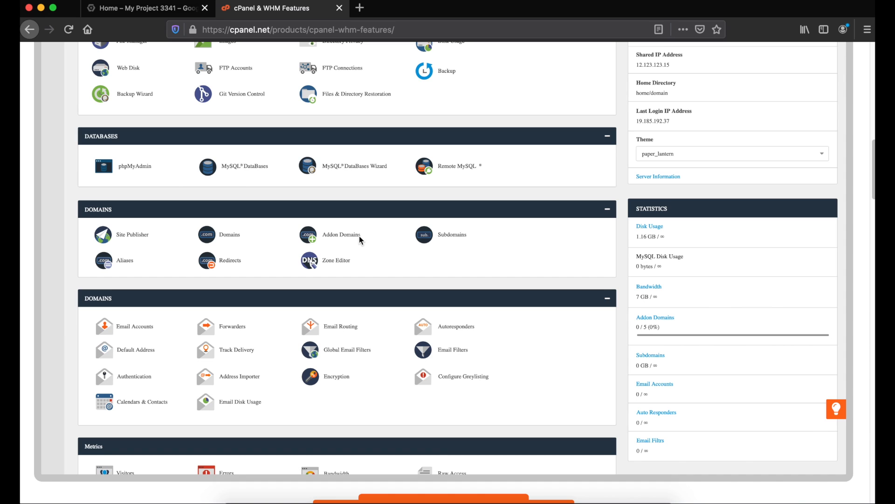
- View the cPanel account pricing tiers on the Pricing page
{"action": "left_click", "coordinate": [266, 150]}
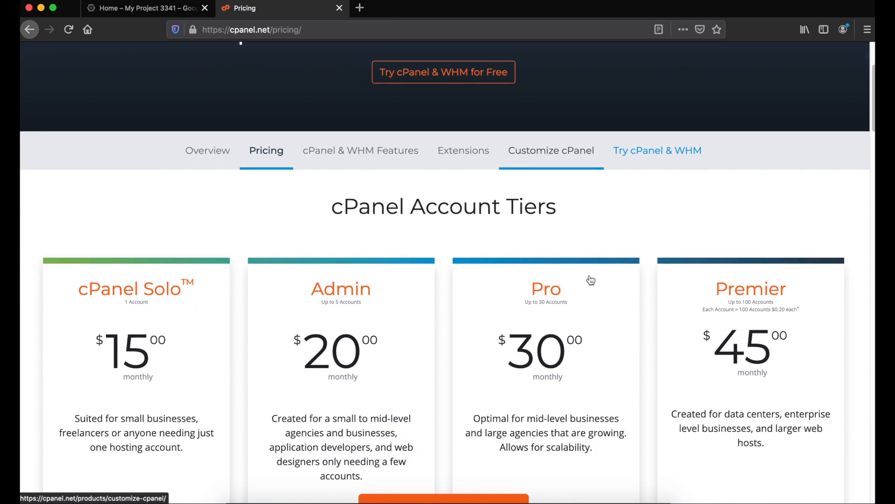
{"action": "scroll", "scroll_direction": "down", "scroll_amount": 3}
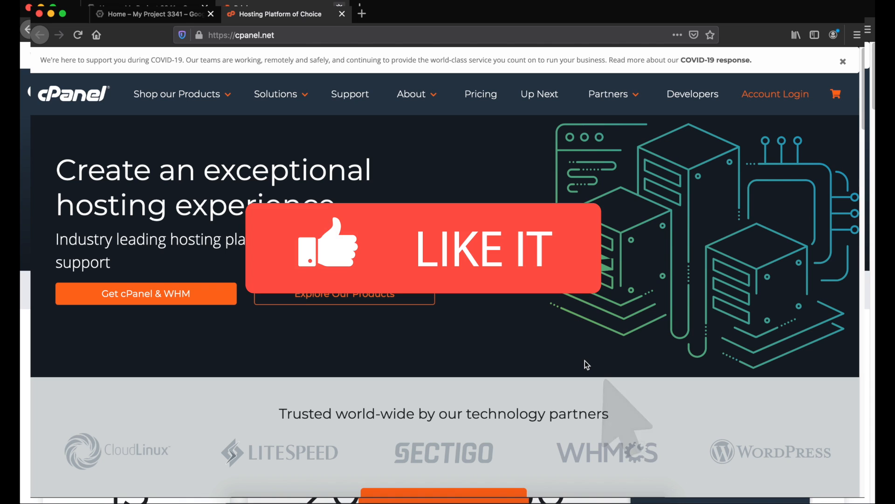
- Switch to the Google Cloud console for My Project 3341
{"action": "left_click", "coordinate": [423, 248]}
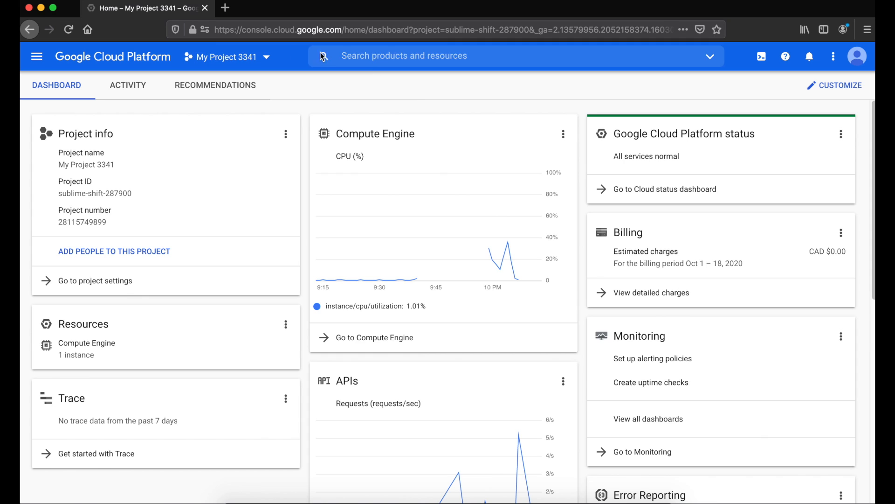
- Search the Marketplace for 'cpanel' and open the cPanel & WHM on Linux listing
{"action": "left_click", "coordinate": [37, 57]}
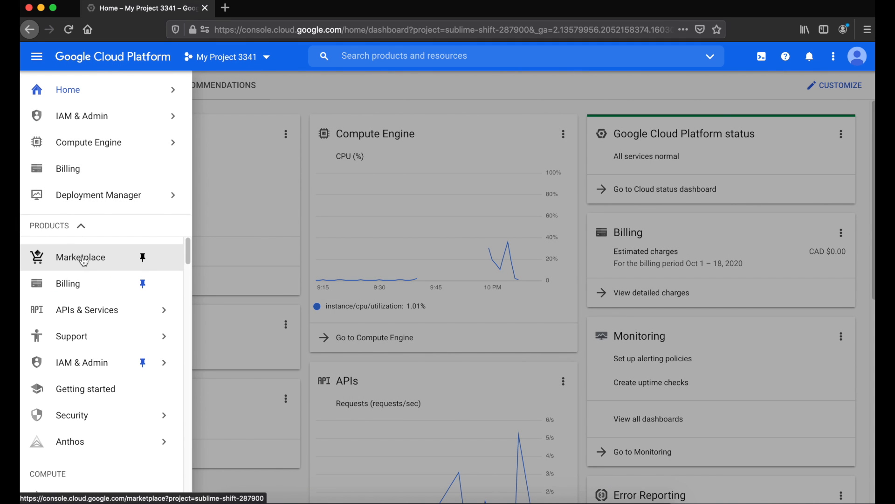
{"action": "left_click", "coordinate": [80, 258]}
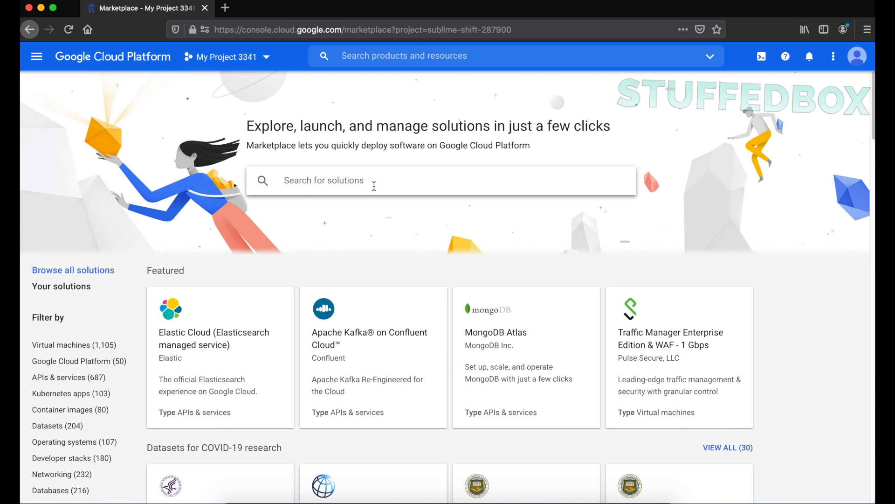
{"action": "type", "text": "cpanel"}
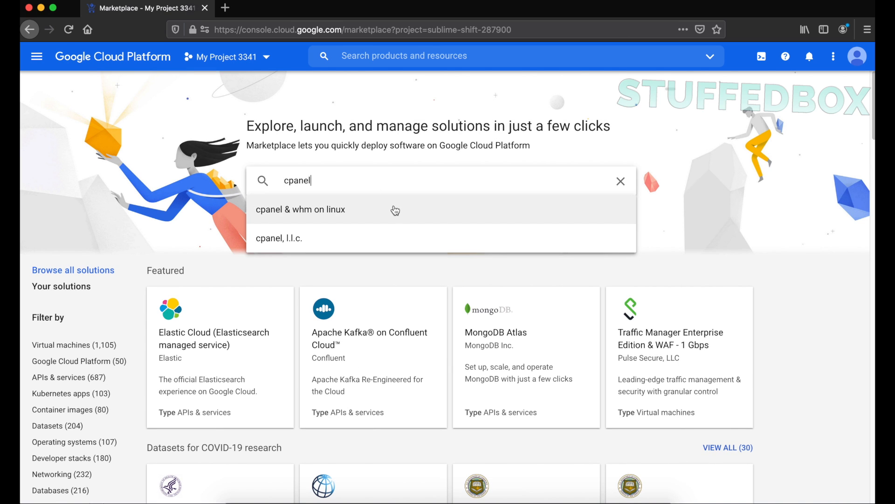
{"action": "left_click", "coordinate": [300, 209]}
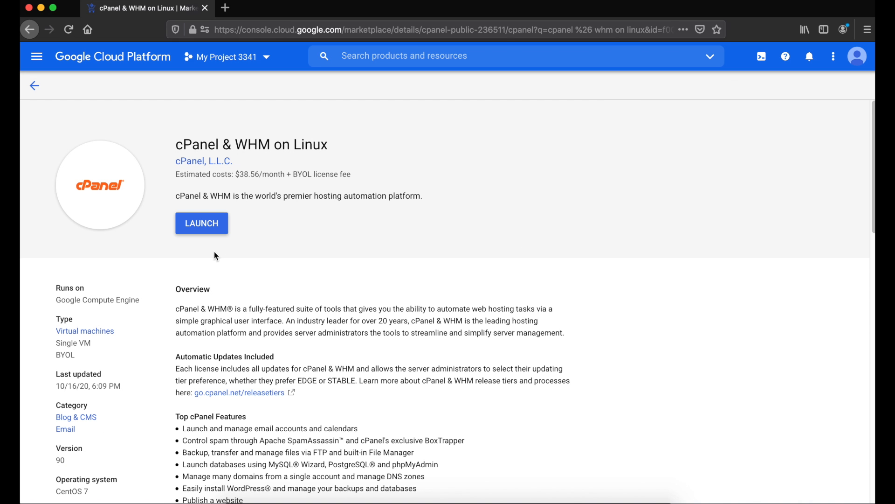
- Launch a new cPanel & WHM deployment, keeping the 2 GB memory machine type
{"action": "left_click", "coordinate": [201, 223]}
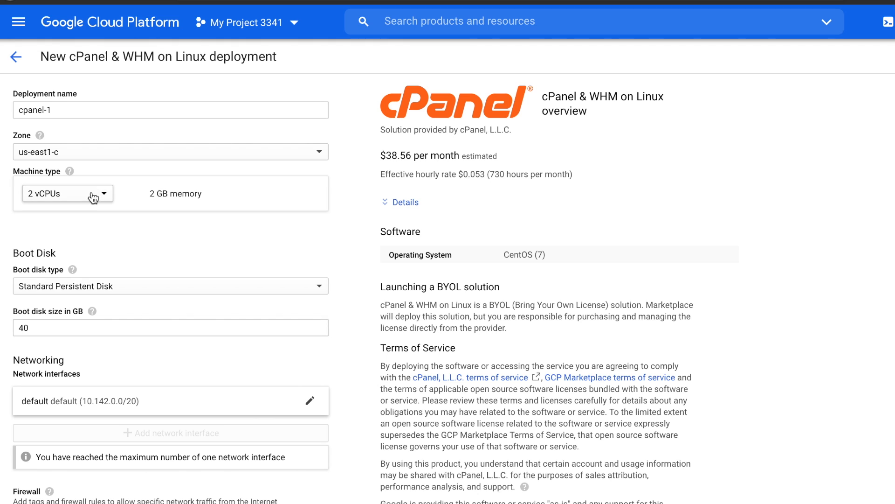
{"action": "left_click", "coordinate": [67, 193]}
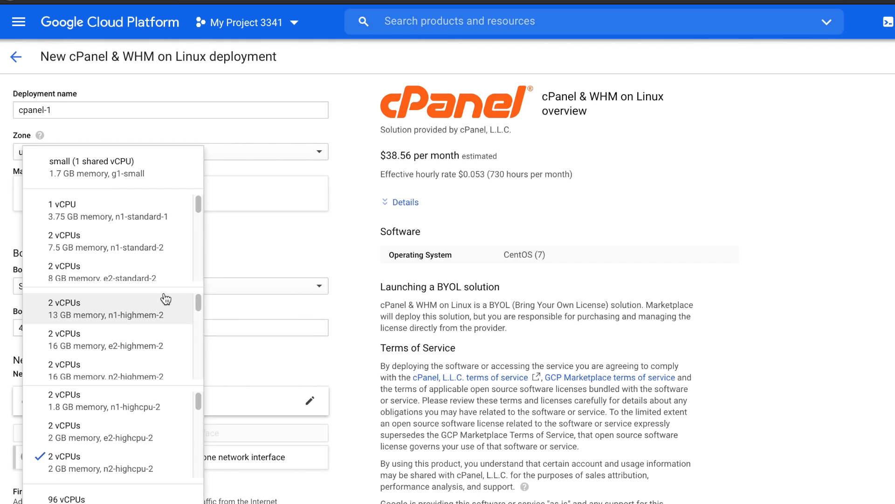
{"action": "mouse_move", "coordinate": [143, 248]}
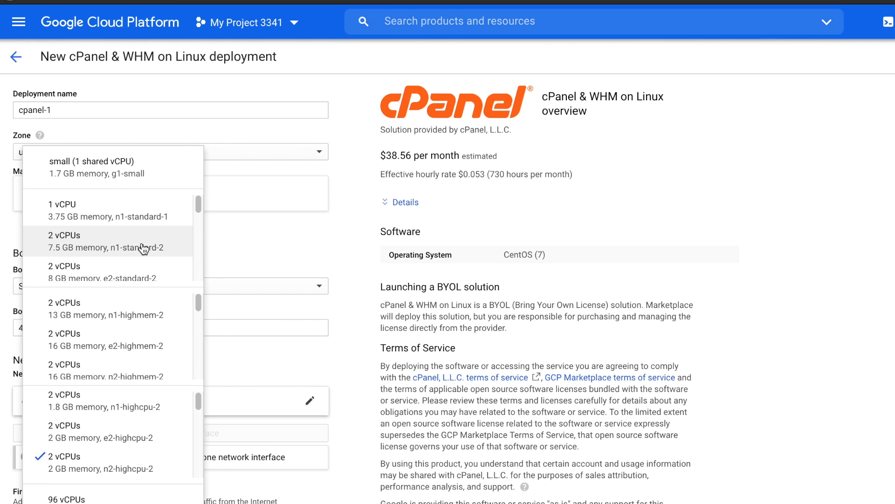
{"action": "left_click", "coordinate": [105, 240]}
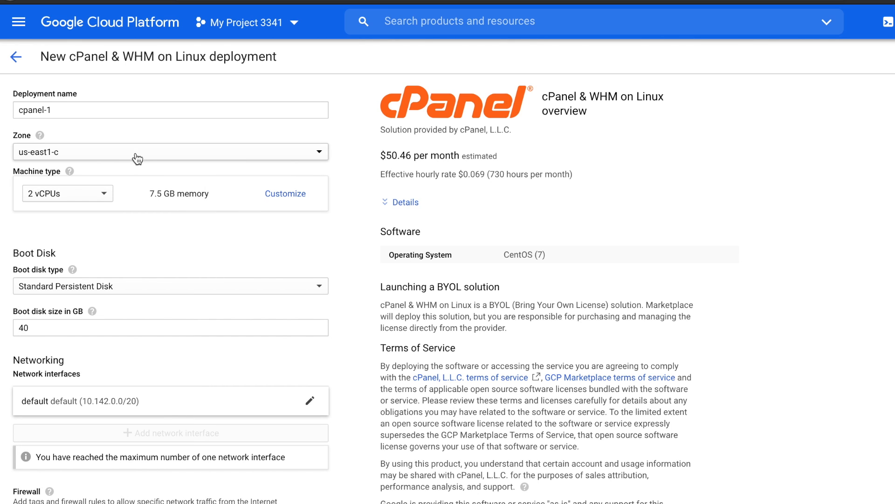
{"action": "left_click", "coordinate": [67, 193]}
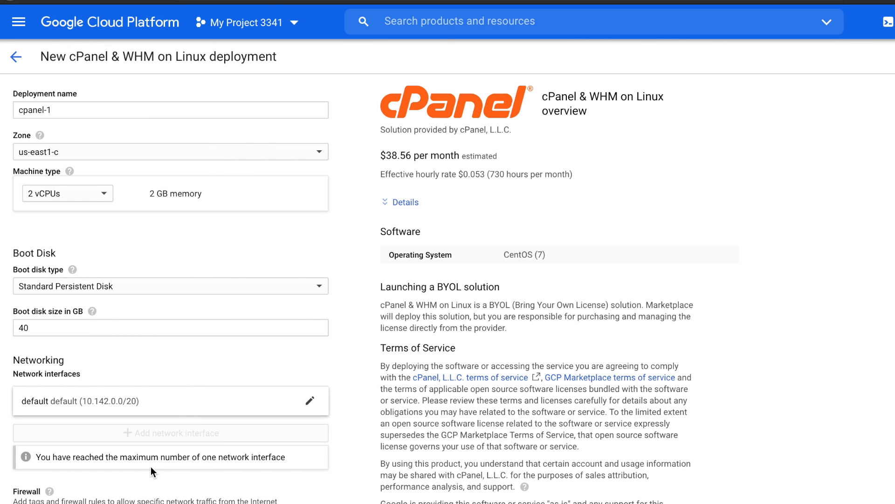
- Set the boot disk to SSD Persistent Disk and review network interface and firewall defaults
{"action": "scroll", "scroll_direction": "down", "scroll_amount": 3}
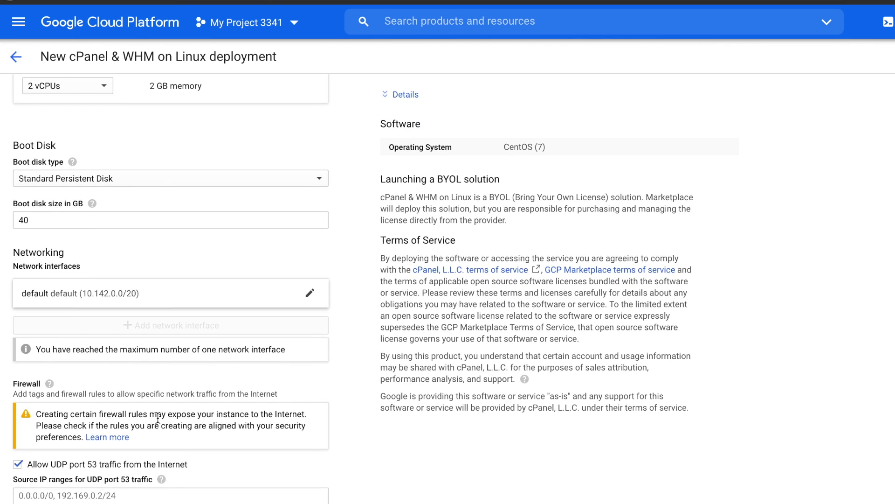
{"action": "left_click", "coordinate": [169, 178]}
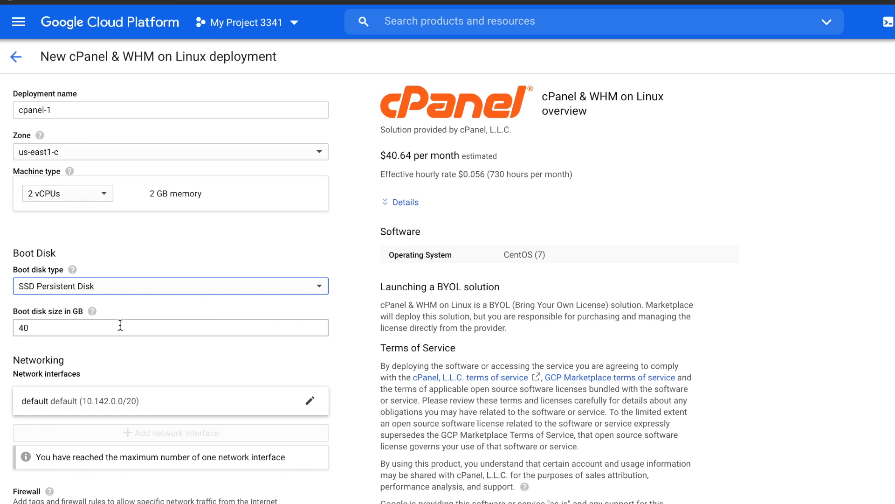
{"action": "left_click", "coordinate": [309, 400]}
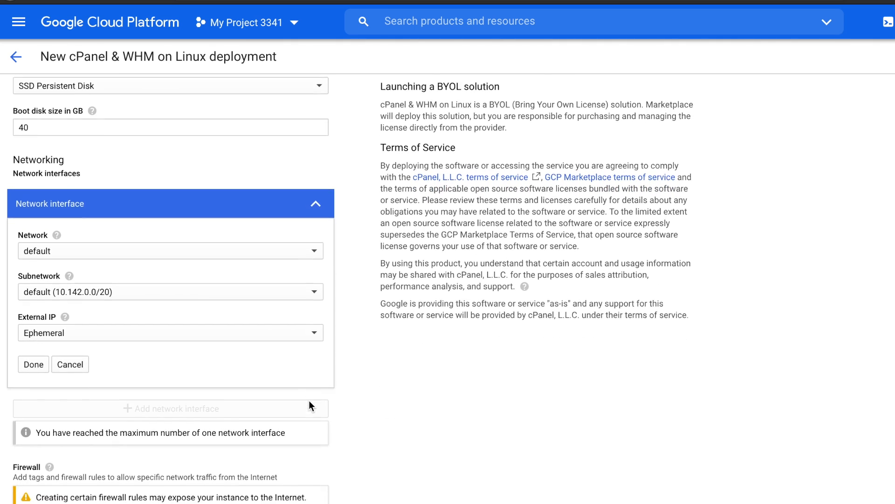
{"action": "left_click", "coordinate": [170, 278]}
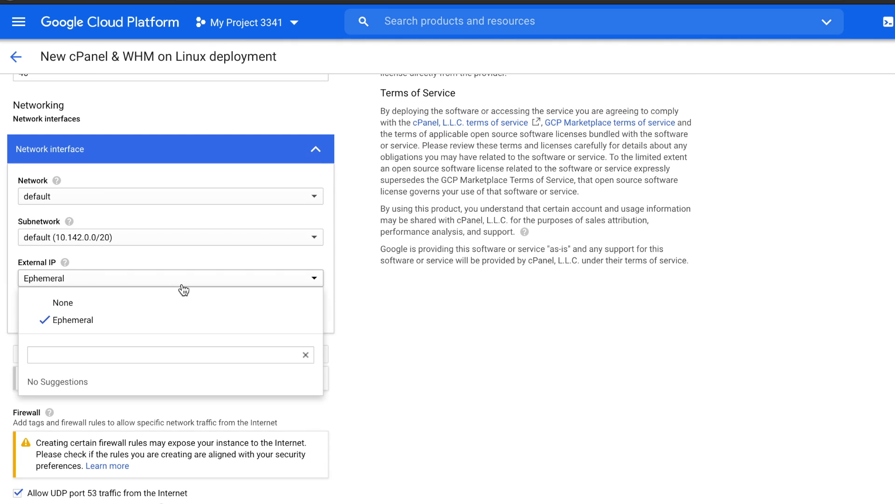
{"action": "mouse_move", "coordinate": [207, 280]}
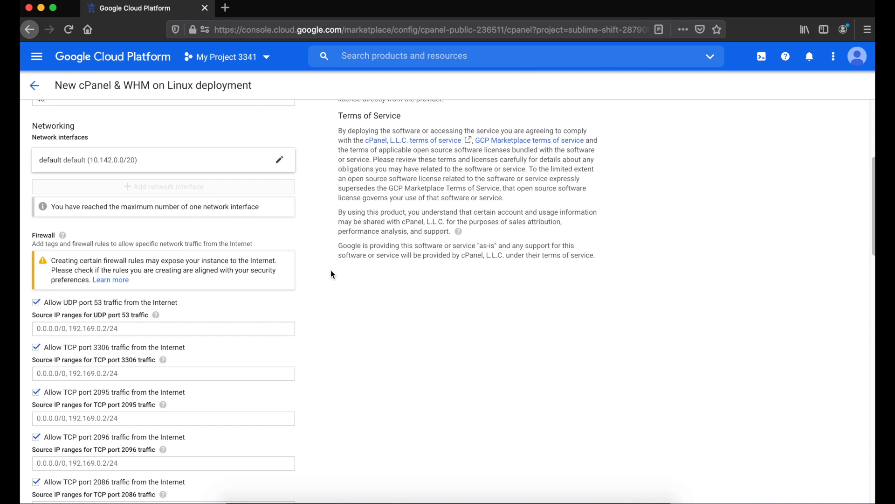
{"action": "scroll", "scroll_direction": "down", "scroll_amount": 3}
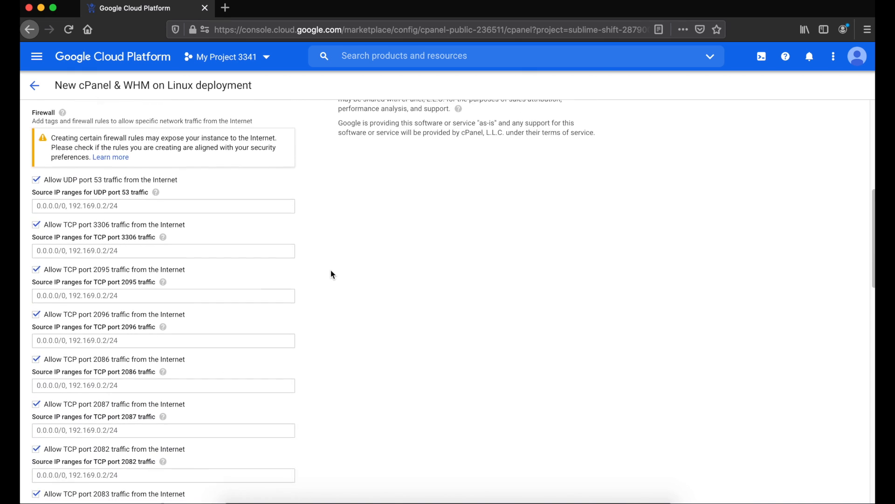
{"action": "scroll", "scroll_direction": "down", "scroll_amount": 3}
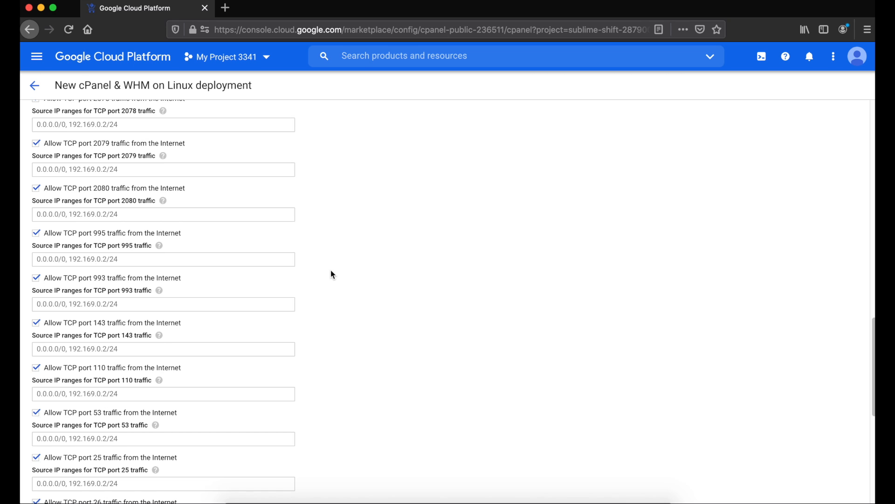
{"action": "scroll", "scroll_direction": "down", "scroll_amount": 3}
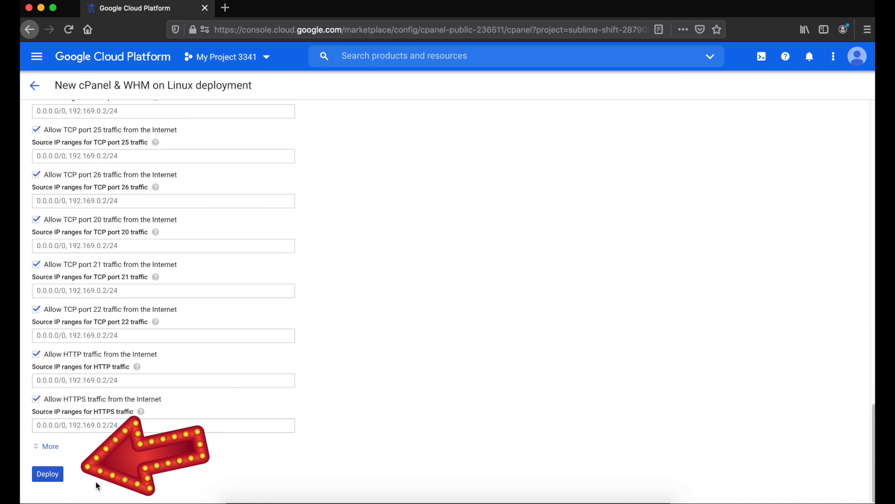
- Deploy the configured cPanel instance as cpanel-1
{"action": "left_click", "coordinate": [46, 474]}
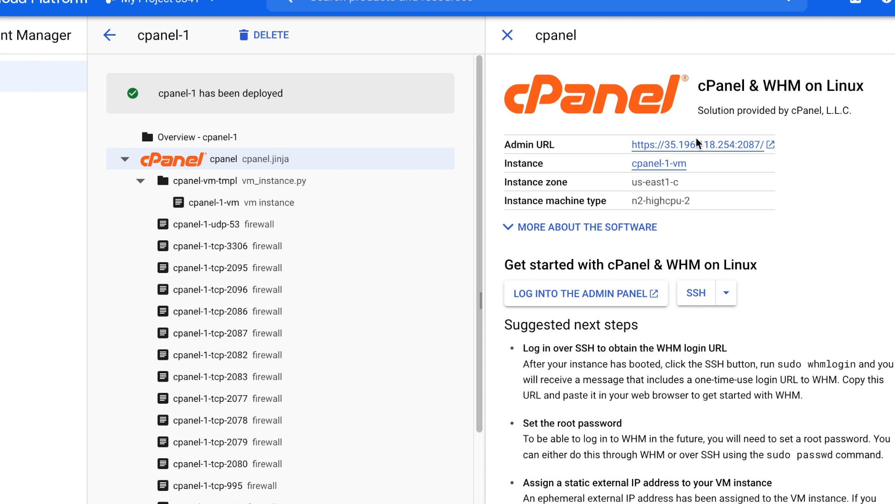
{"action": "mouse_move", "coordinate": [722, 197]}
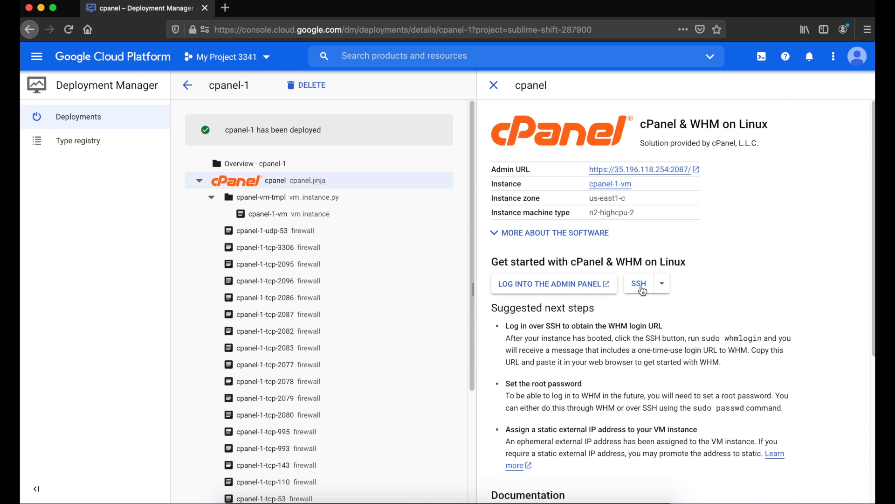
- Set a new root password on the cPanel VM with sudo passwd root
{"action": "left_click", "coordinate": [638, 284]}
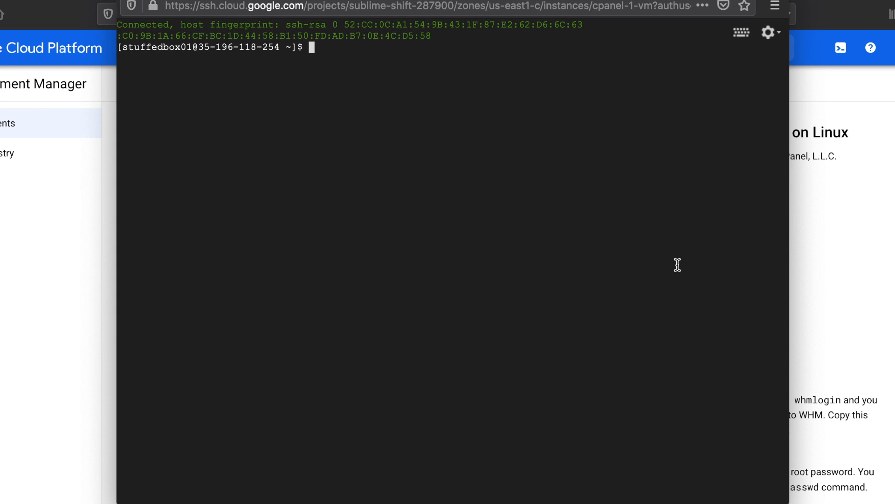
{"action": "type", "text": "sudo pas"}
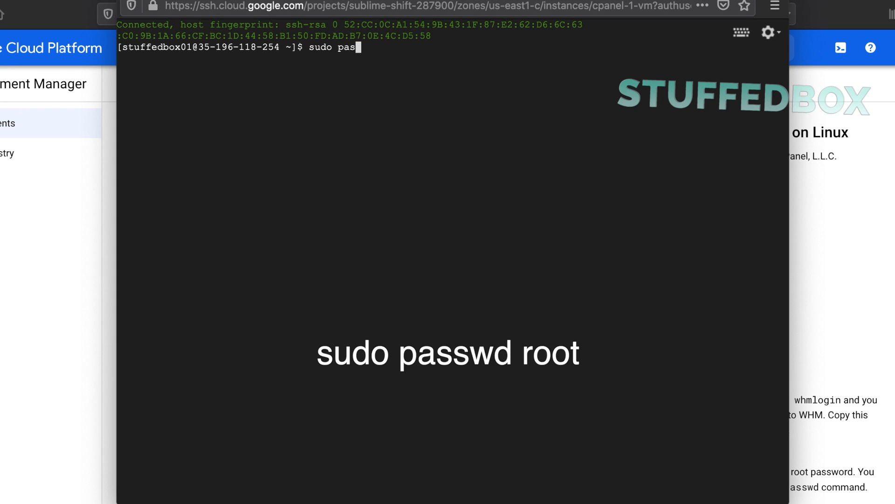
{"action": "type", "text": "swd root"}
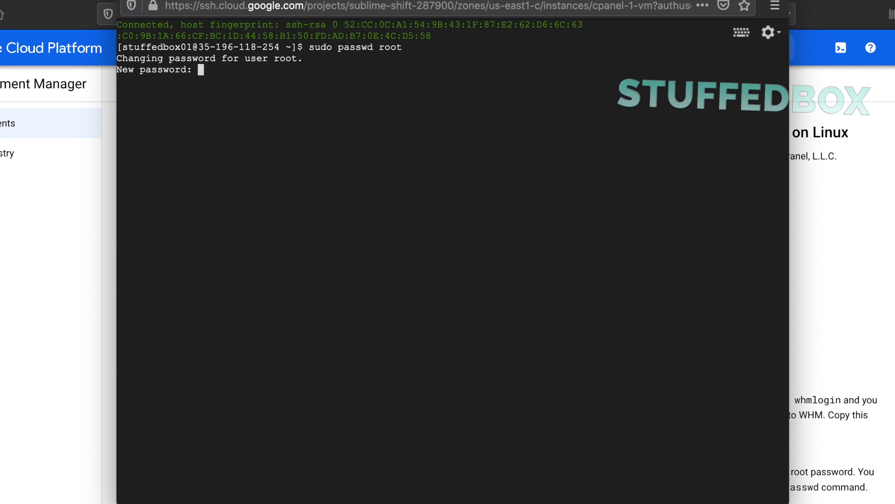
{"action": "key", "text": "Enter"}
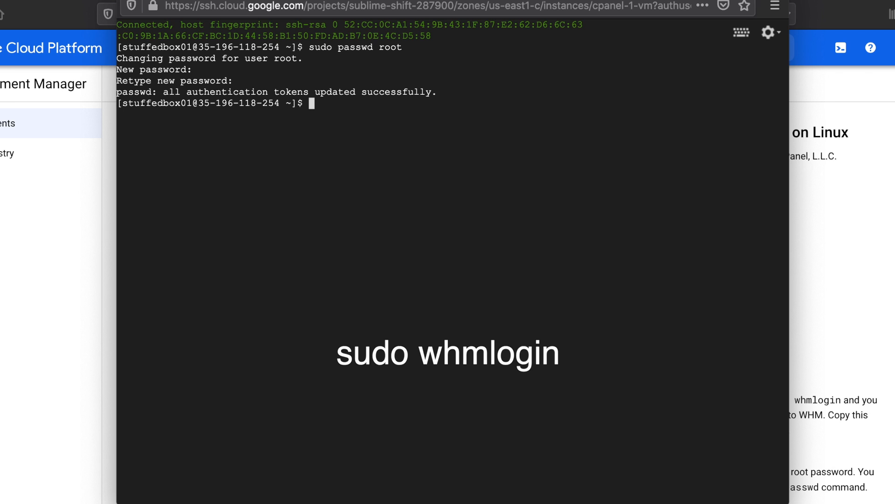
- Request a one-time WHM login link with sudo whmlogin
{"action": "type", "text": "sudo"}
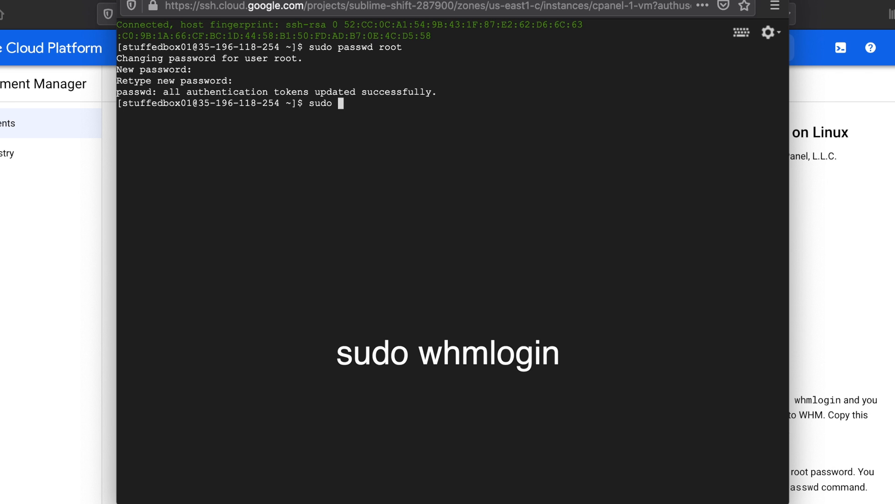
{"action": "type", "text": "whmlo"}
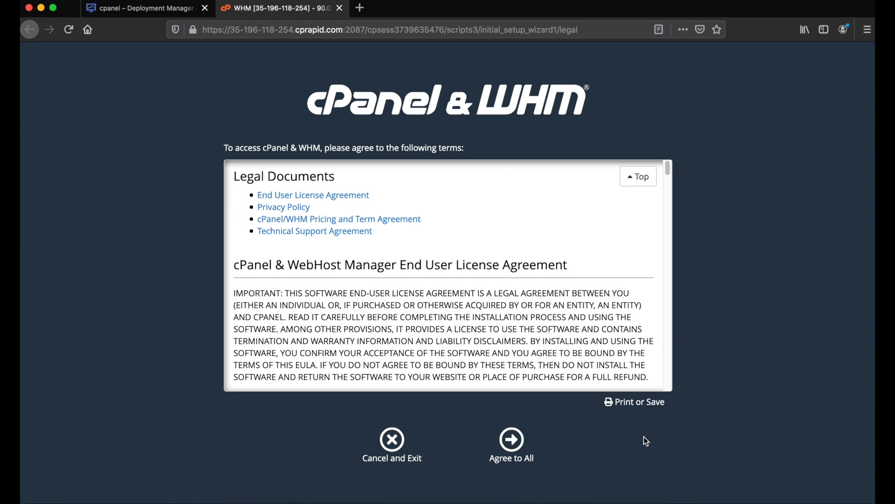
{"action": "mouse_move", "coordinate": [512, 442]}
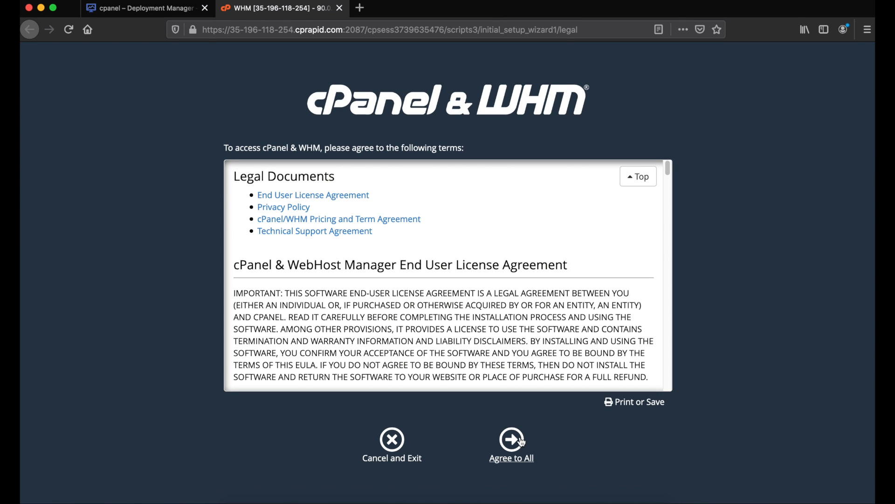
- Agree to all license terms and begin logging in to the cPanel Store
{"action": "left_click", "coordinate": [511, 440]}
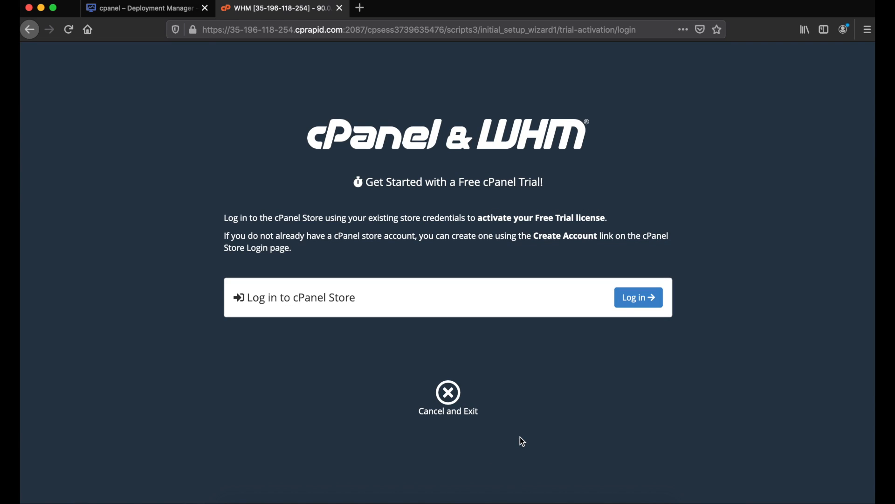
{"action": "mouse_move", "coordinate": [450, 245]}
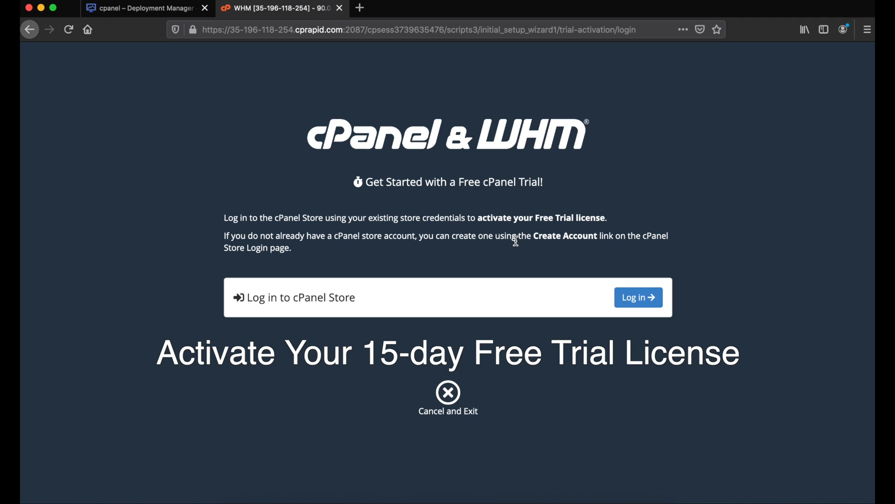
{"action": "mouse_move", "coordinate": [599, 135]}
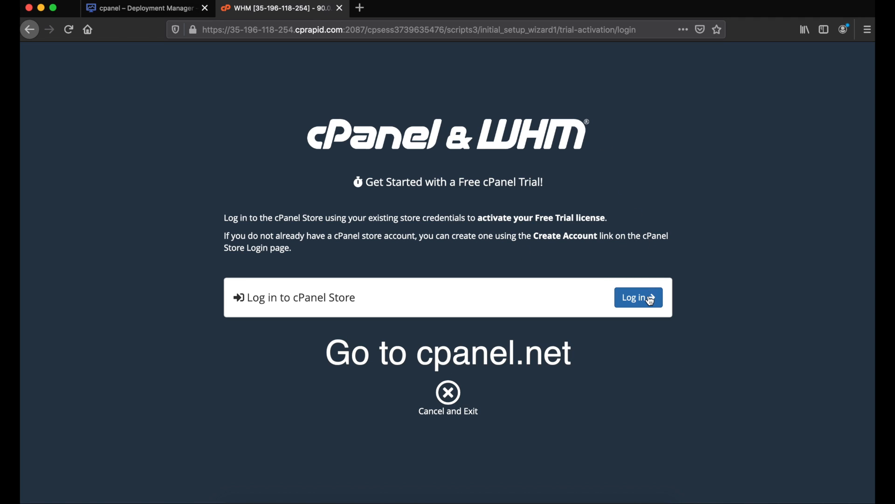
{"action": "left_click", "coordinate": [638, 296]}
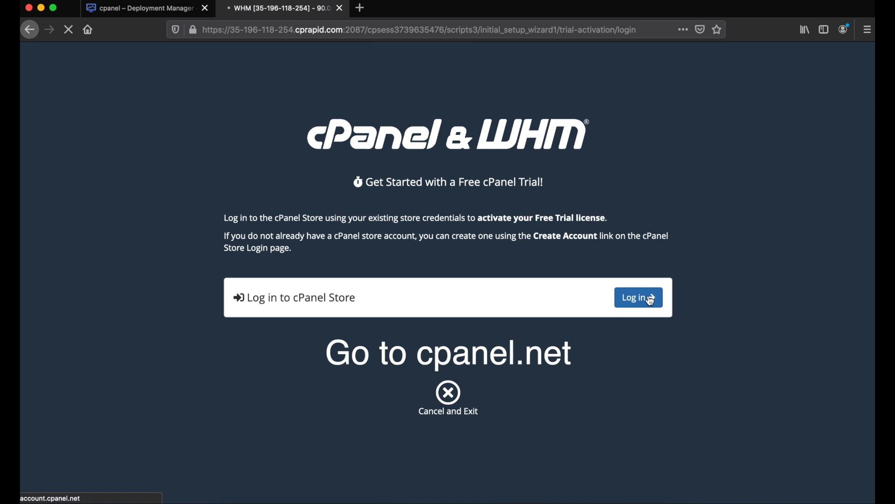
{"action": "left_click", "coordinate": [638, 297]}
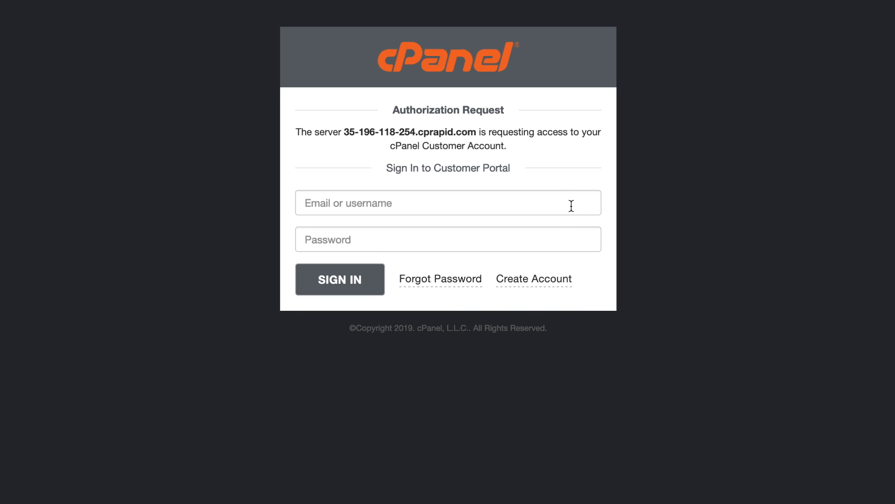
{"action": "left_click", "coordinate": [533, 278]}
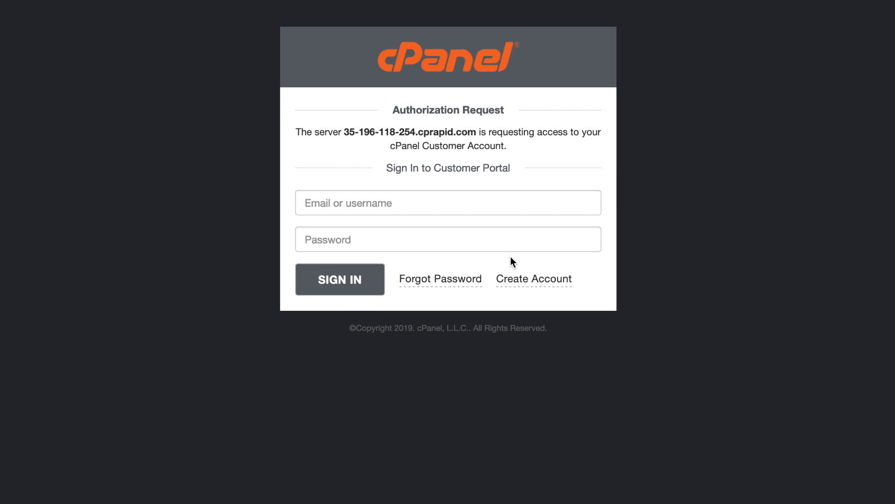
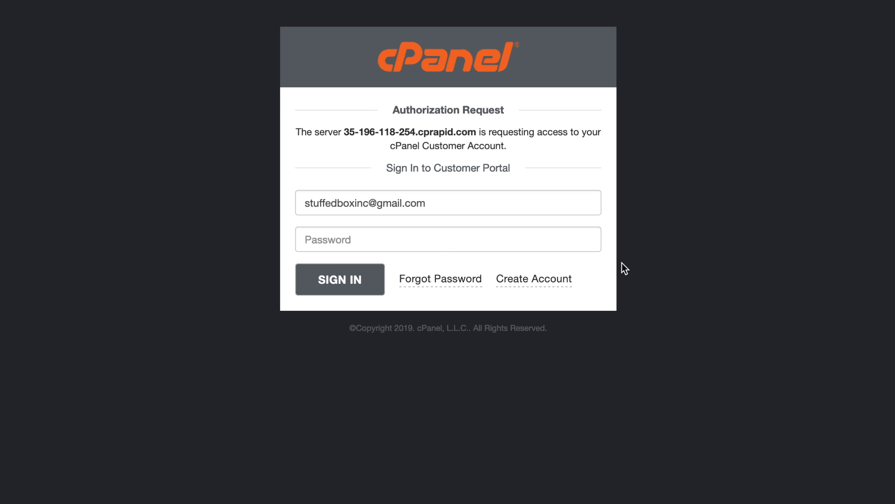
{"action": "type", "text": "password"}
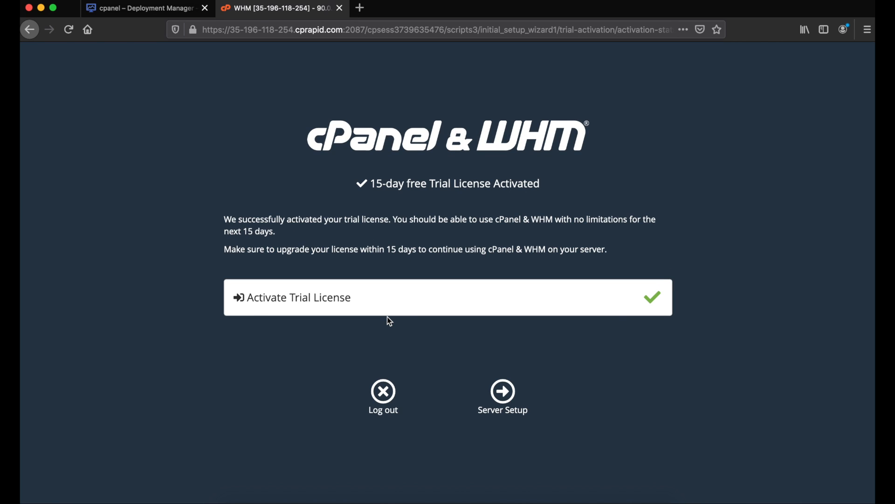
{"action": "mouse_move", "coordinate": [503, 396]}
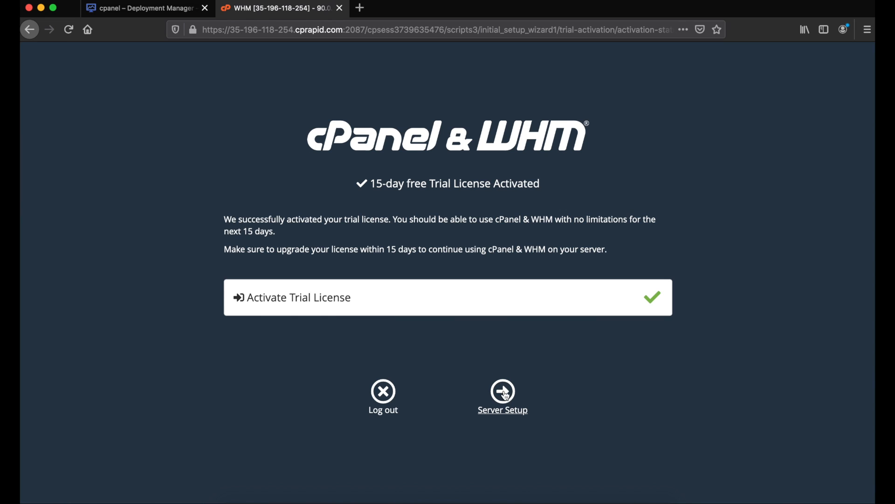
{"action": "left_click", "coordinate": [502, 393]}
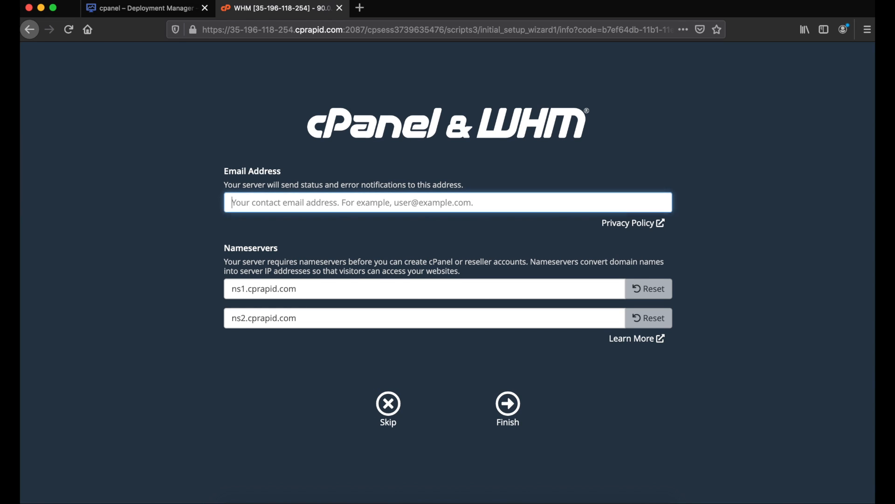
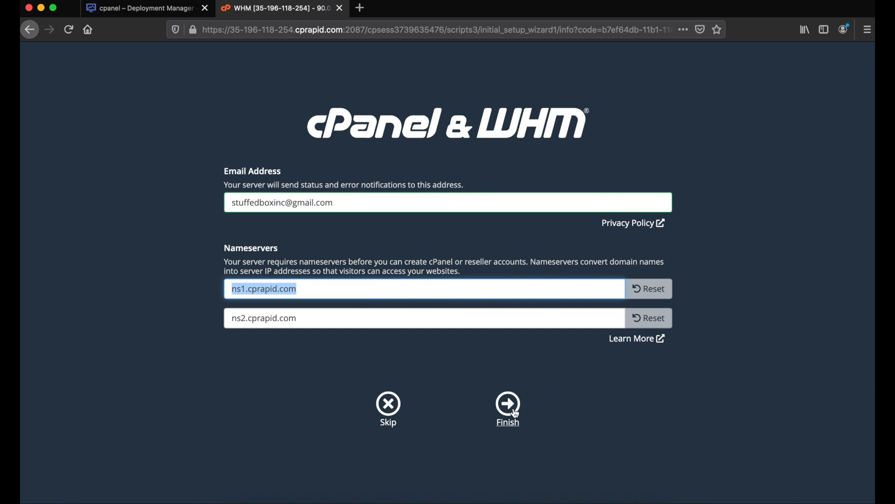
{"action": "left_click", "coordinate": [508, 403]}
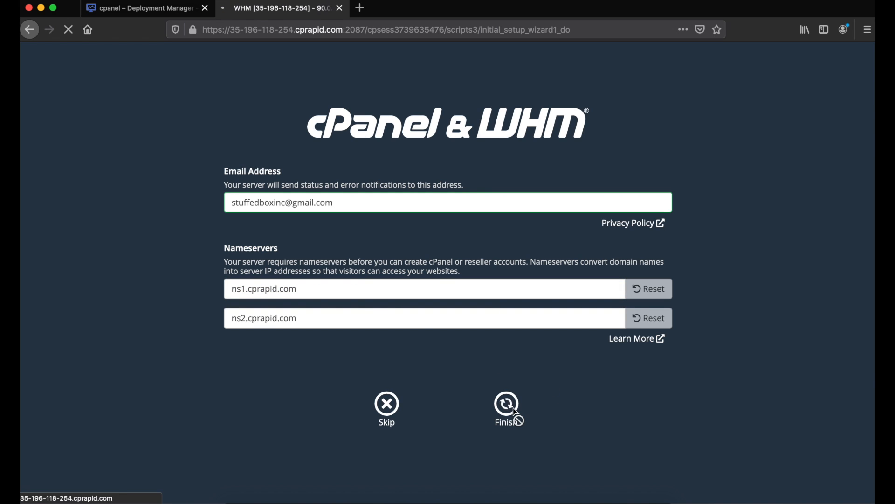
{"action": "left_click", "coordinate": [506, 401]}
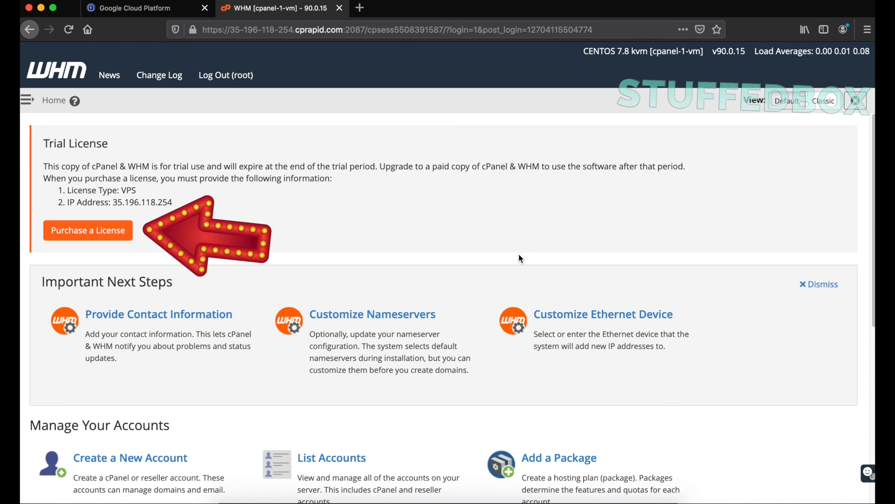
{"action": "scroll", "scroll_direction": "down", "scroll_amount": 3}
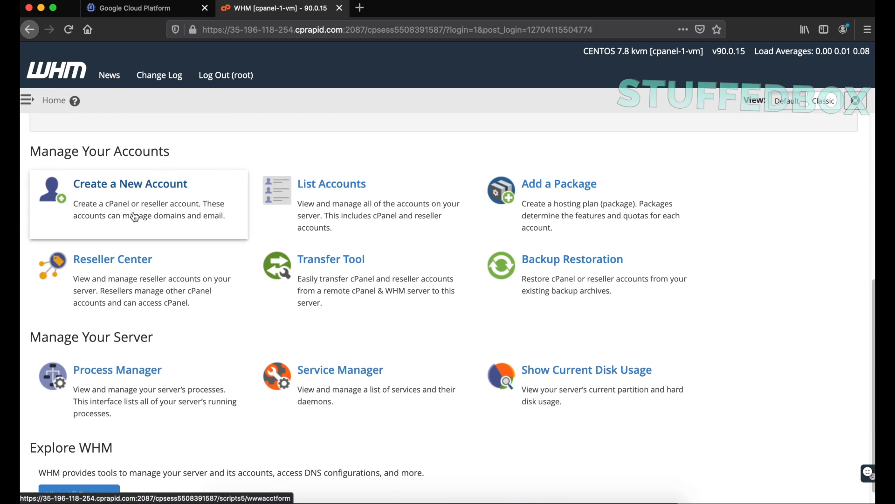
{"action": "left_click", "coordinate": [129, 183]}
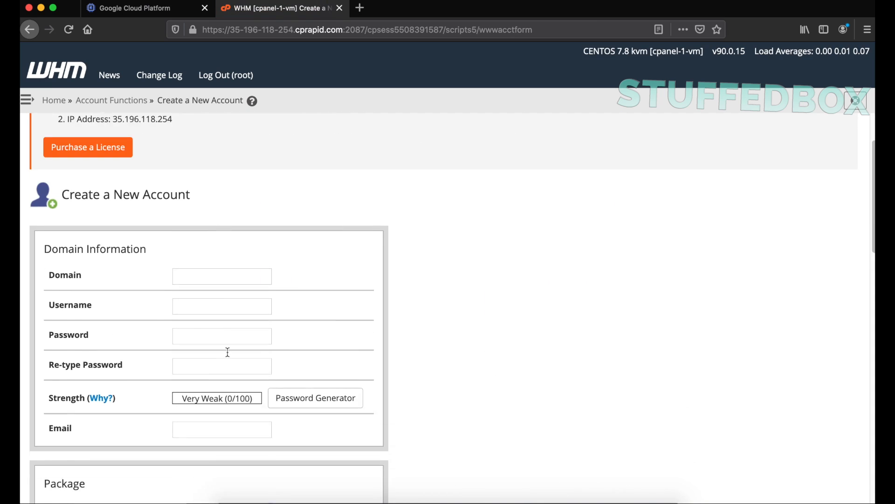
{"action": "scroll", "scroll_direction": "down", "scroll_amount": 3}
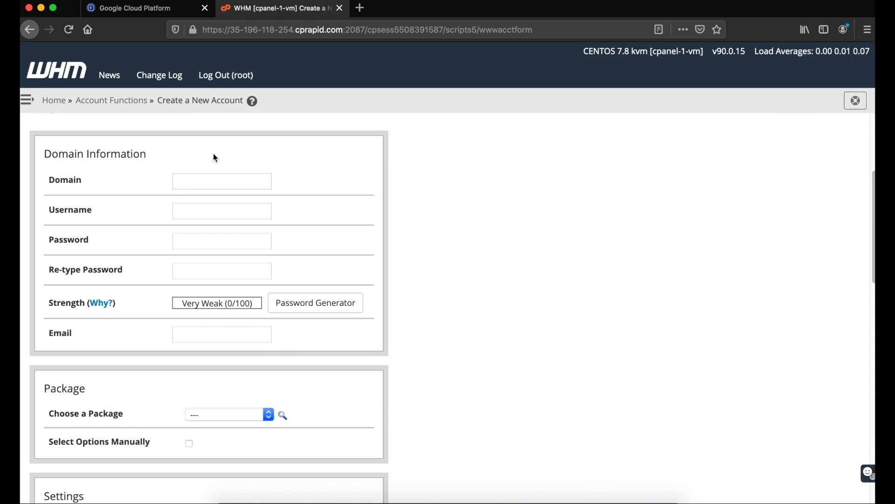
{"action": "type", "text": "key"}
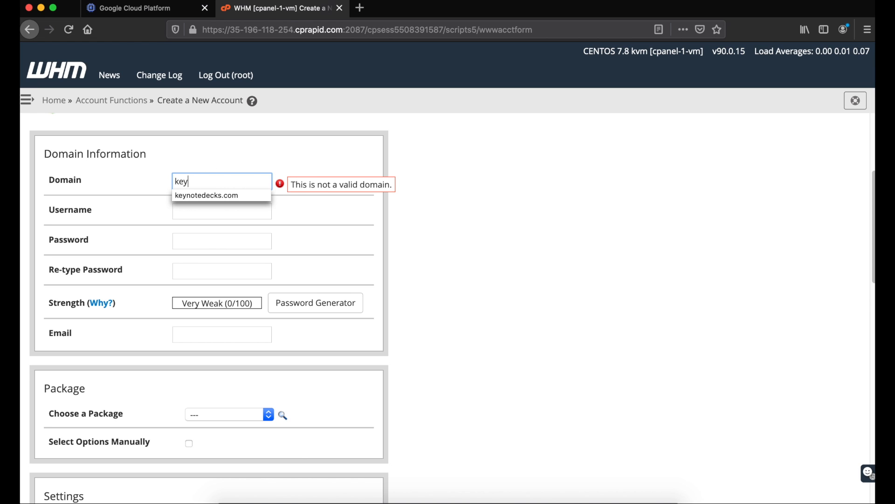
{"action": "left_click", "coordinate": [206, 195]}
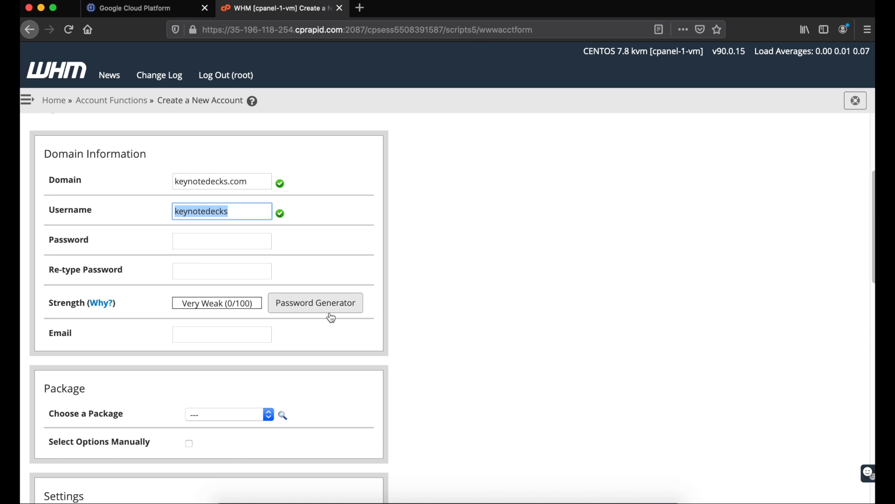
{"action": "left_click", "coordinate": [222, 270]}
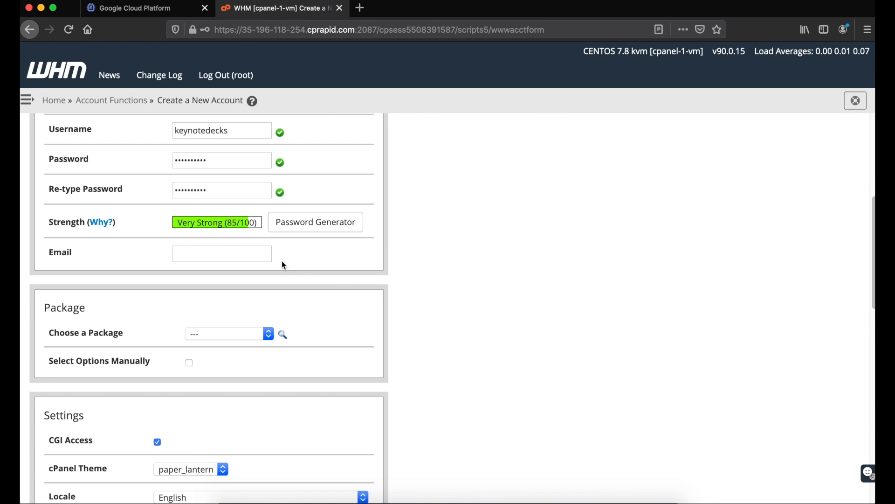
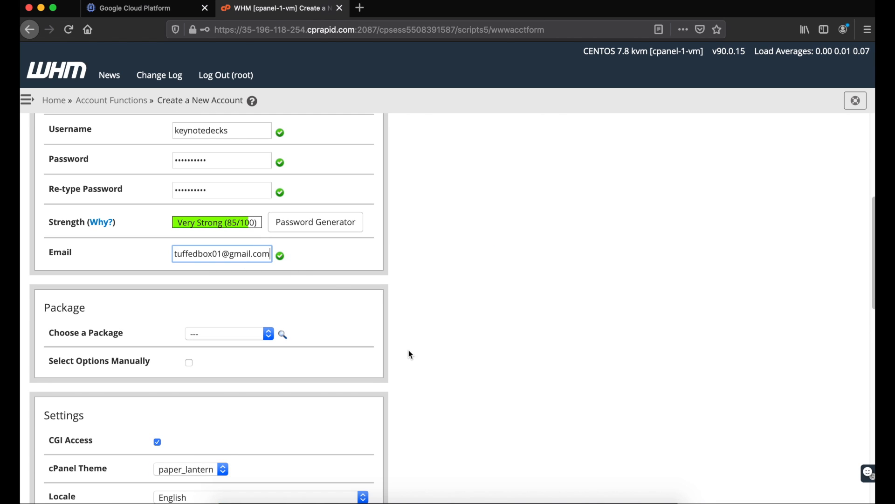
- Choose the default package and registrar nameservers, then create the hosting account
{"action": "left_click", "coordinate": [228, 333]}
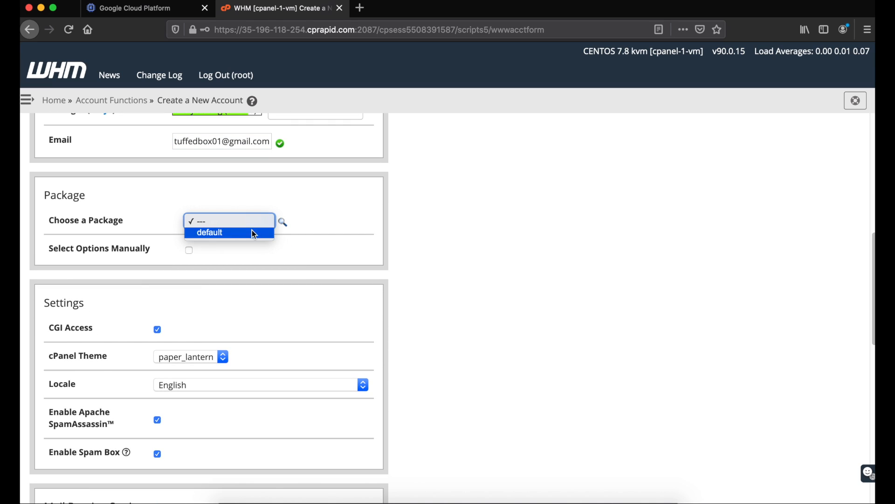
{"action": "left_click", "coordinate": [210, 232]}
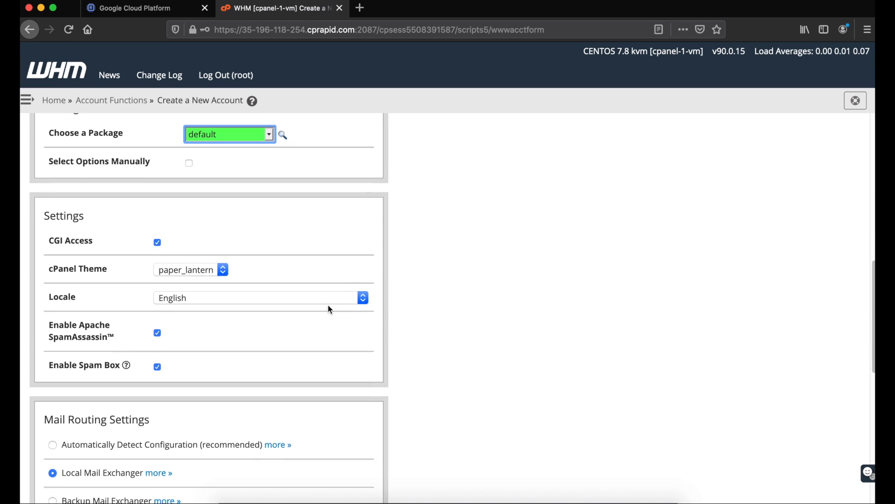
{"action": "scroll", "scroll_direction": "down", "scroll_amount": 3}
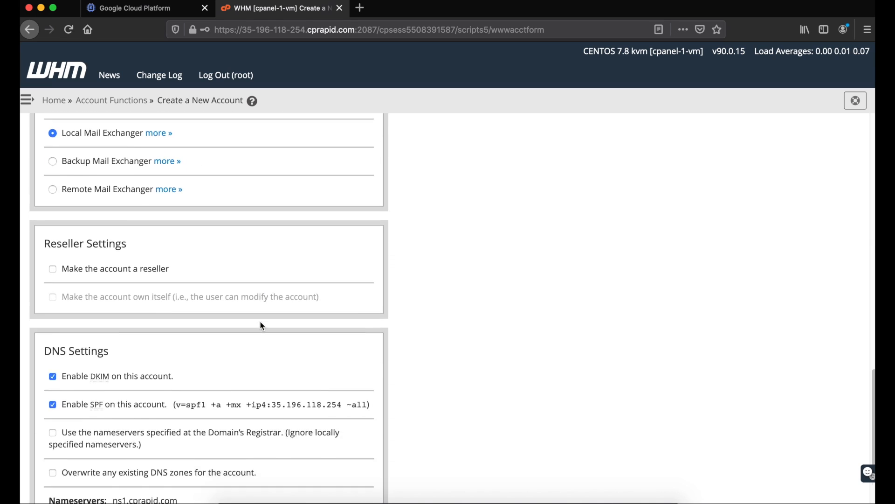
{"action": "scroll", "scroll_direction": "down", "scroll_amount": 3}
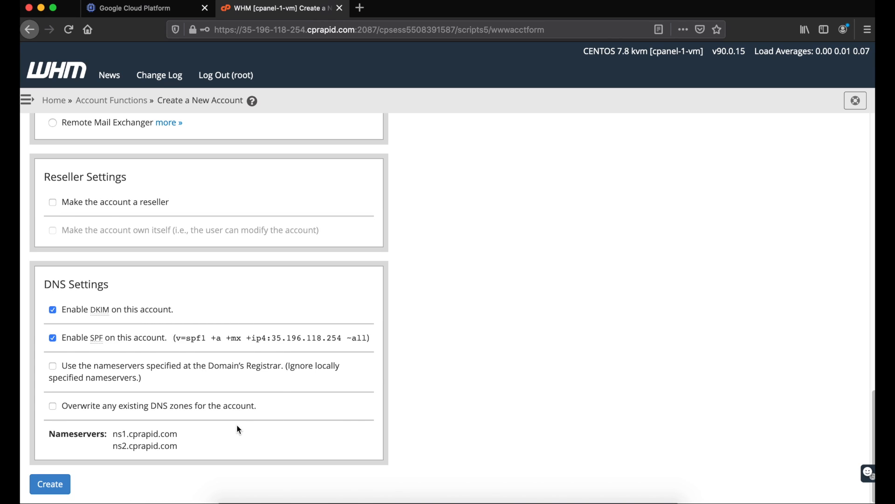
{"action": "left_click", "coordinate": [52, 365]}
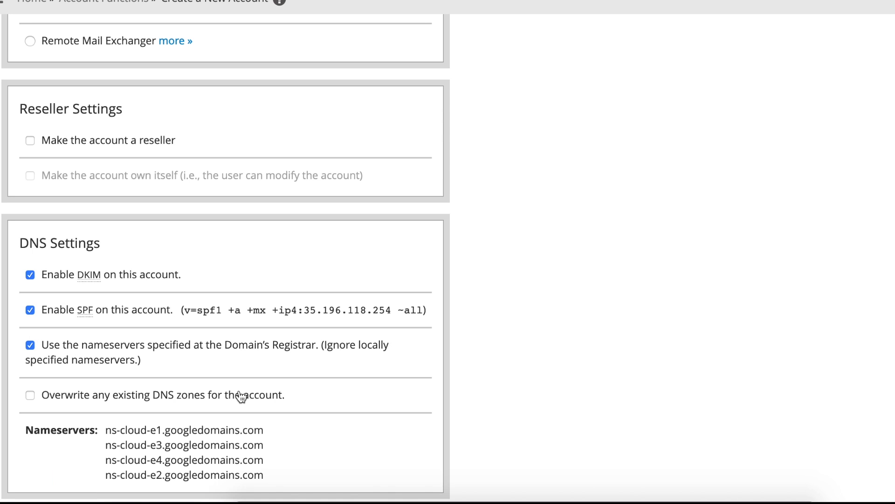
{"action": "scroll", "scroll_direction": "down", "scroll_amount": 3}
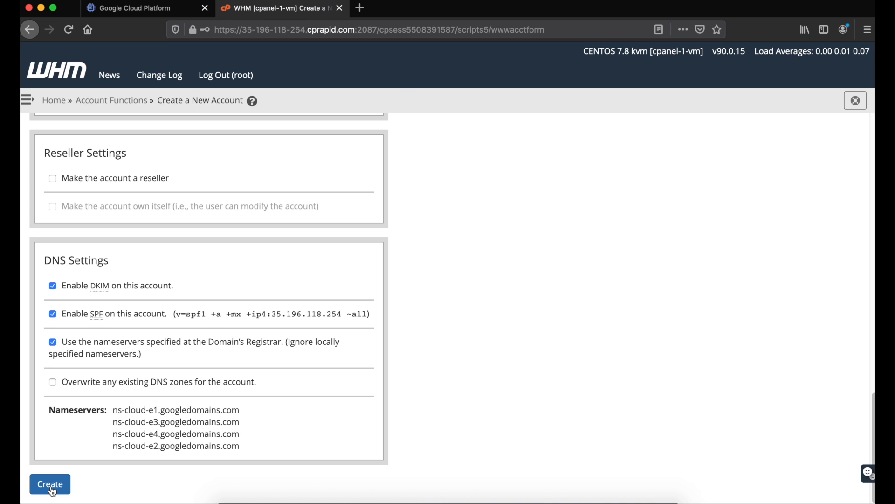
{"action": "left_click", "coordinate": [49, 484]}
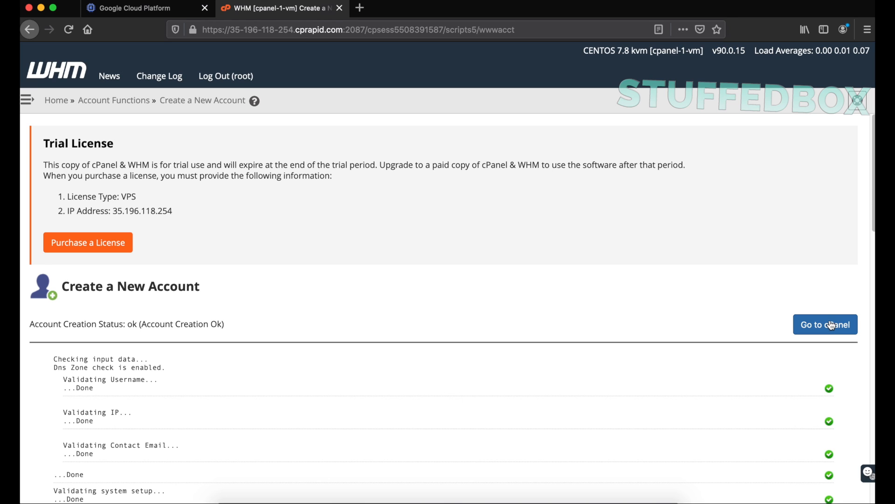
- Enter the new account's cPanel and browse into the www folder in File Manager
{"action": "left_click", "coordinate": [826, 325]}
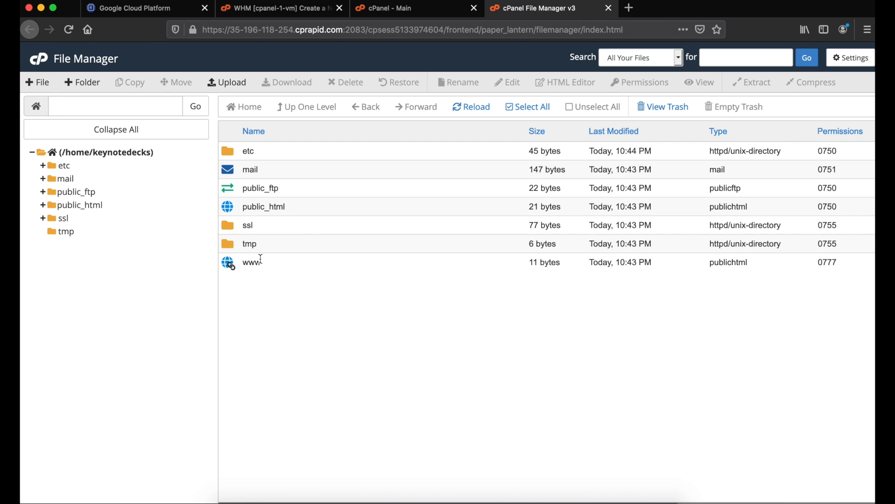
{"action": "mouse_move", "coordinate": [234, 266]}
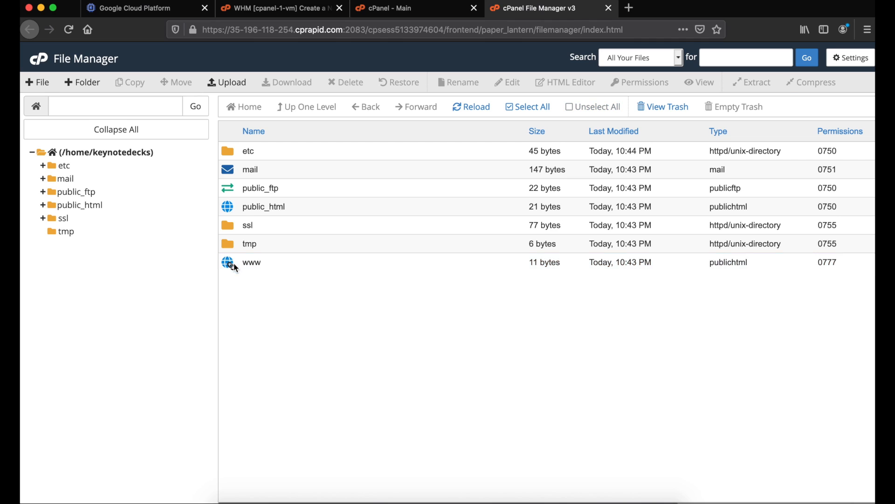
{"action": "double_click", "coordinate": [251, 262]}
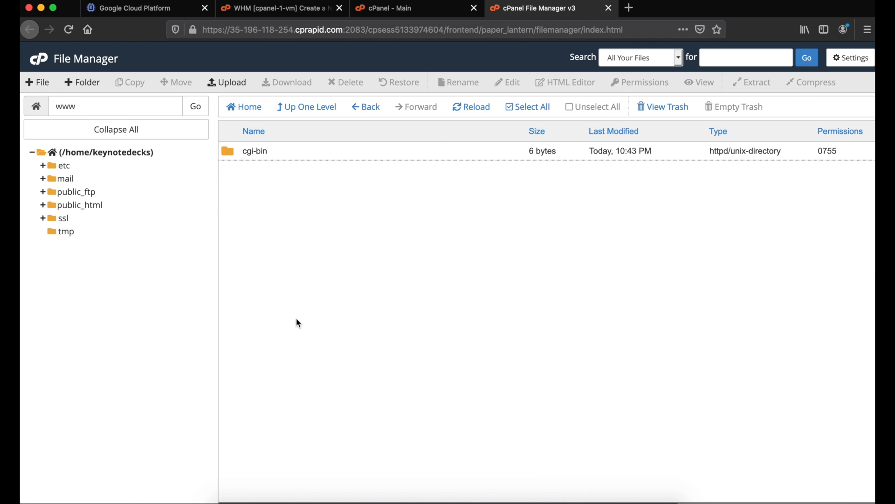
{"action": "mouse_move", "coordinate": [352, 225]}
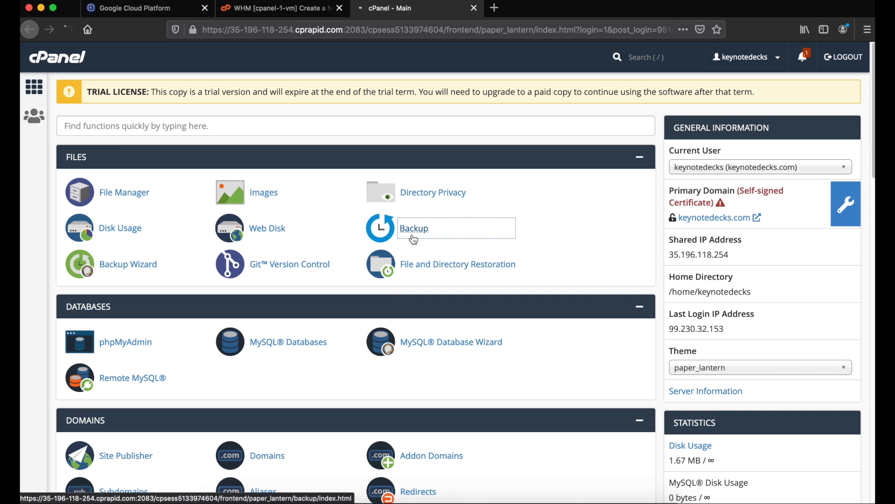
{"action": "left_click", "coordinate": [413, 228]}
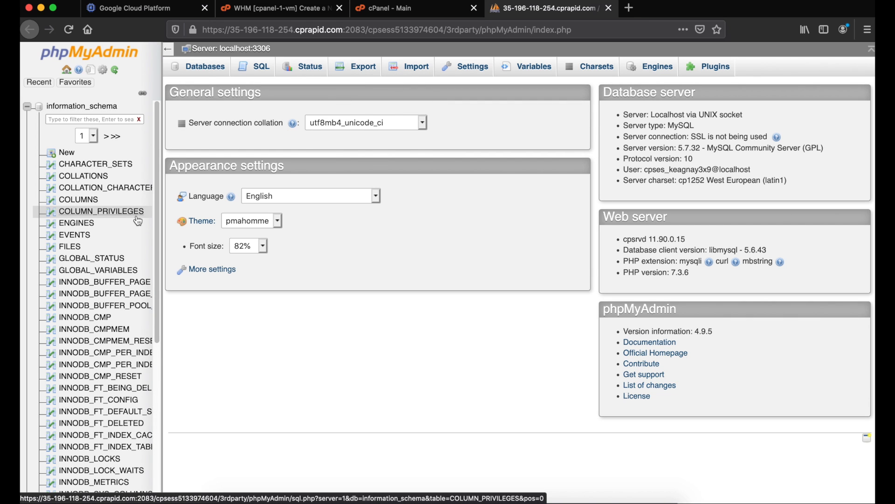
{"action": "scroll", "scroll_direction": "down", "scroll_amount": 3}
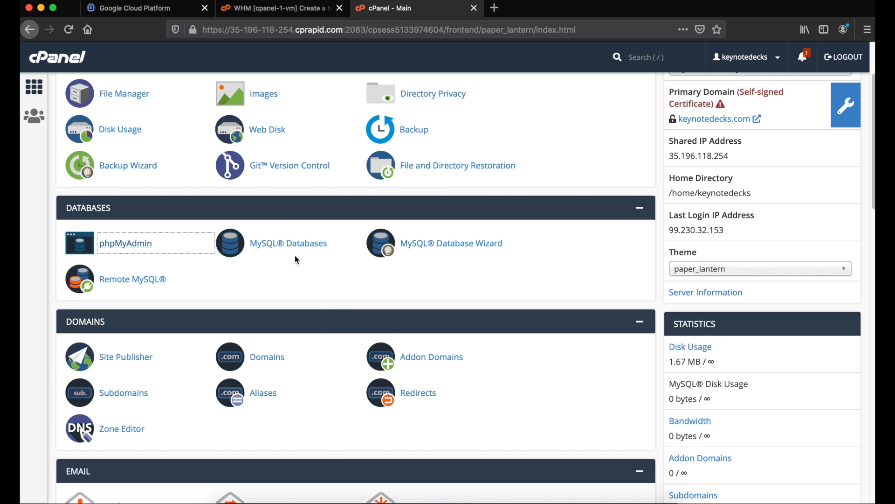
{"action": "scroll", "scroll_direction": "down", "scroll_amount": 3}
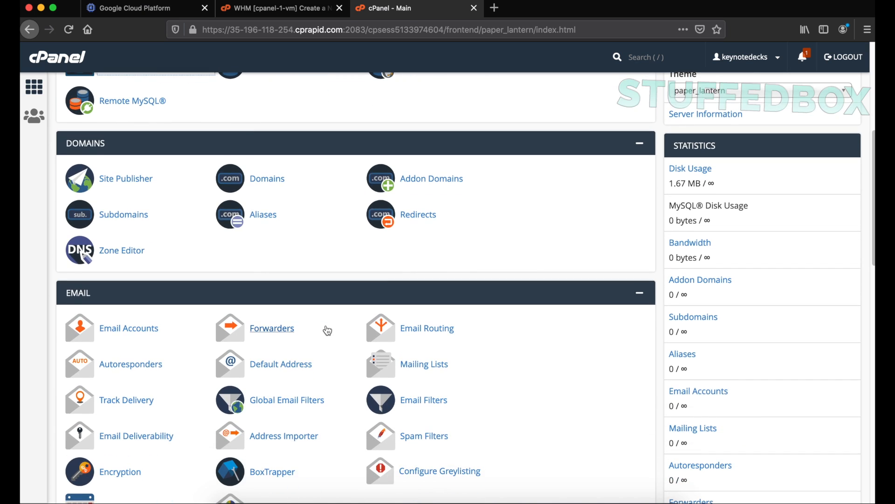
{"action": "scroll", "scroll_direction": "down", "scroll_amount": 3}
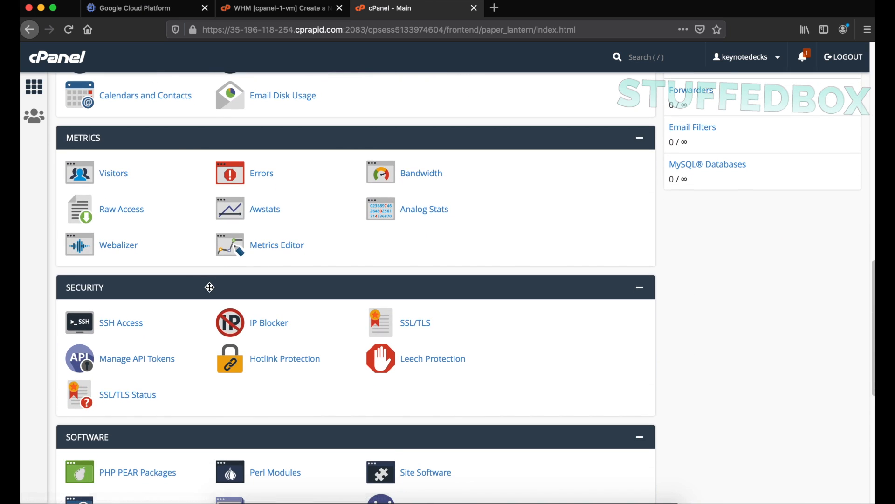
{"action": "scroll", "scroll_direction": "down", "scroll_amount": 3}
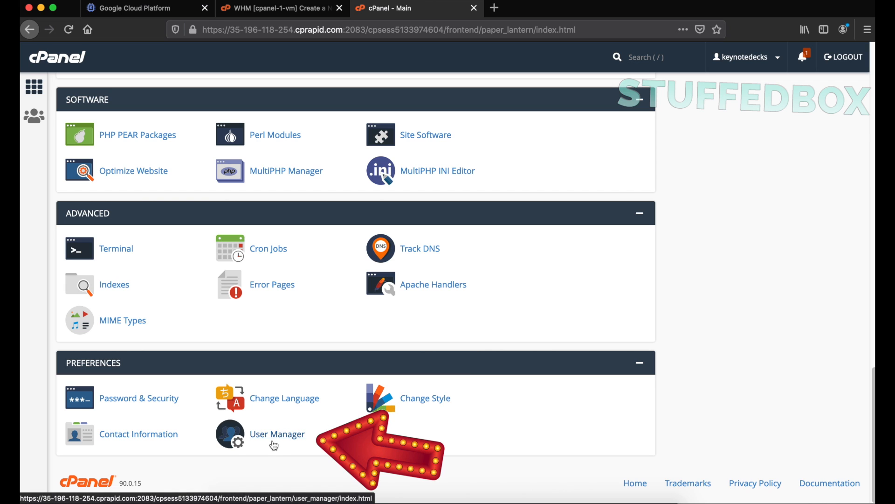
{"action": "left_click", "coordinate": [277, 433]}
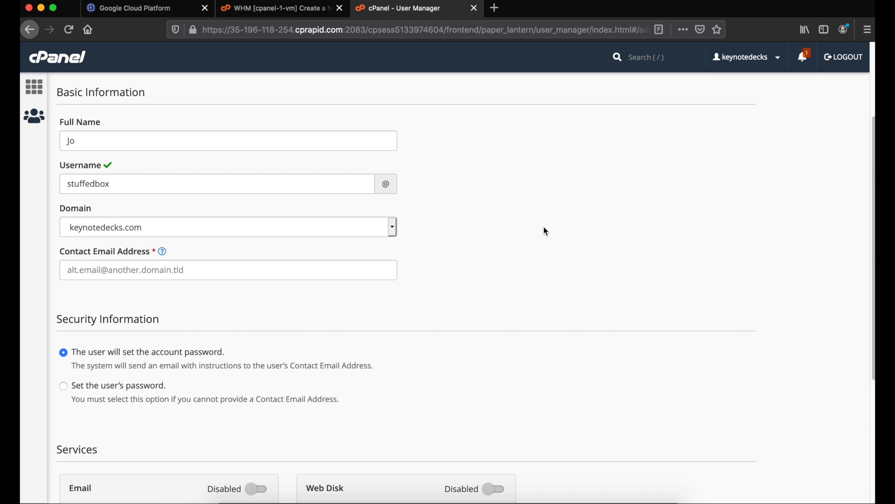
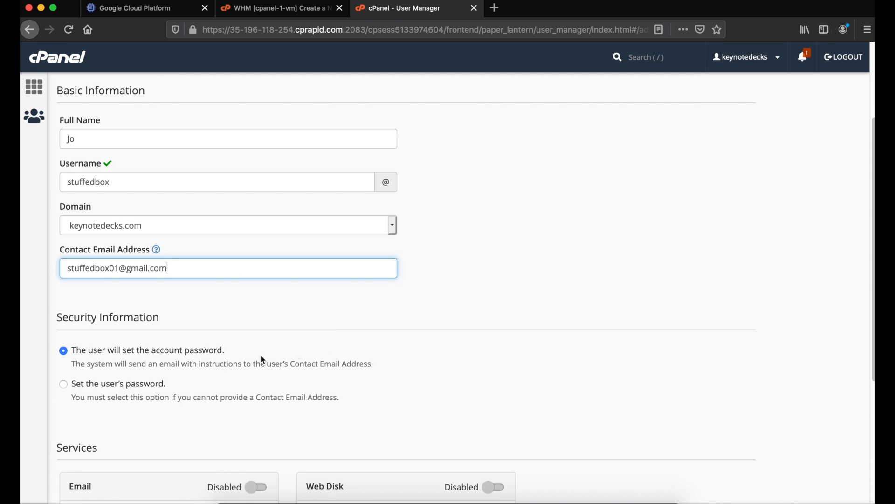
{"action": "scroll", "scroll_direction": "down", "scroll_amount": 3}
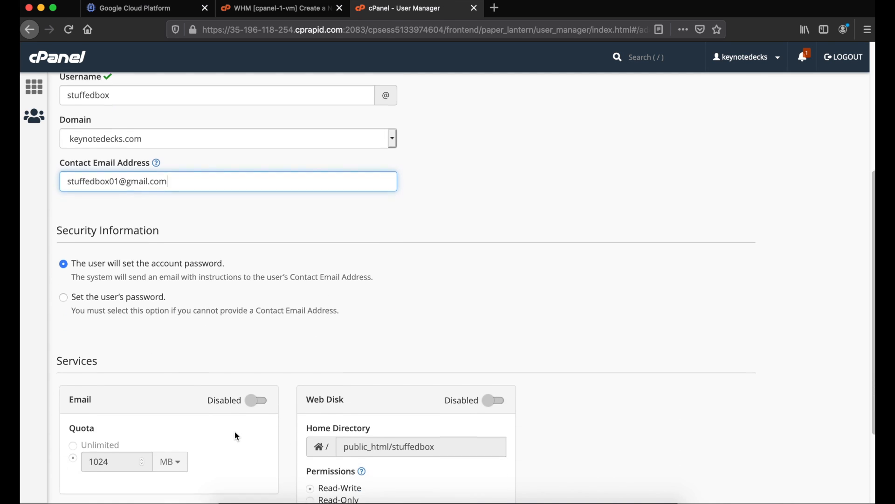
{"action": "scroll", "scroll_direction": "down", "scroll_amount": 3}
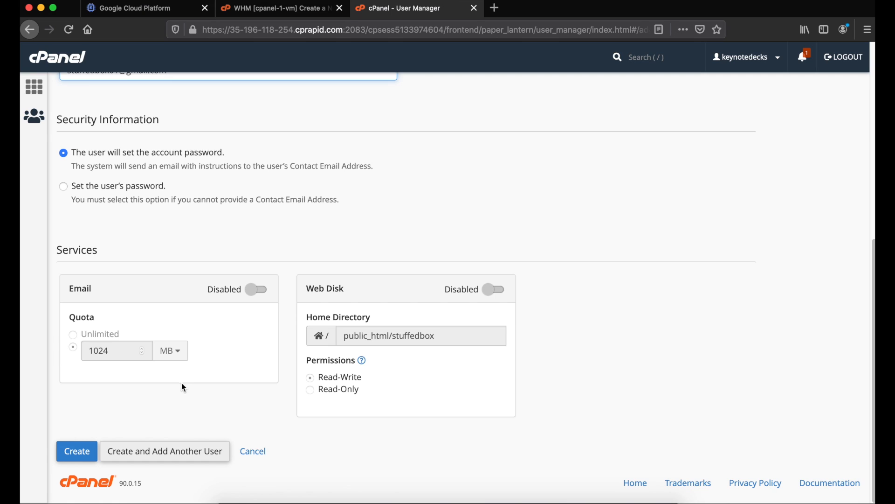
{"action": "mouse_move", "coordinate": [272, 318]}
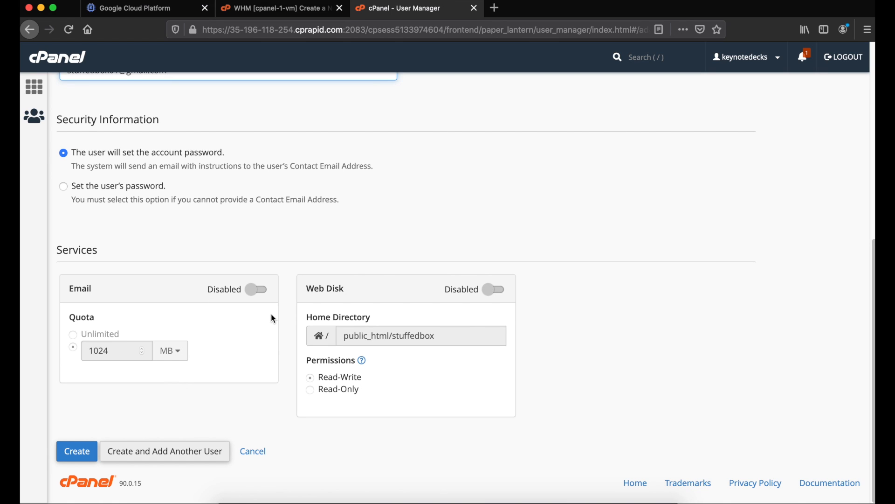
{"action": "left_click", "coordinate": [255, 289]}
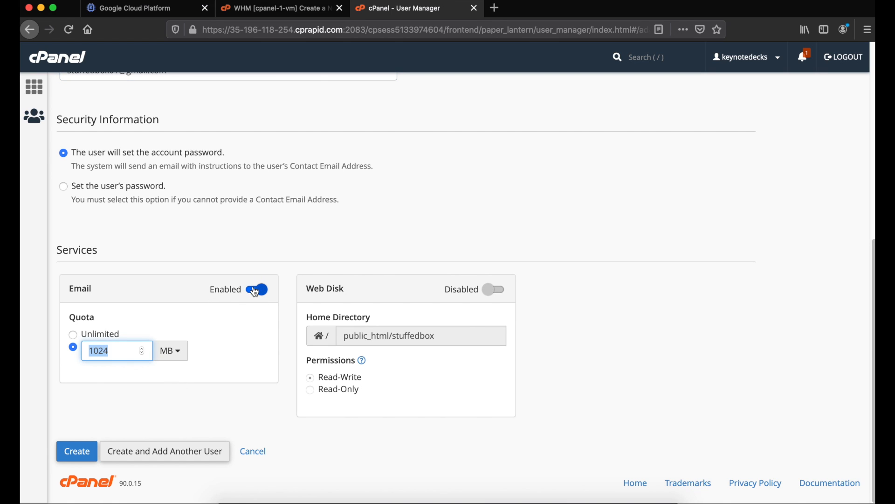
{"action": "left_click", "coordinate": [258, 289]}
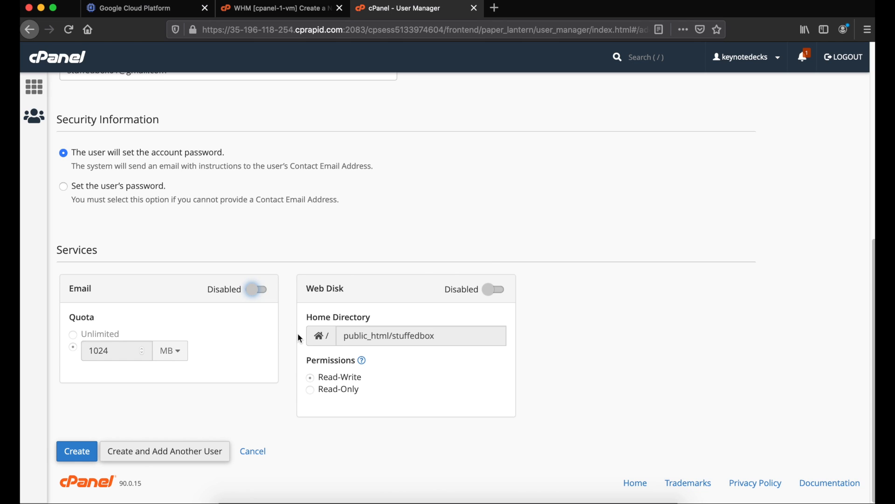
{"action": "mouse_move", "coordinate": [322, 375]}
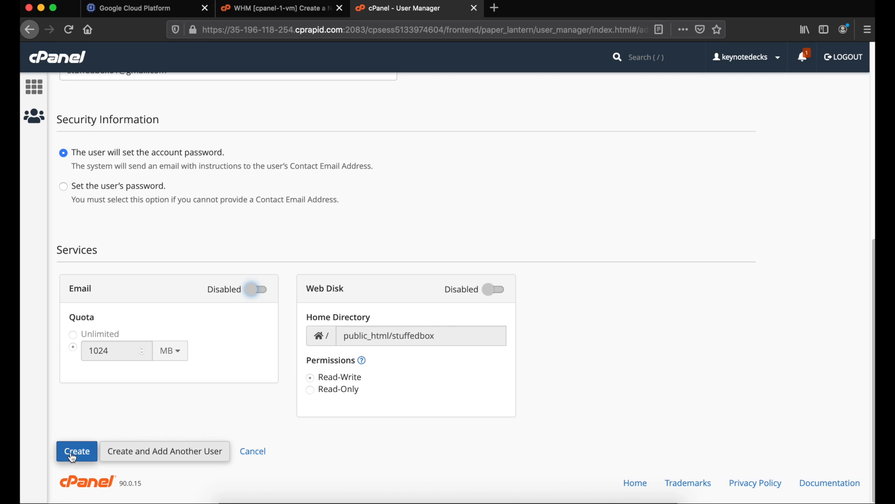
- Create the new user Jo so it appears in User Manager with an invite pending
{"action": "left_click", "coordinate": [77, 451]}
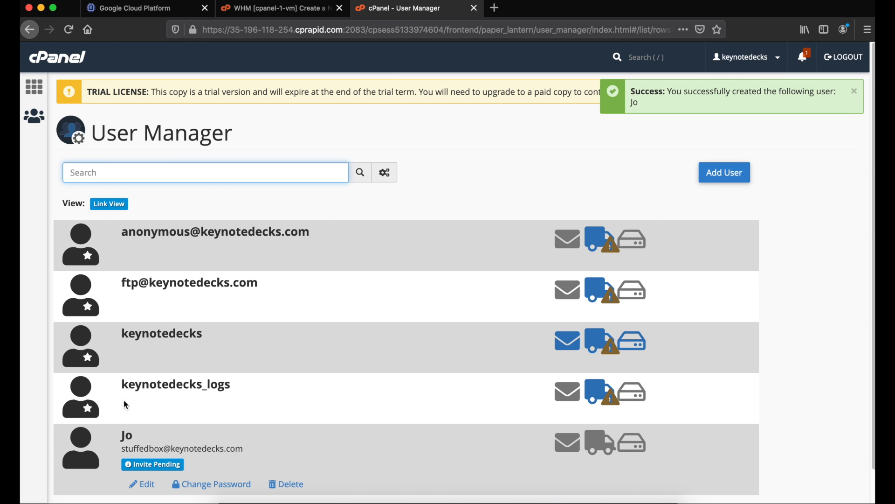
{"action": "mouse_move", "coordinate": [342, 482]}
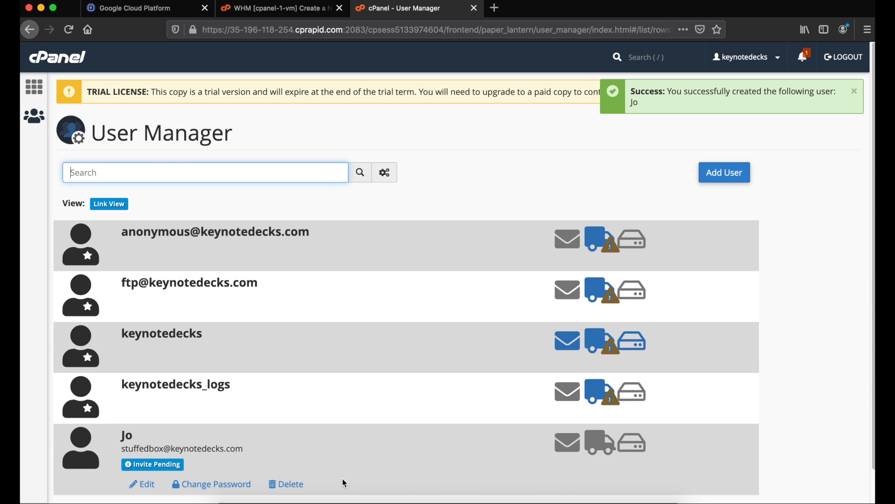
{"action": "mouse_move", "coordinate": [204, 462]}
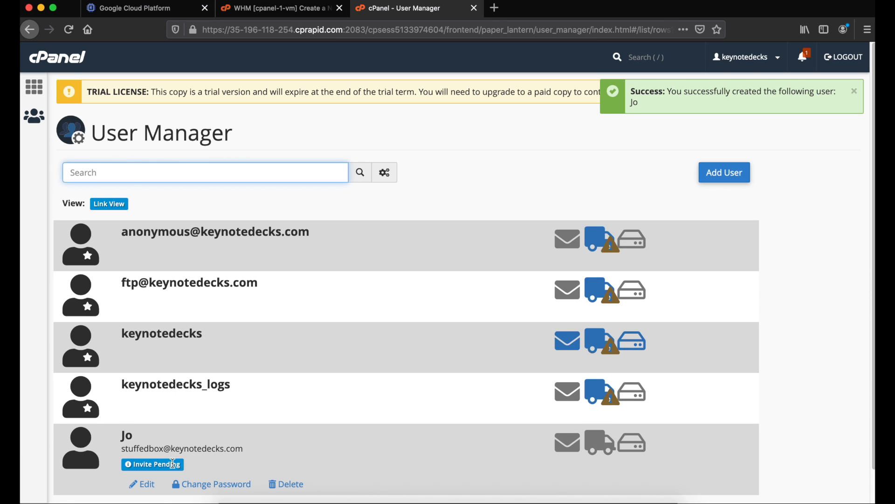
{"action": "mouse_move", "coordinate": [152, 464]}
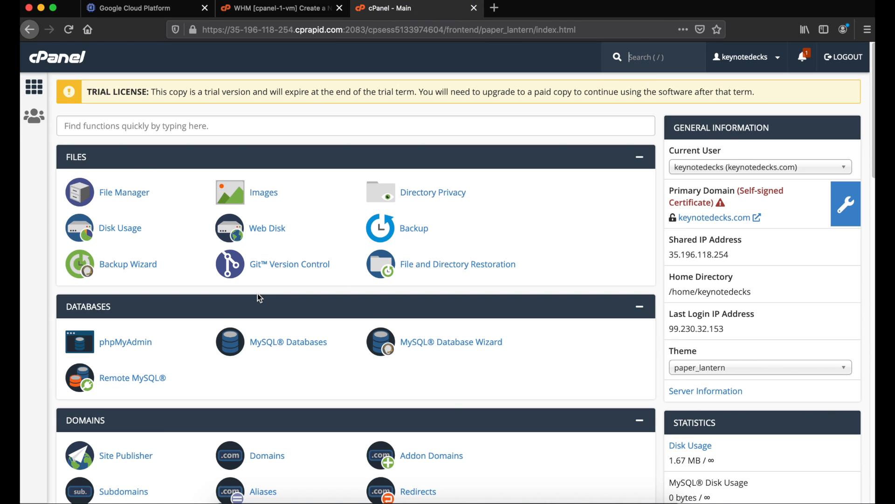
{"action": "mouse_move", "coordinate": [393, 253]}
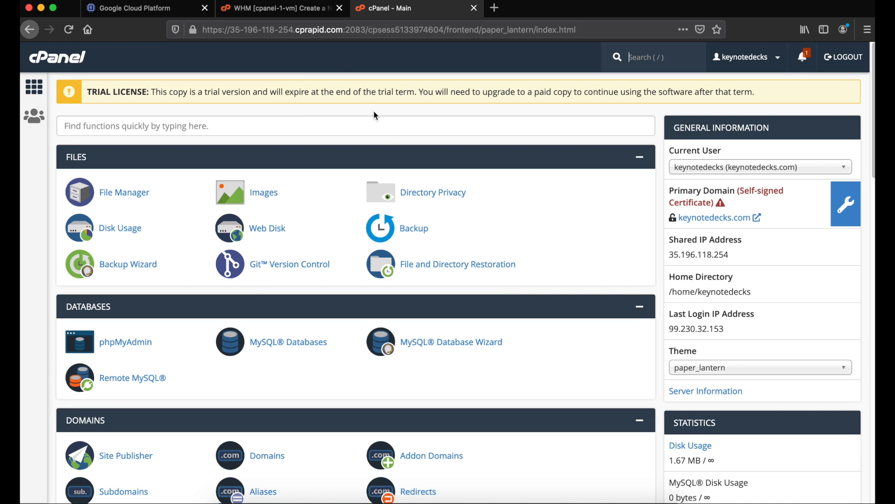
- Find and bring up WHM's FTP Server Selection page by searching 'ftp'
{"action": "left_click", "coordinate": [279, 8]}
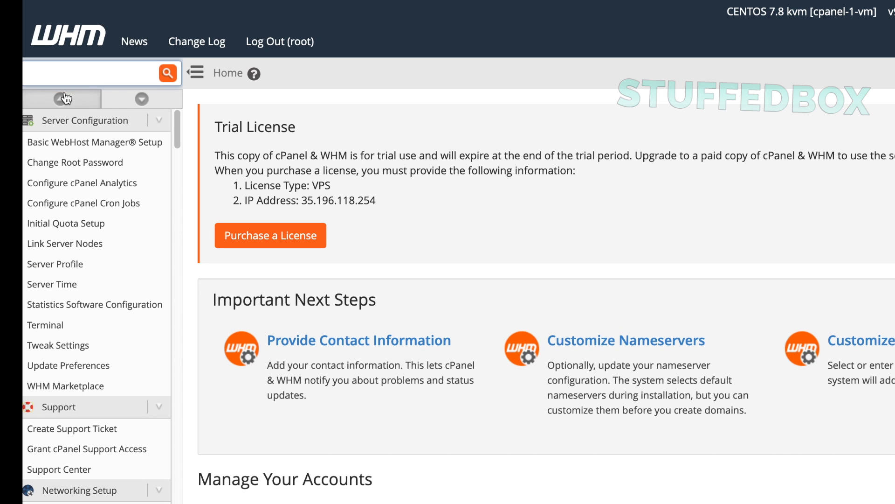
{"action": "type", "text": "f"}
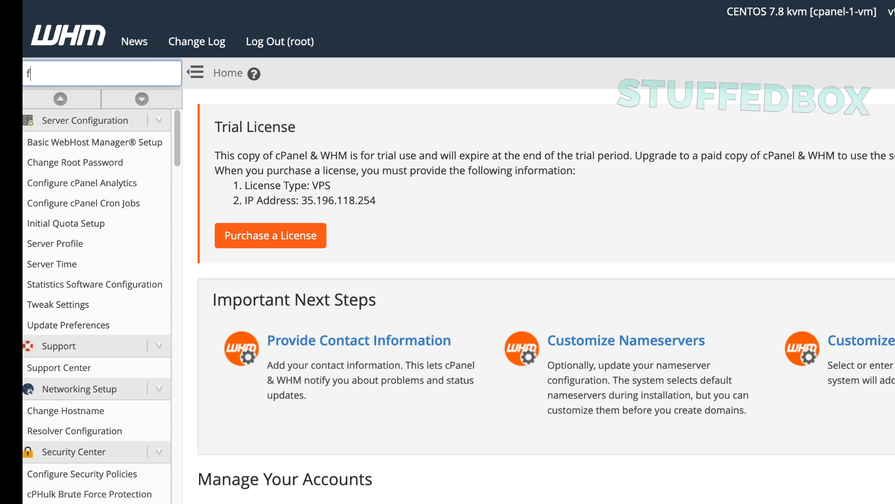
{"action": "type", "text": "tp"}
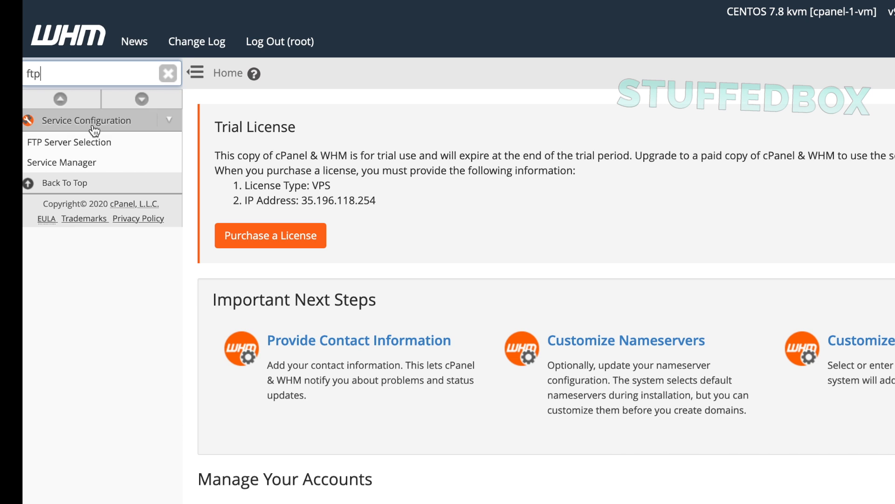
{"action": "left_click", "coordinate": [69, 142]}
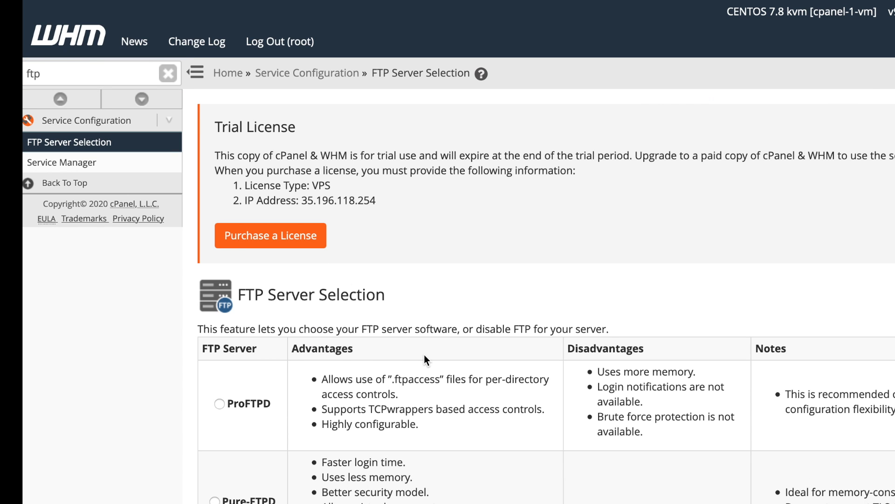
- Switch the FTP server to Pure-FTPd, let the conversion complete, then return to cPanel
{"action": "scroll", "scroll_direction": "down", "scroll_amount": 3}
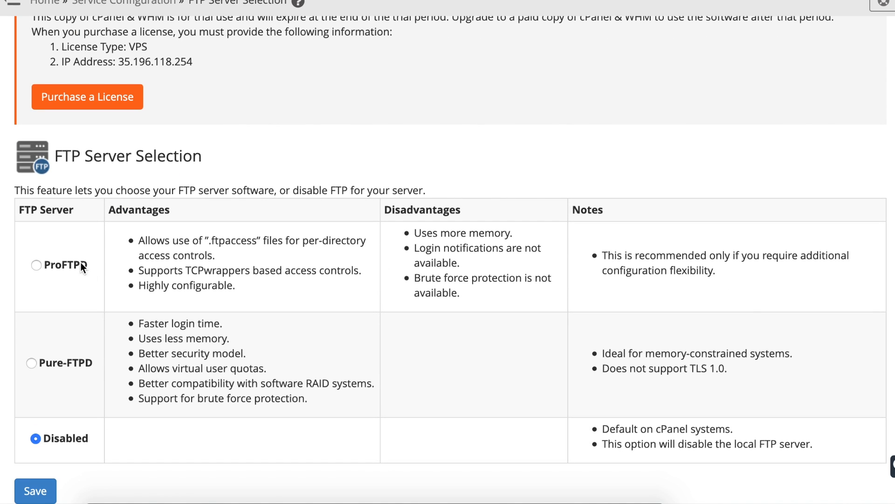
{"action": "left_click", "coordinate": [32, 264]}
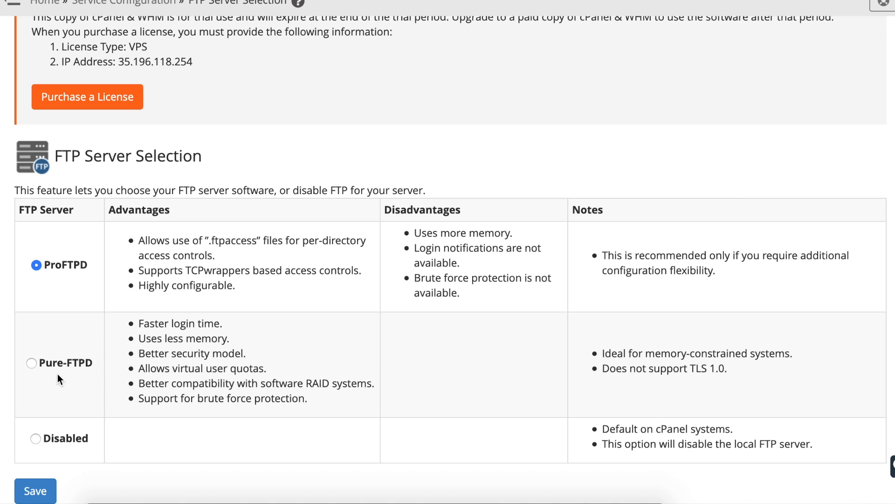
{"action": "left_click", "coordinate": [35, 362]}
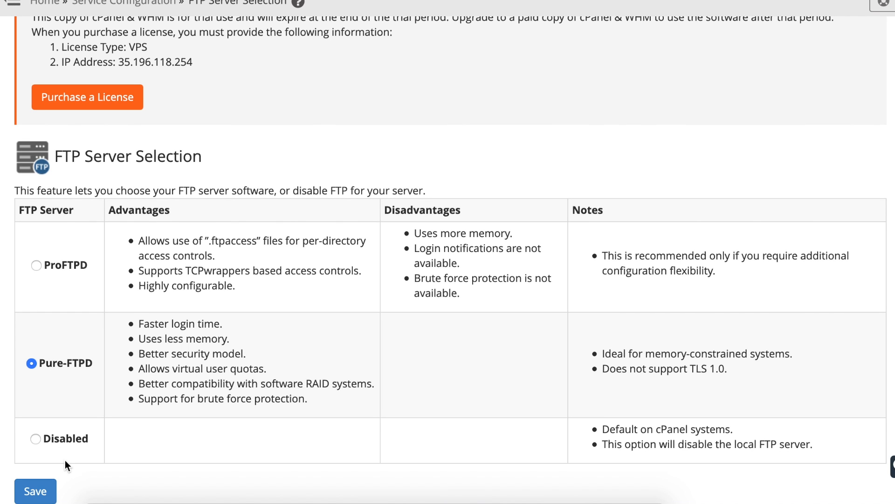
{"action": "left_click", "coordinate": [35, 491]}
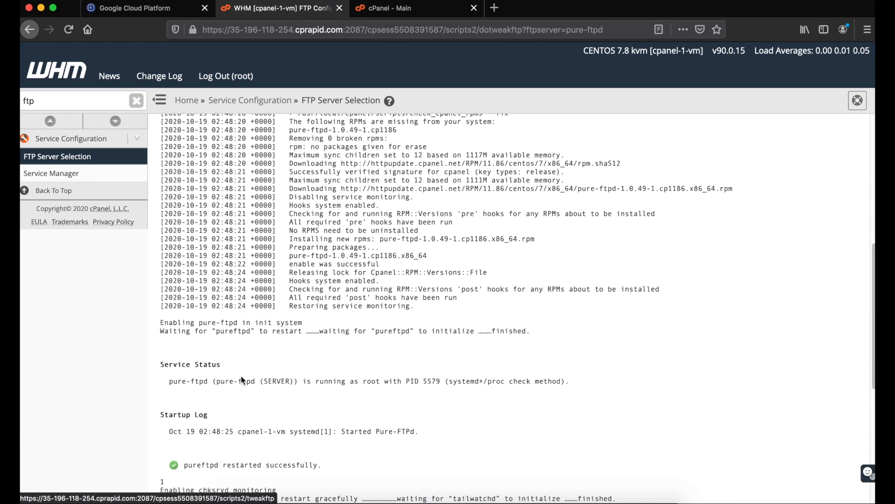
{"action": "scroll", "scroll_direction": "down", "scroll_amount": 3}
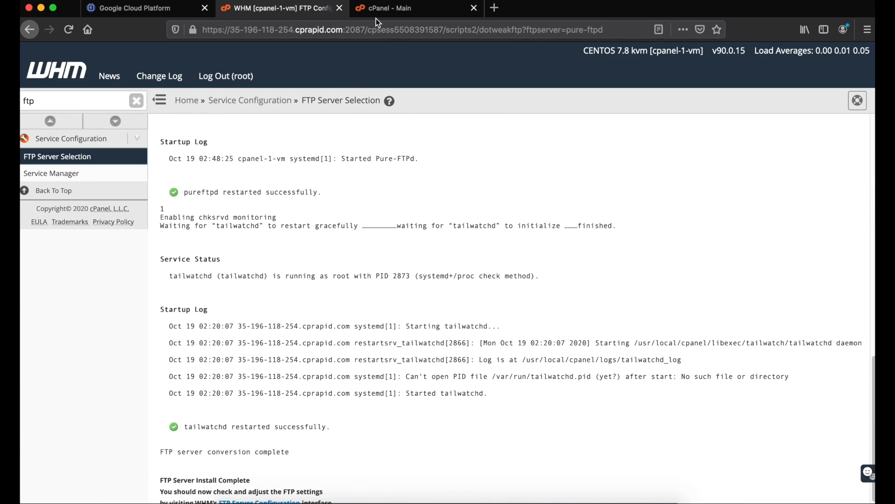
{"action": "left_click", "coordinate": [385, 8]}
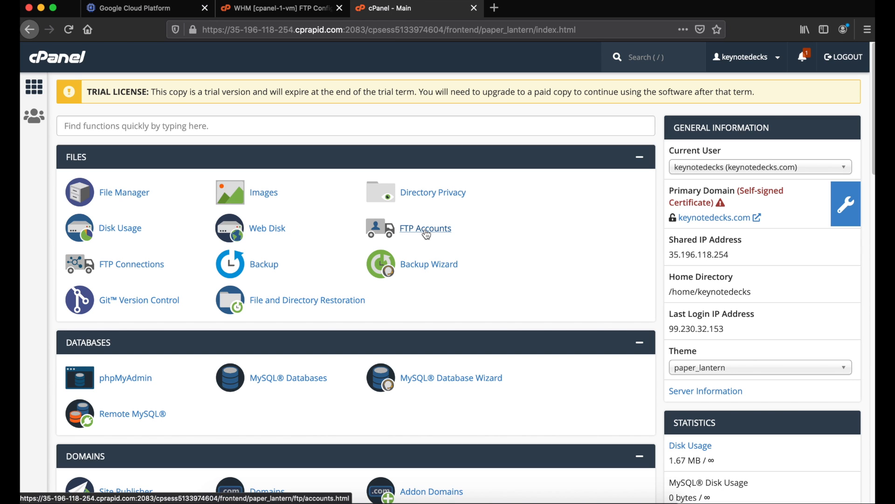
{"action": "left_click", "coordinate": [426, 227]}
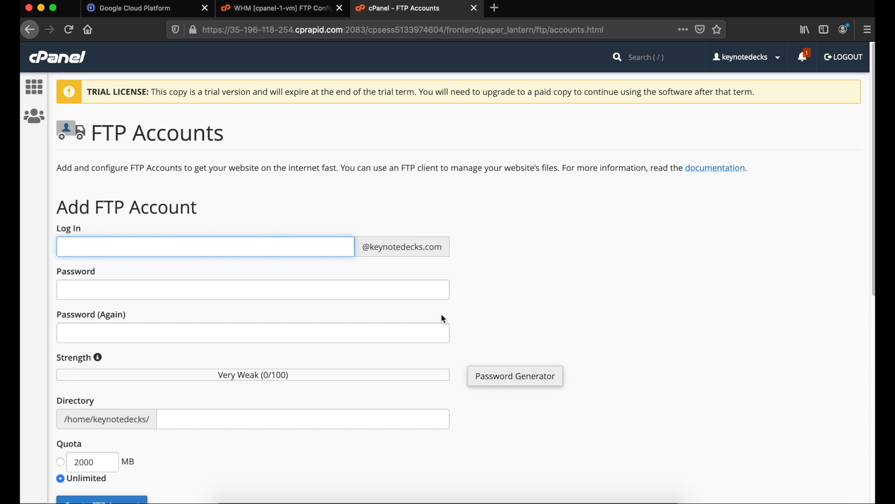
{"action": "type", "text": "f"}
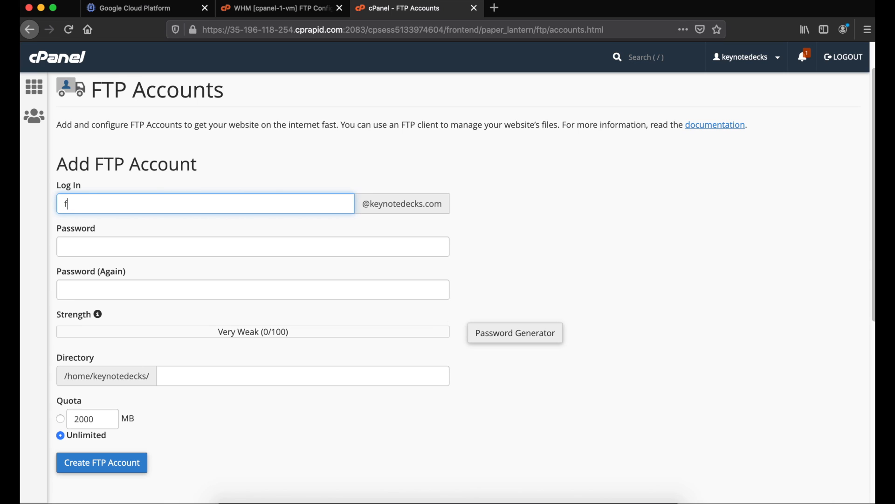
{"action": "type", "text": "•"}
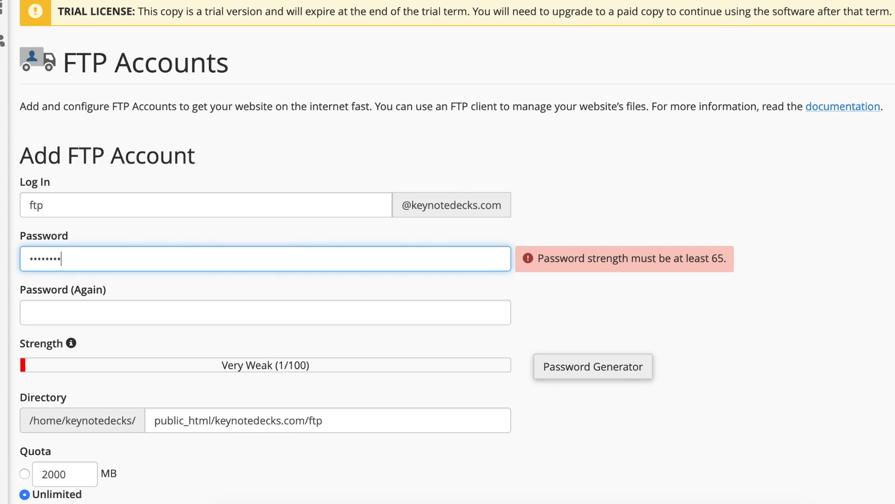
{"action": "left_click", "coordinate": [264, 312]}
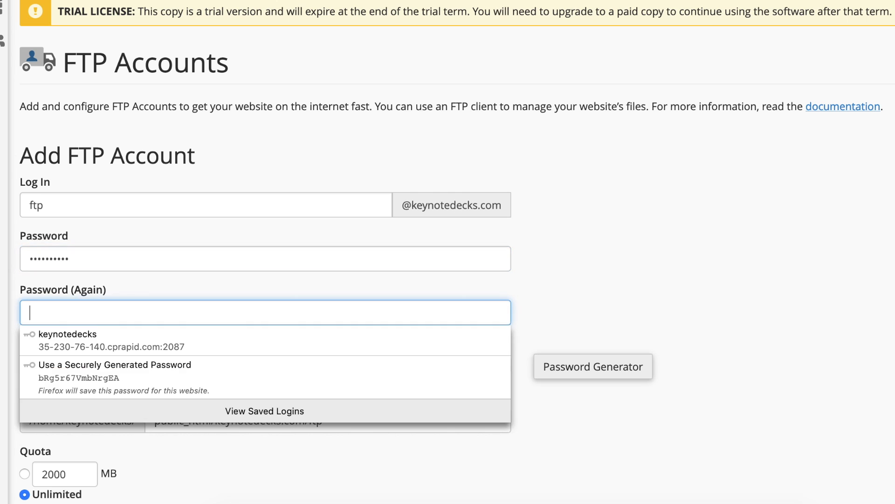
{"action": "type", "text": "password"}
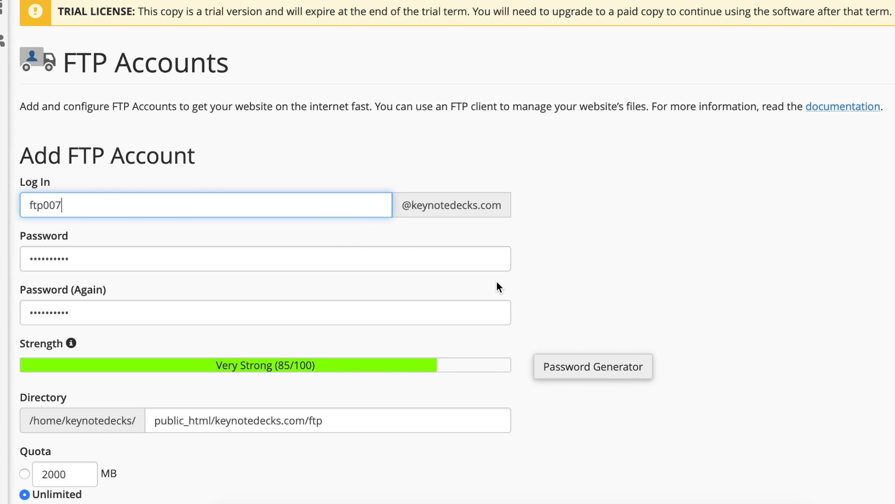
{"action": "scroll", "scroll_direction": "down", "scroll_amount": 3}
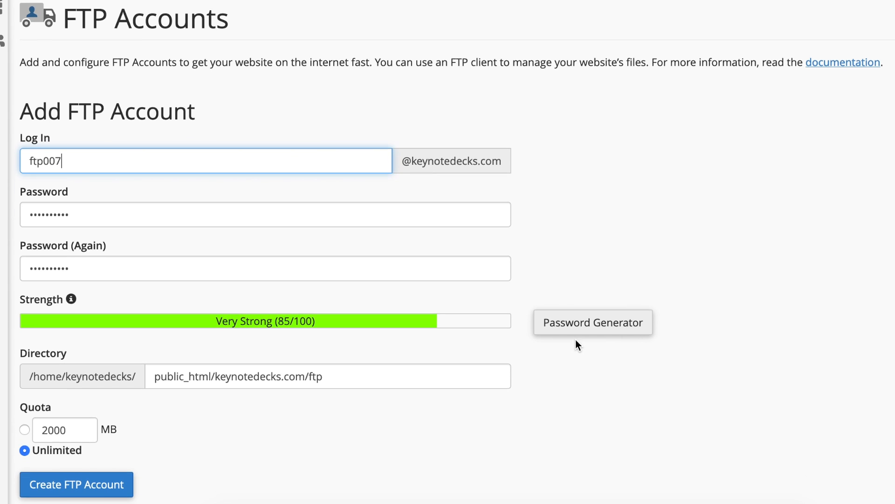
{"action": "left_click", "coordinate": [75, 484]}
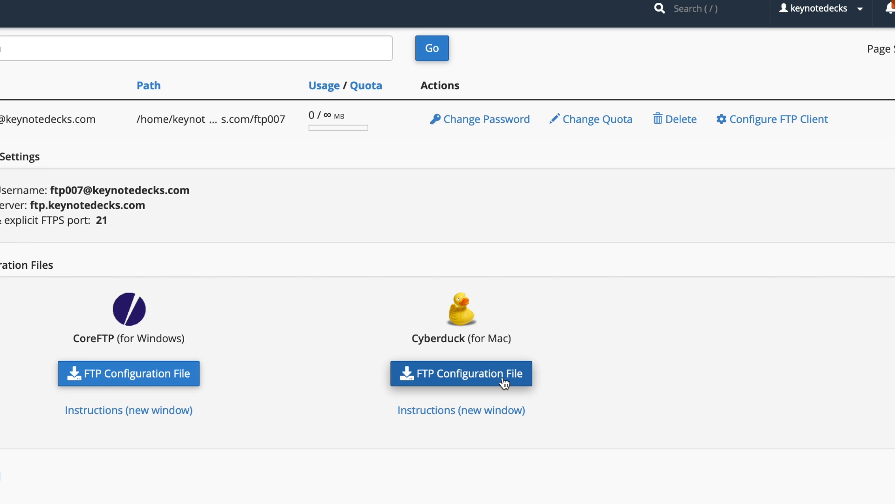
- View the new account's Cyberduck configuration instructions, then close them
{"action": "left_click", "coordinate": [460, 410]}
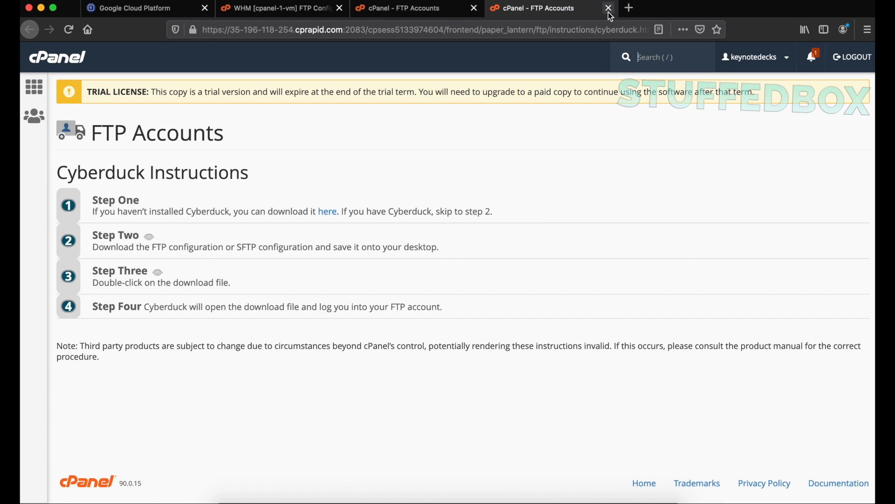
{"action": "left_click", "coordinate": [607, 8]}
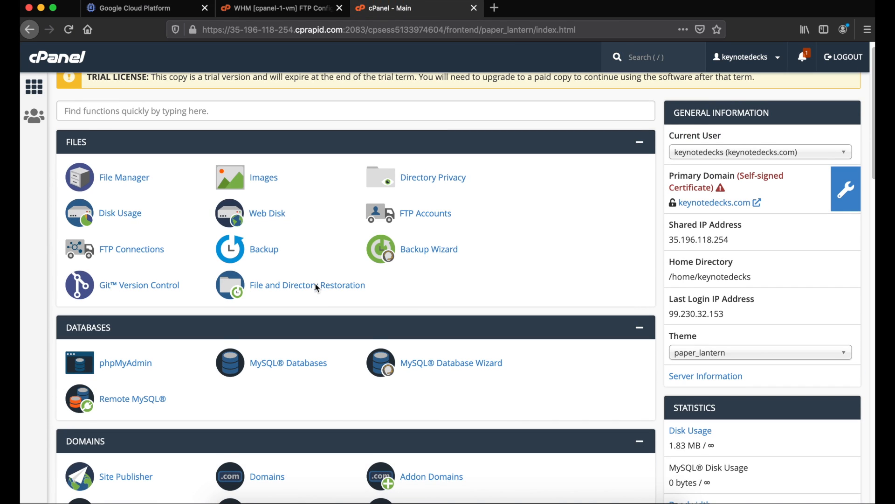
{"action": "scroll", "scroll_direction": "down", "scroll_amount": 3}
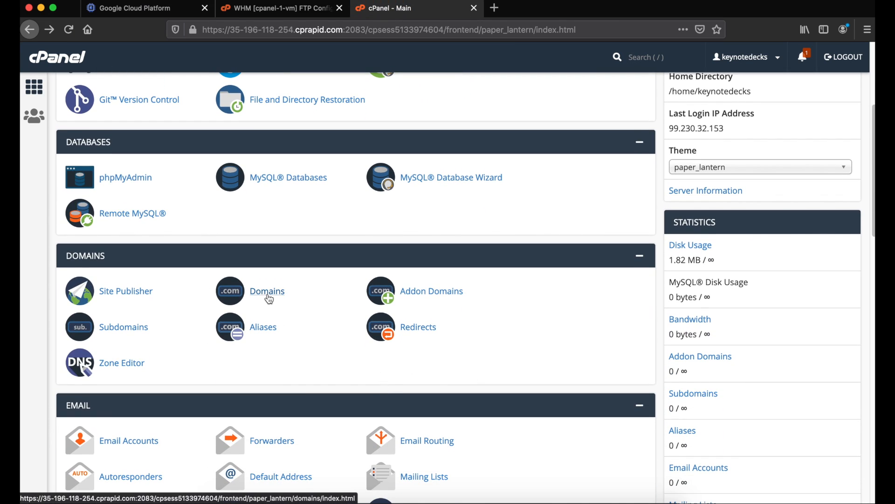
{"action": "left_click", "coordinate": [266, 291]}
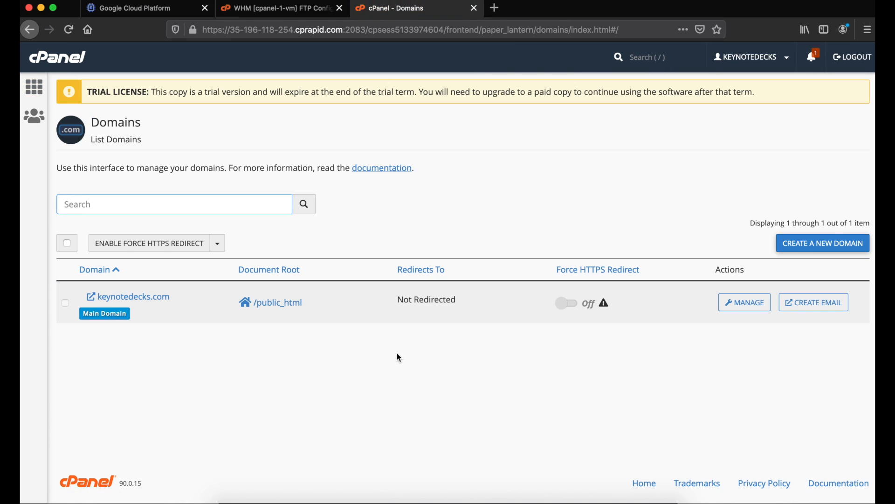
{"action": "left_click", "coordinate": [174, 204]}
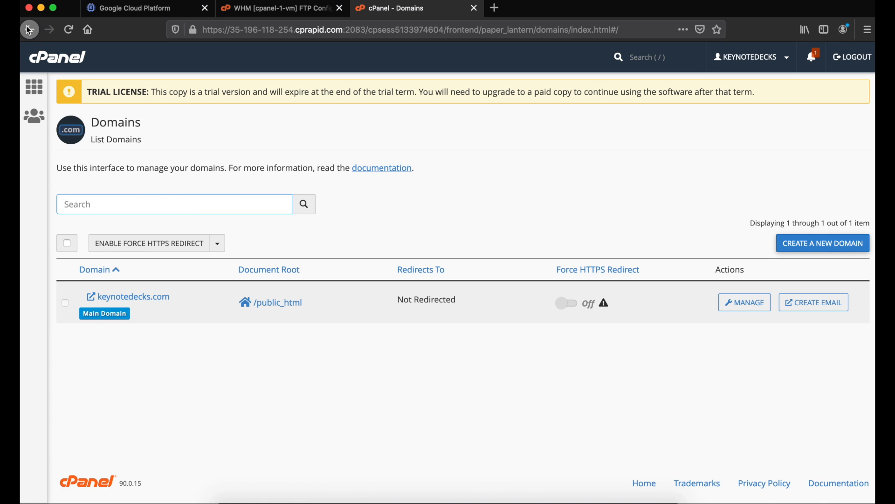
{"action": "left_click", "coordinate": [29, 28]}
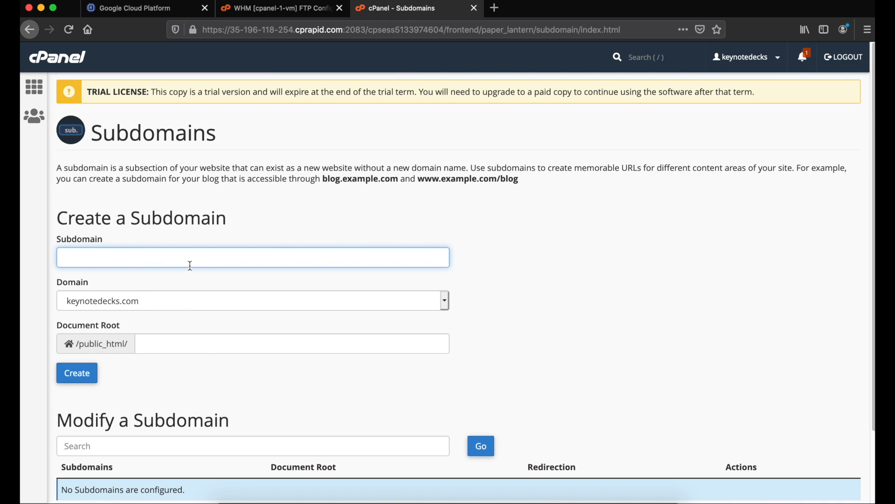
- Create subdomain stage.keynotedecks.com rooted at /public_html/stage and return to the list
{"action": "type", "text": "stage"}
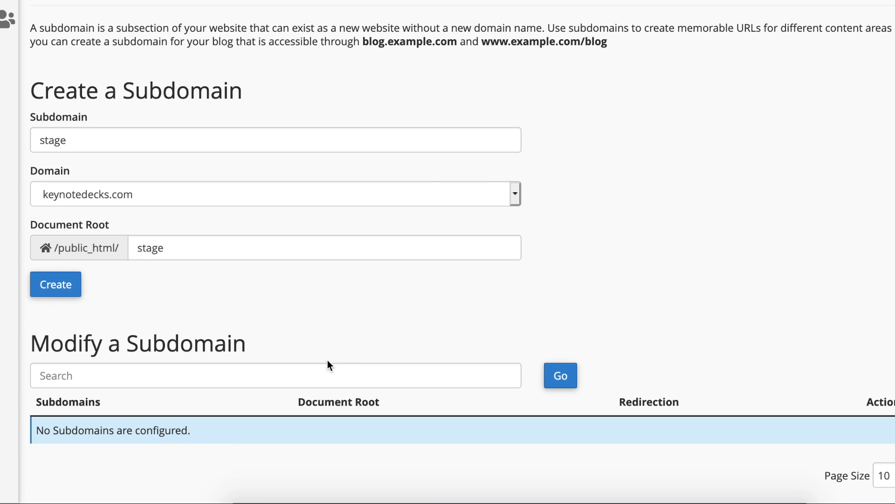
{"action": "left_click", "coordinate": [55, 283]}
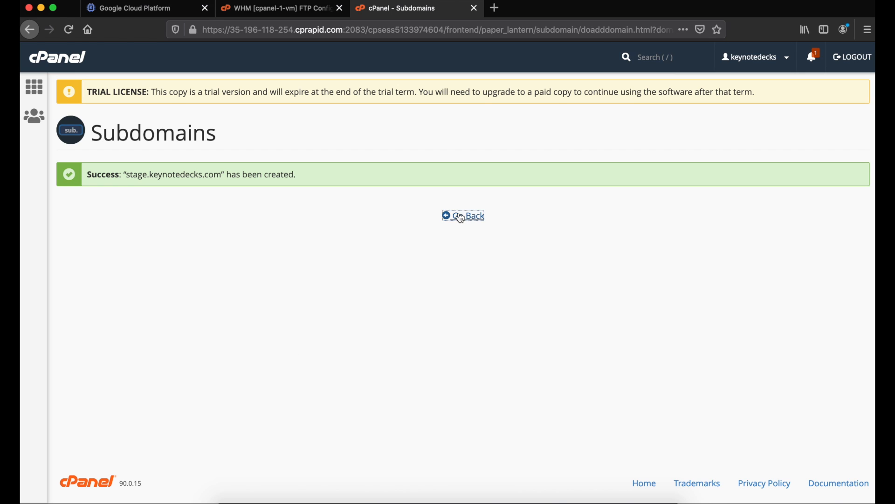
{"action": "left_click", "coordinate": [463, 215]}
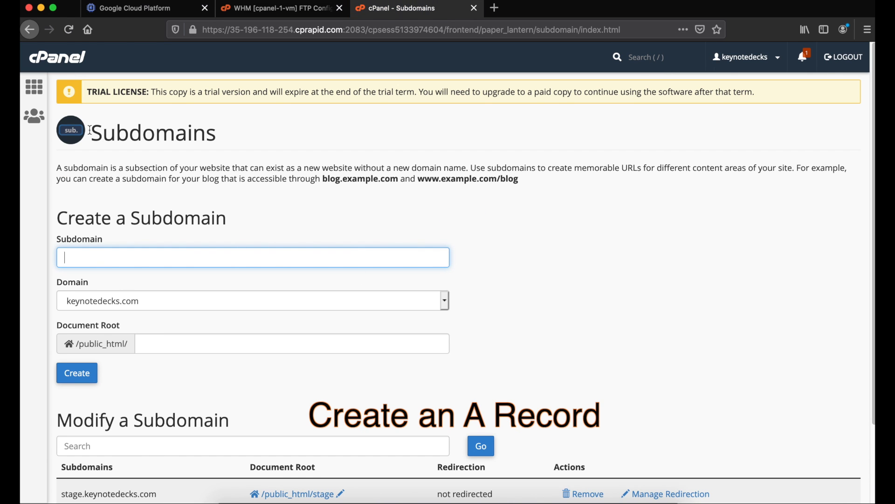
{"action": "left_click", "coordinate": [57, 57]}
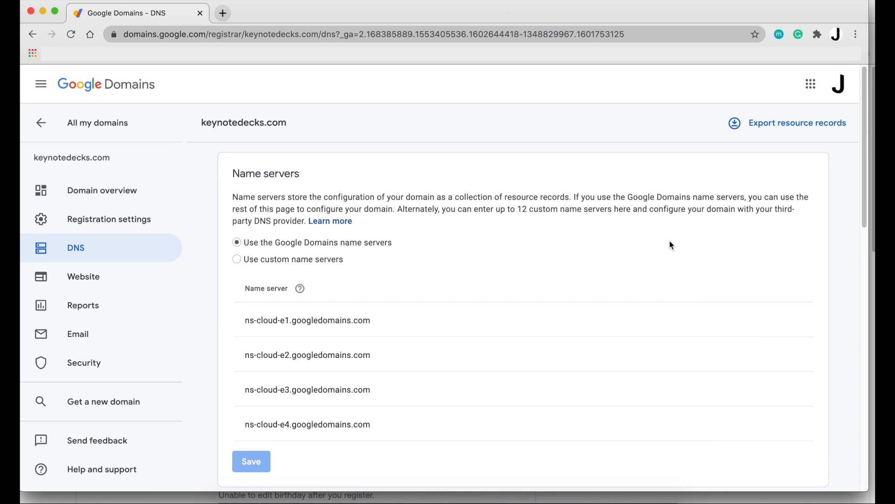
{"action": "mouse_move", "coordinate": [668, 246]}
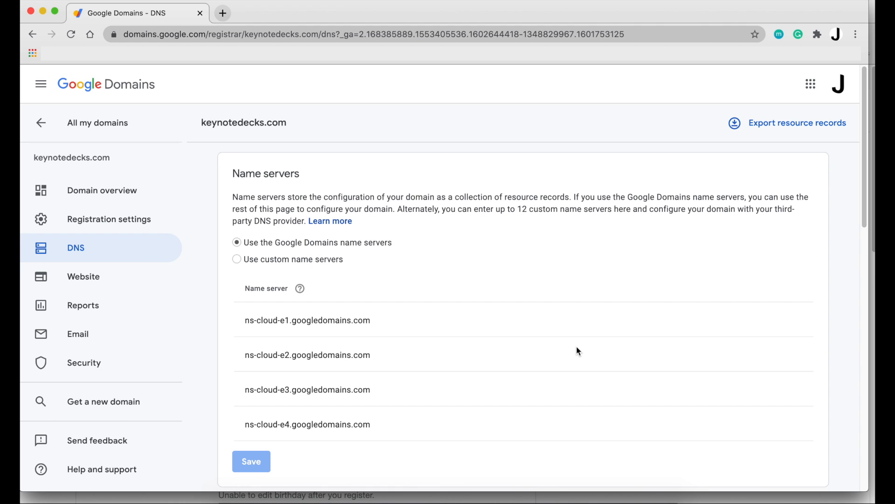
- Add a custom A record 'stage' pointing to 35.196.118.254 under Custom resource records
{"action": "scroll", "scroll_direction": "down", "scroll_amount": 3}
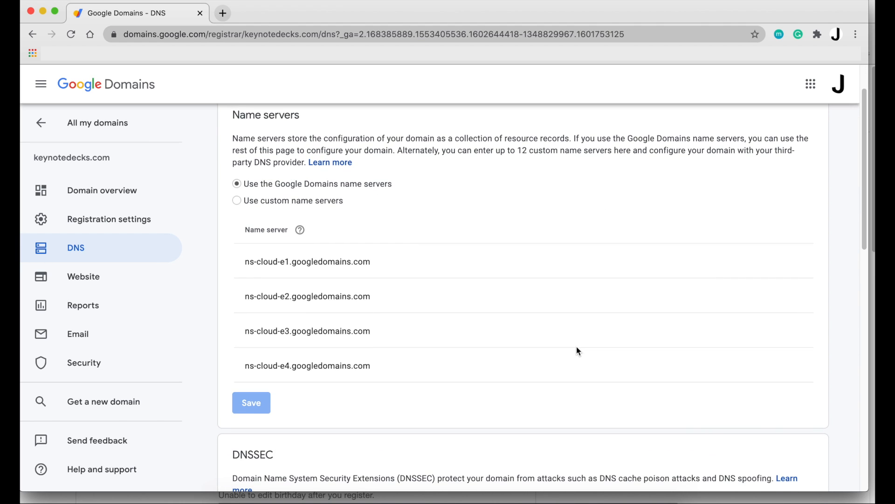
{"action": "scroll", "scroll_direction": "down", "scroll_amount": 3}
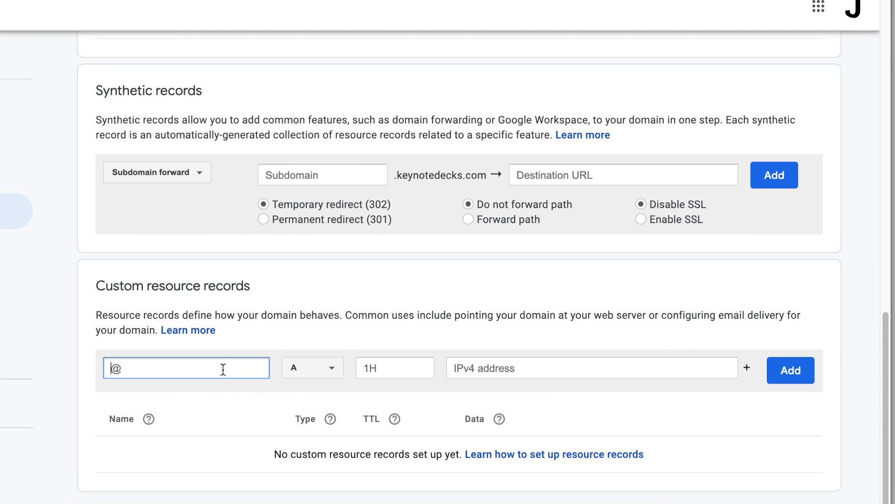
{"action": "type", "text": "stage"}
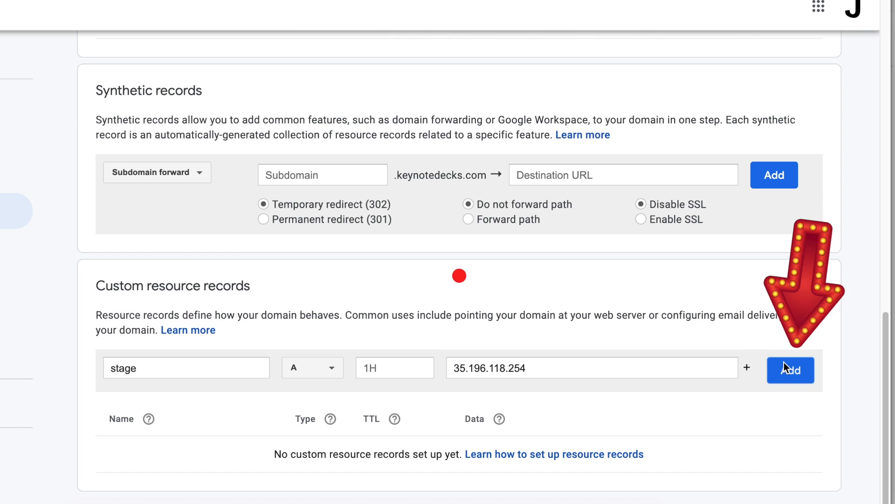
{"action": "left_click", "coordinate": [790, 369]}
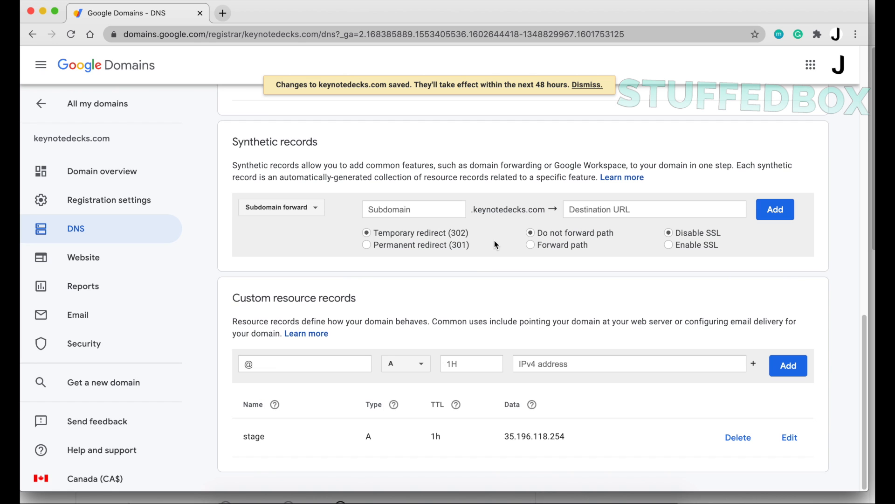
{"action": "mouse_move", "coordinate": [605, 428]}
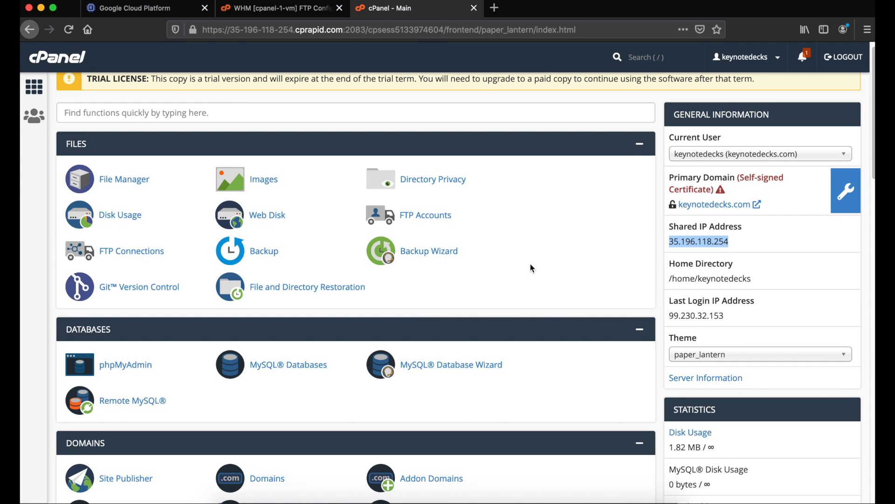
- In Site Publisher, select stage.keynotedecks.com and reach the template choices
{"action": "scroll", "scroll_direction": "down", "scroll_amount": 3}
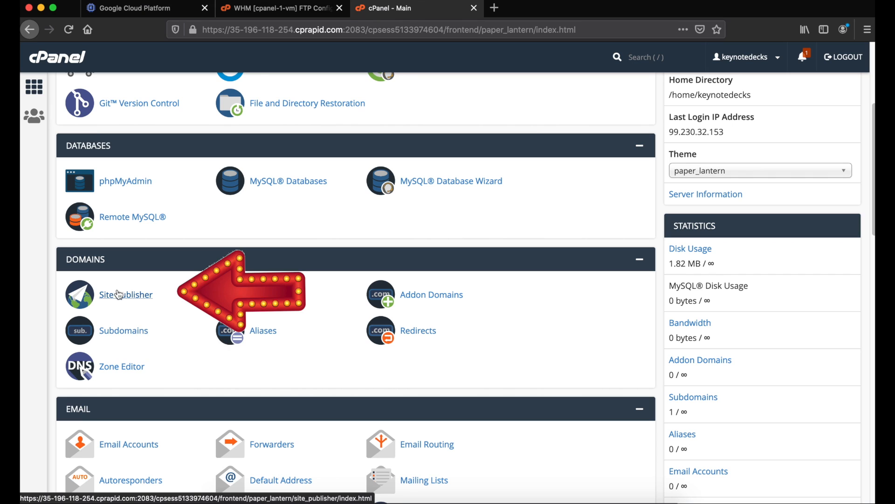
{"action": "left_click", "coordinate": [125, 294]}
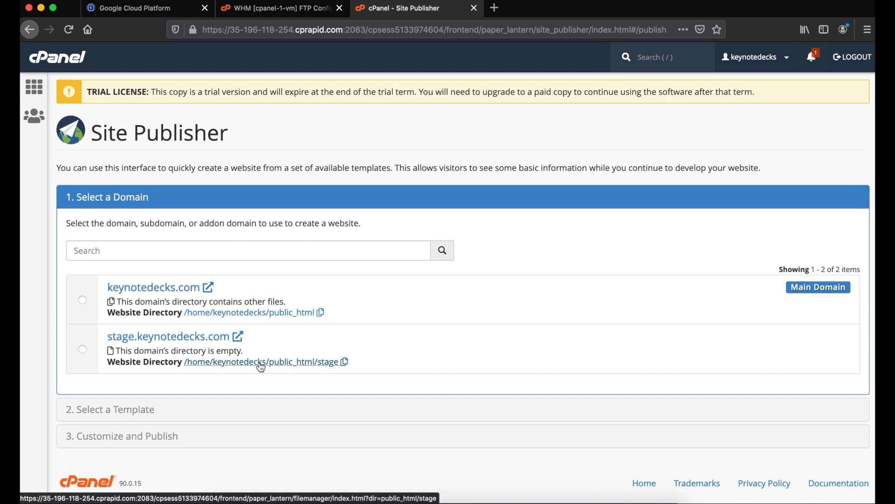
{"action": "mouse_move", "coordinate": [202, 369]}
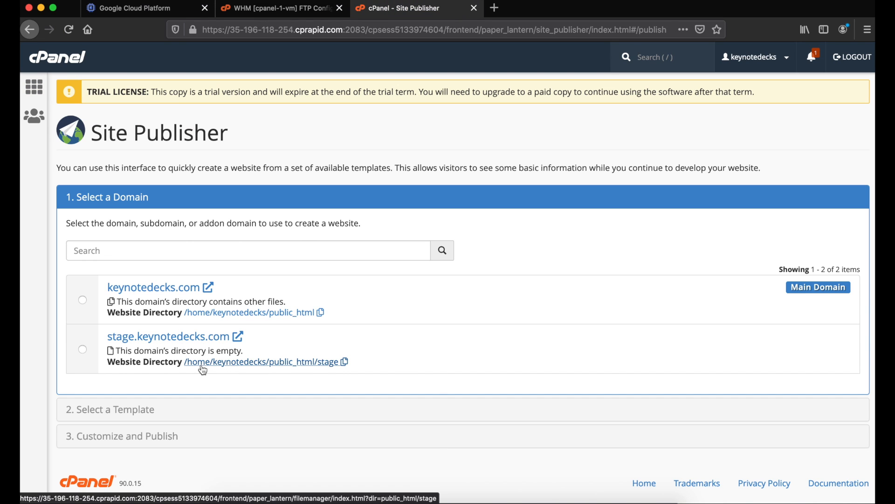
{"action": "left_click", "coordinate": [82, 349]}
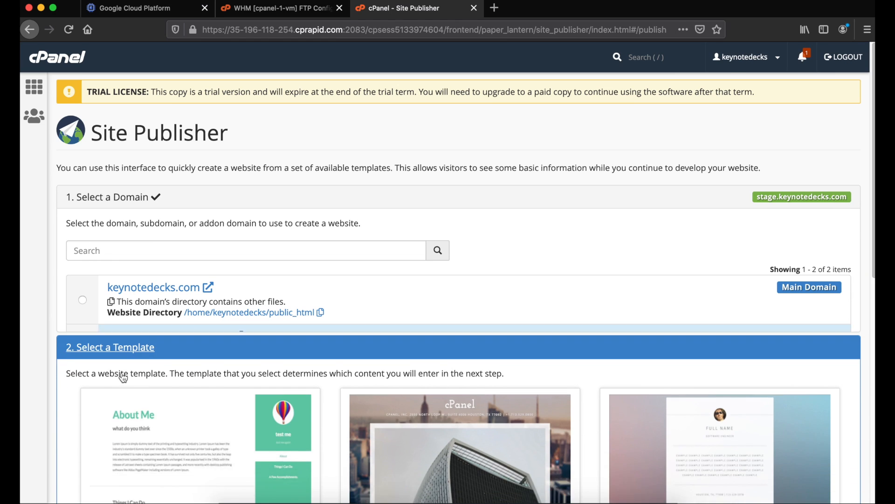
{"action": "scroll", "scroll_direction": "down", "scroll_amount": 3}
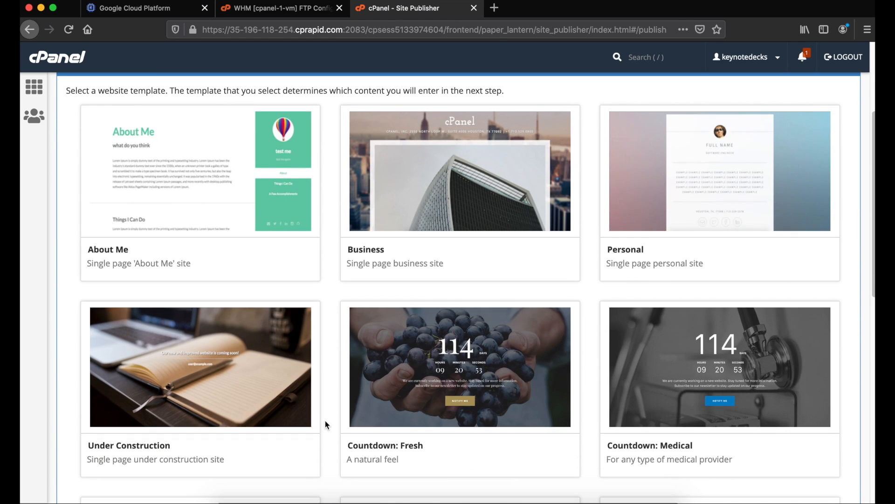
{"action": "mouse_move", "coordinate": [237, 251]}
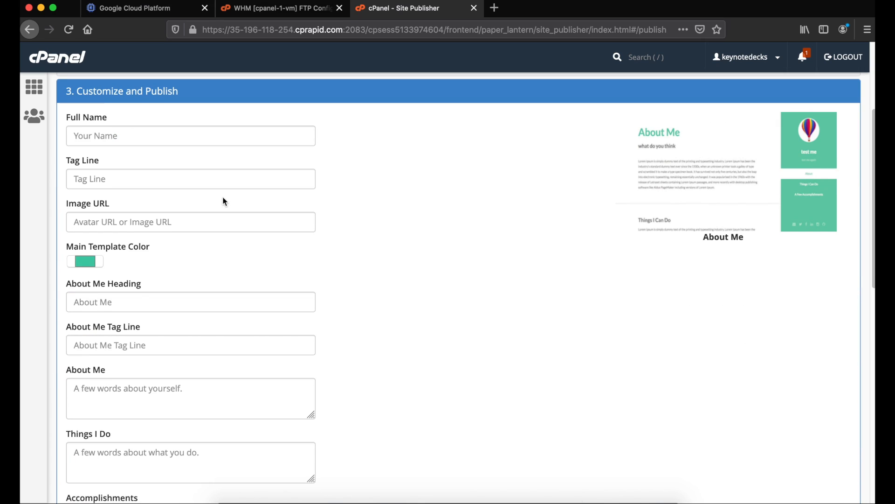
- Fill the About Me template with name StuffedBox and heading What's Up!, then publish it
{"action": "type", "text": "StuffedBox"}
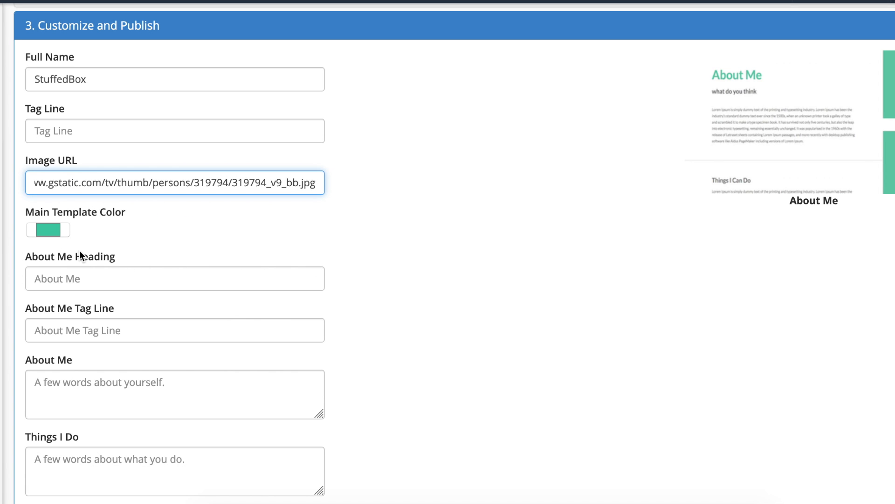
{"action": "type", "text": "What's Up!"}
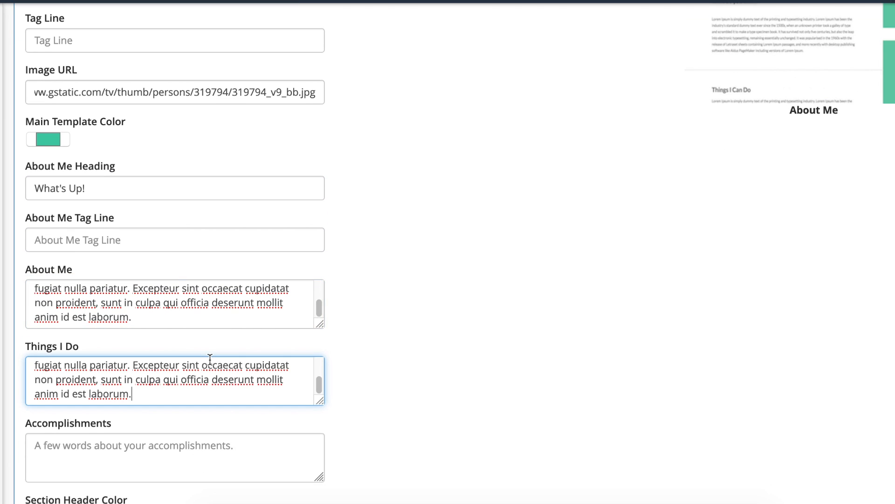
{"action": "scroll", "scroll_direction": "down", "scroll_amount": 3}
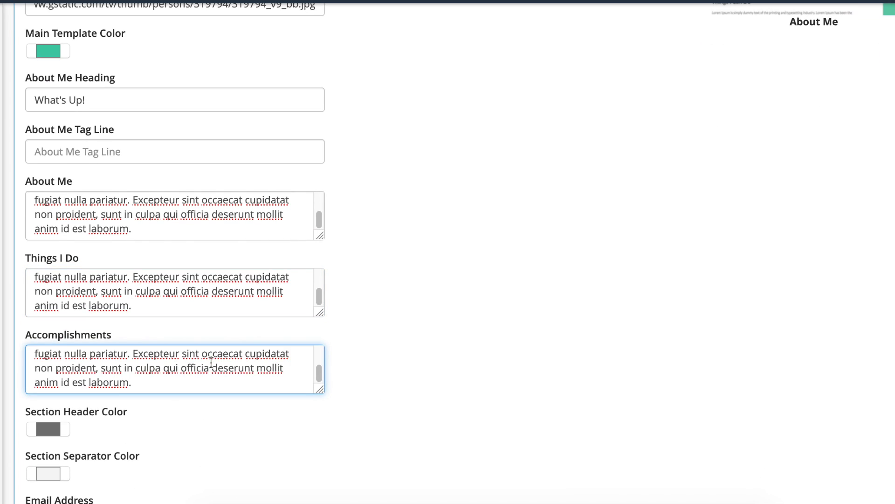
{"action": "scroll", "scroll_direction": "down", "scroll_amount": 3}
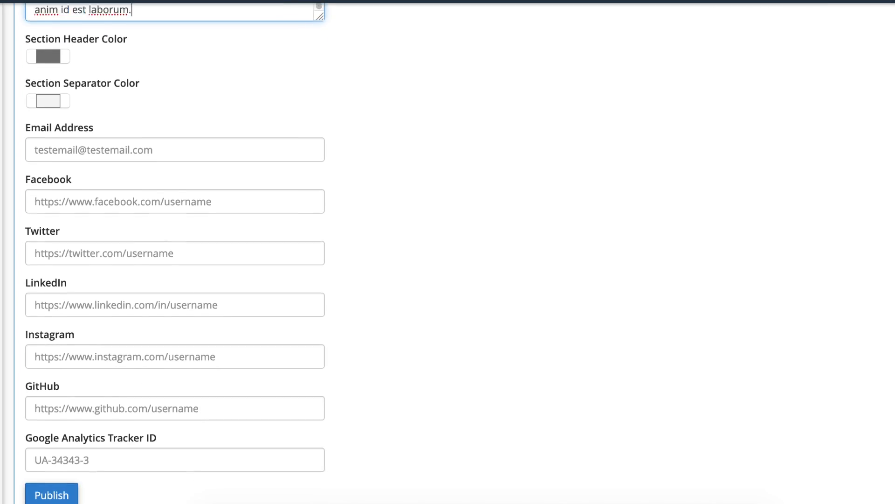
{"action": "scroll", "scroll_direction": "down", "scroll_amount": 3}
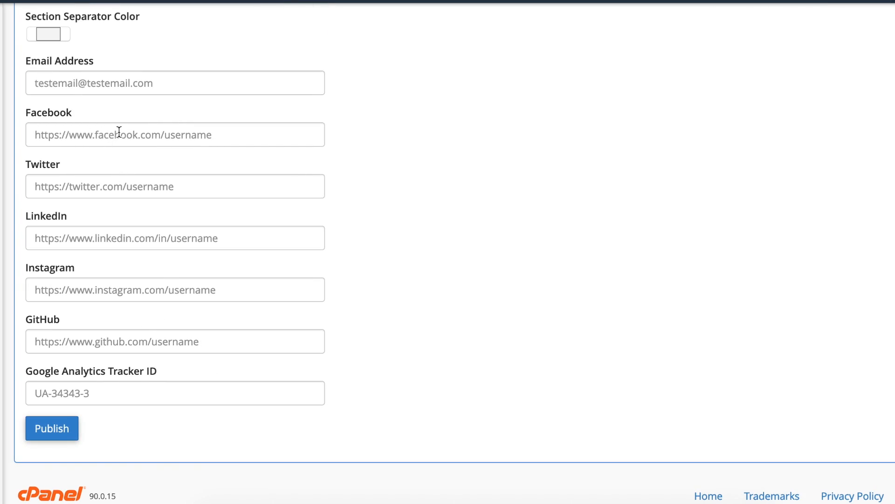
{"action": "mouse_move", "coordinate": [137, 332]}
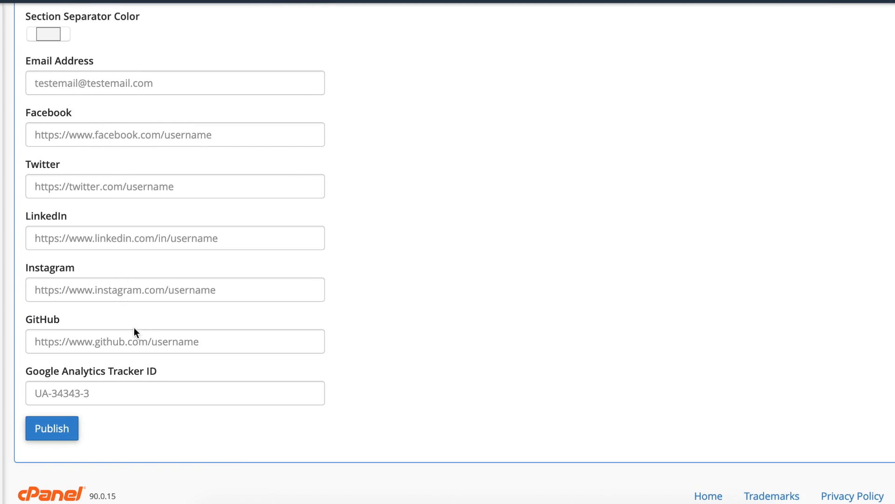
{"action": "left_click", "coordinate": [175, 393]}
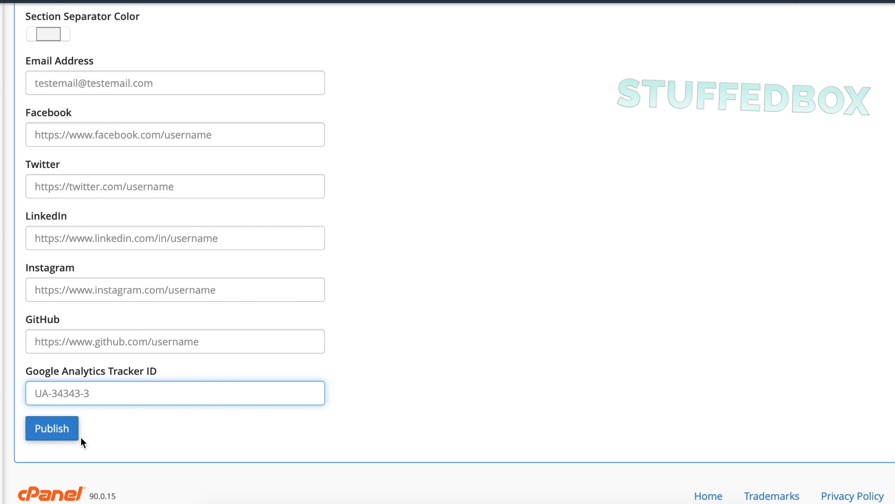
{"action": "left_click", "coordinate": [52, 429]}
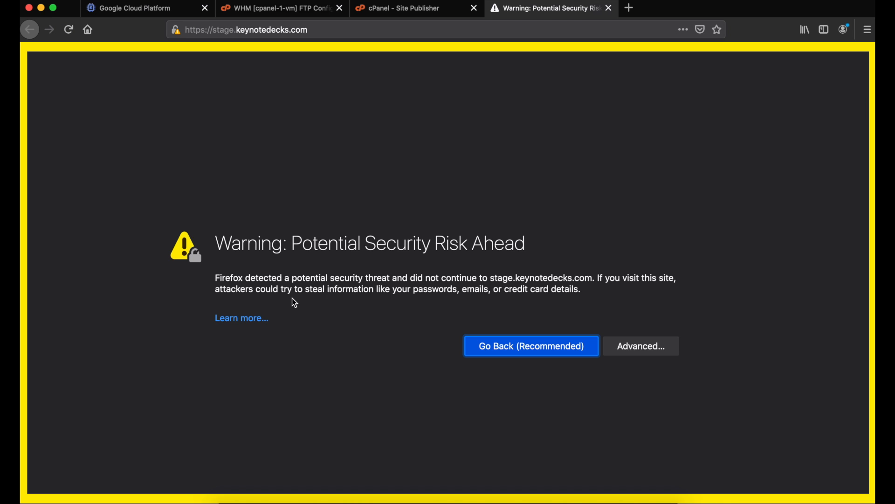
{"action": "mouse_move", "coordinate": [446, 270]}
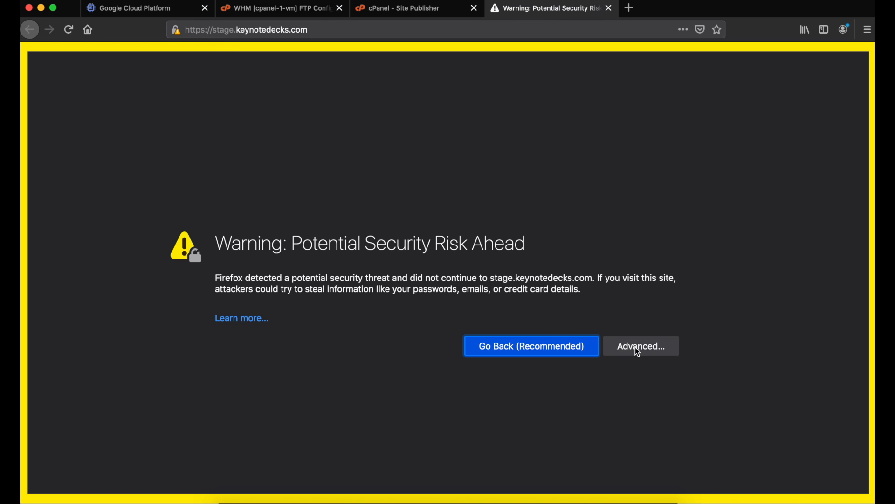
- Accept the certificate risk, browse the StuffedBox site's sections, then close its tab
{"action": "left_click", "coordinate": [640, 345]}
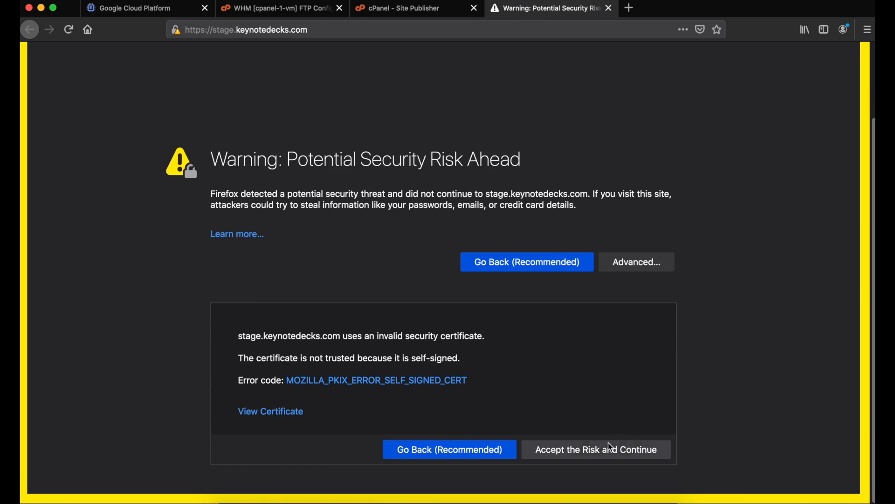
{"action": "left_click", "coordinate": [596, 448]}
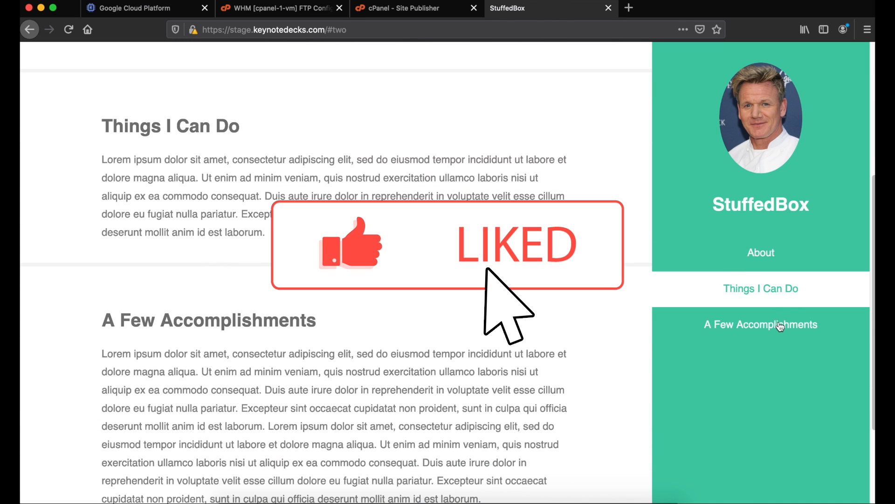
{"action": "left_click", "coordinate": [761, 324]}
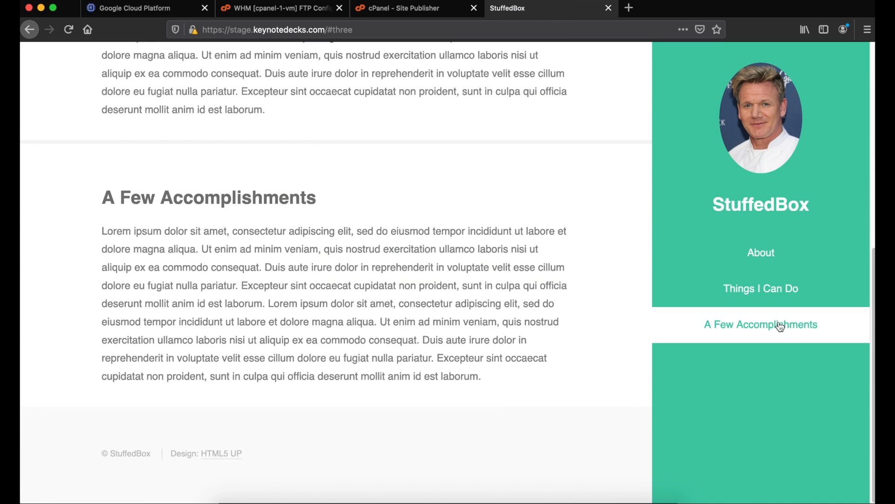
{"action": "left_click", "coordinate": [761, 253]}
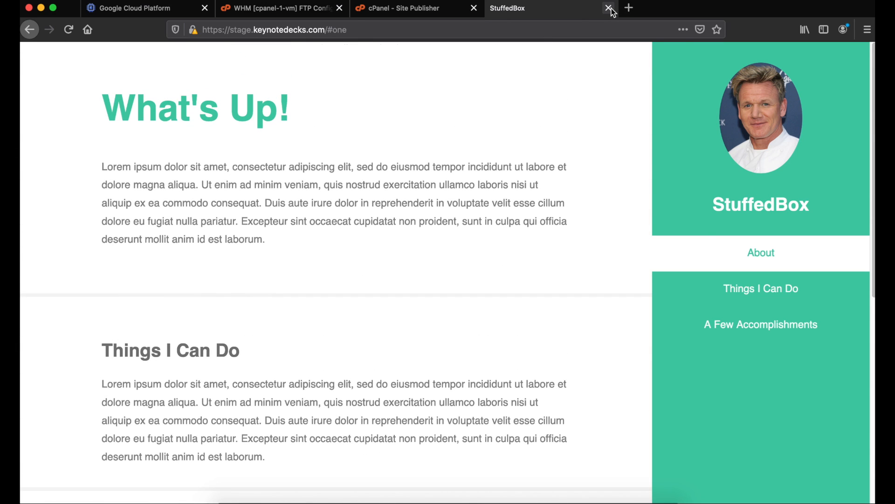
{"action": "left_click", "coordinate": [609, 8]}
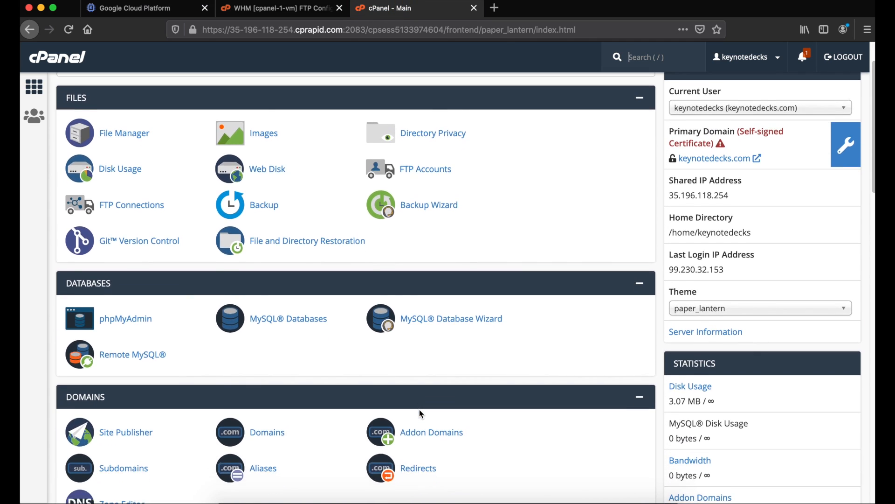
{"action": "scroll", "scroll_direction": "down", "scroll_amount": 3}
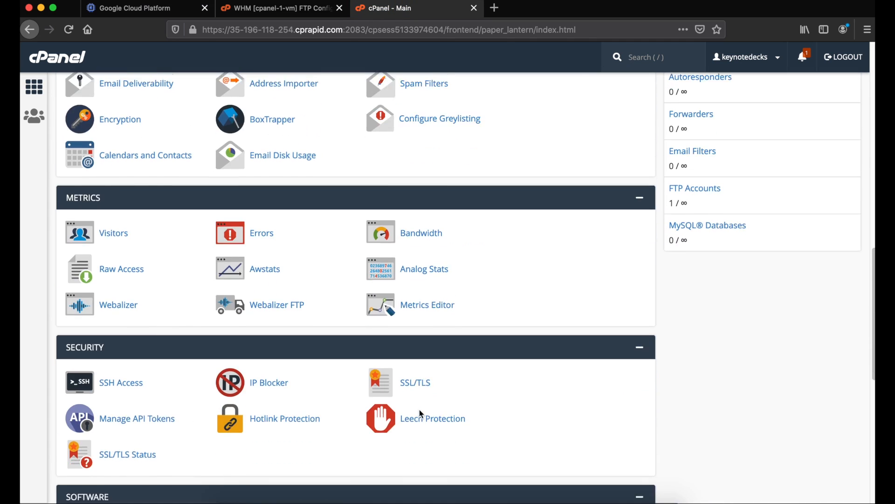
{"action": "scroll", "scroll_direction": "down", "scroll_amount": 3}
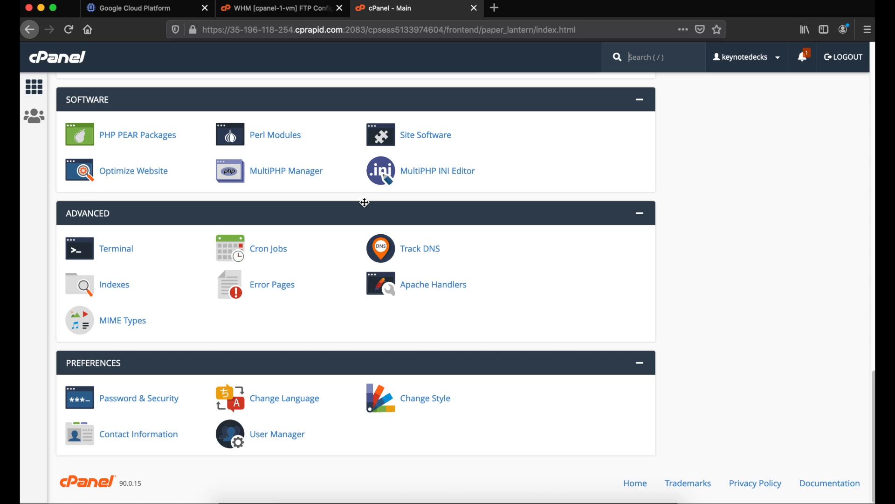
{"action": "mouse_move", "coordinate": [115, 387]}
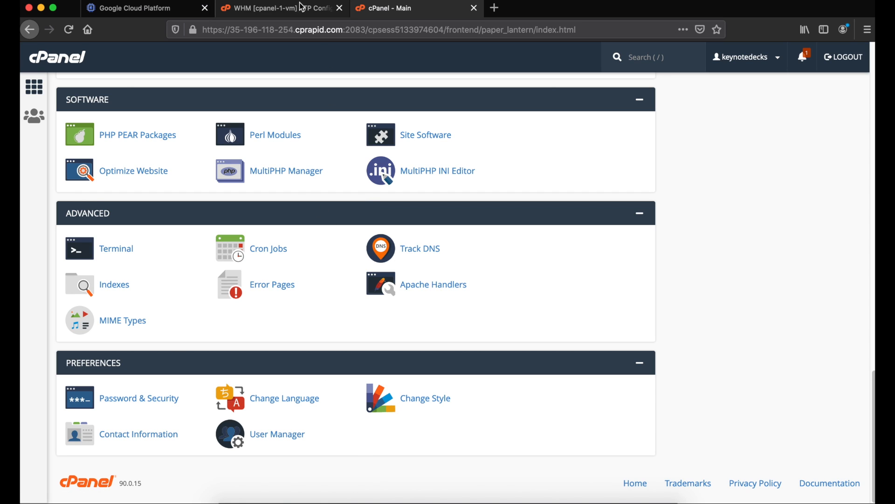
- From WHM's Install cPAddons Site Software page, tick WordPress and submit its installation
{"action": "left_click", "coordinate": [279, 8]}
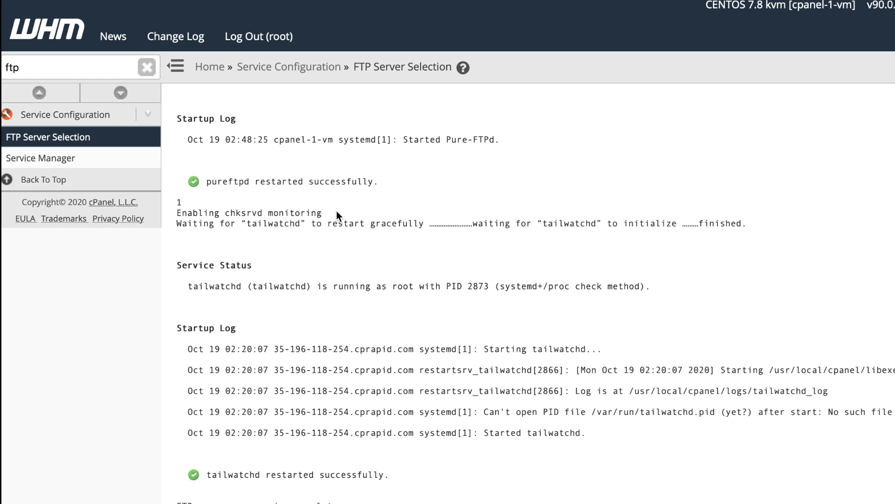
{"action": "type", "text": "software"}
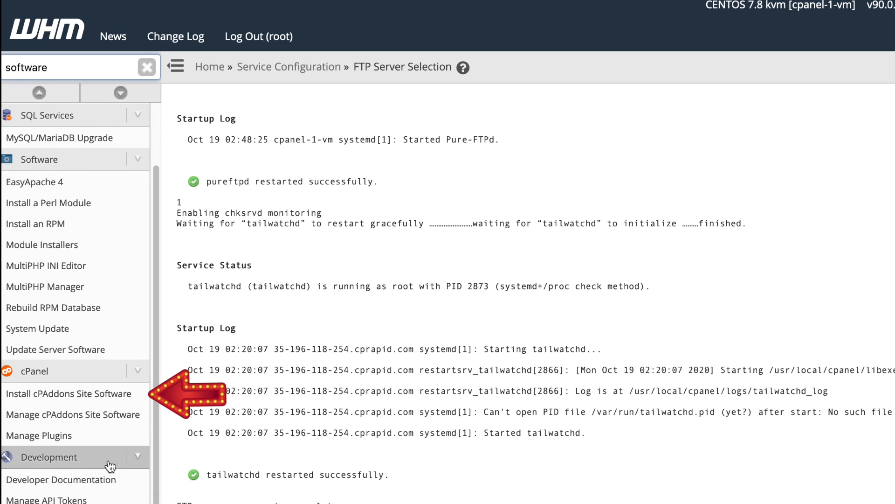
{"action": "left_click", "coordinate": [70, 394]}
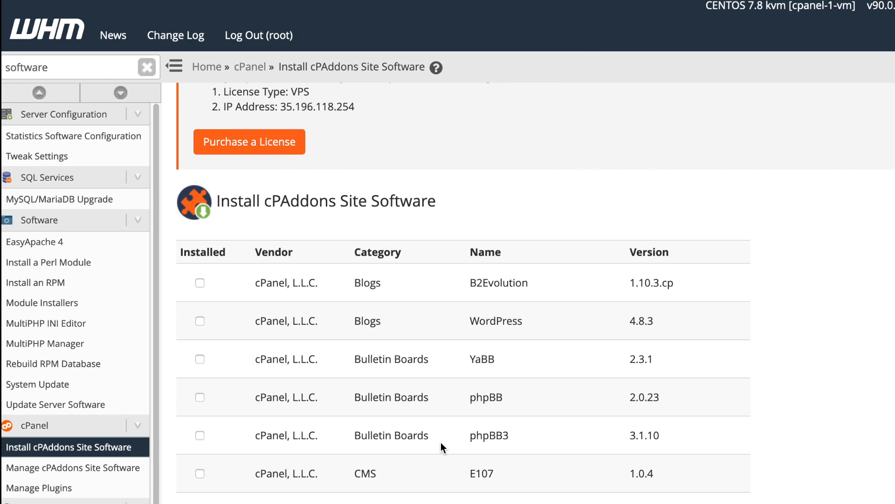
{"action": "left_click", "coordinate": [200, 320]}
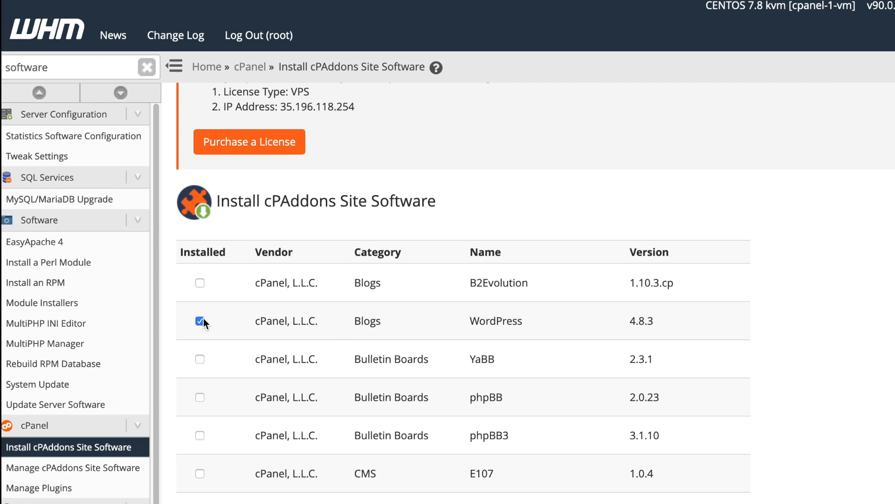
{"action": "scroll", "scroll_direction": "down", "scroll_amount": 3}
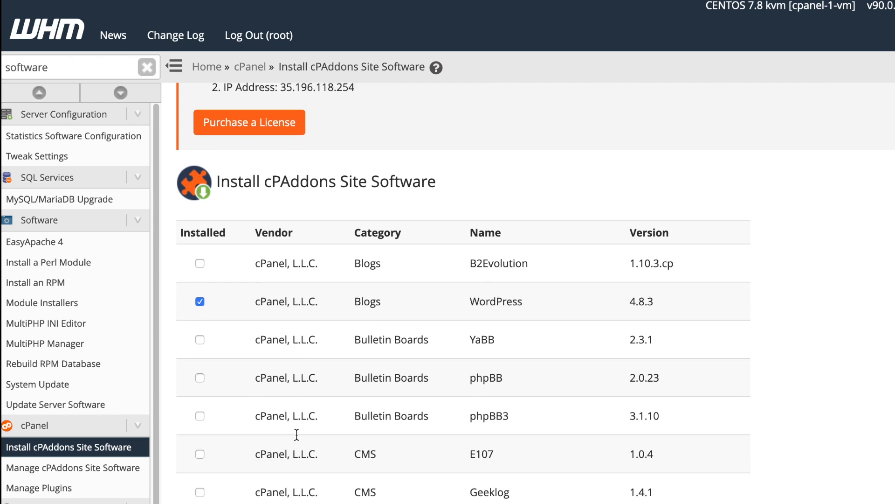
{"action": "scroll", "scroll_direction": "down", "scroll_amount": 3}
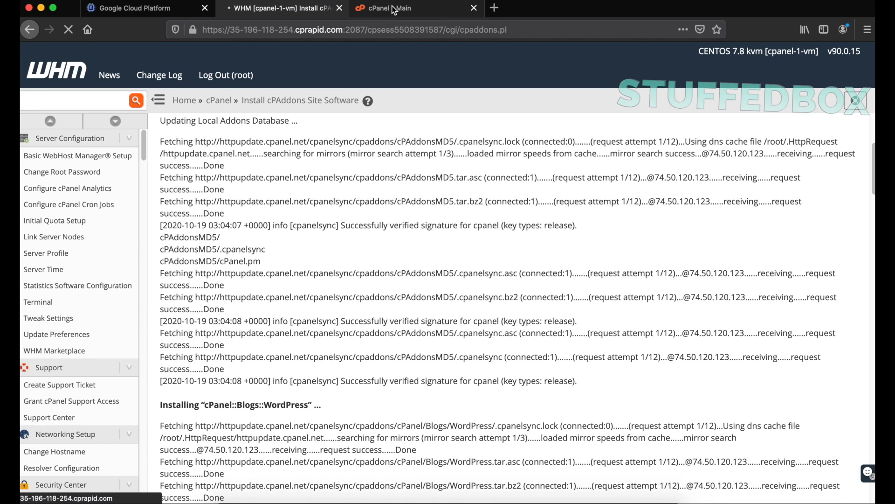
- Back in cPanel, view Site Software to confirm WordPress appears under Blogs
{"action": "left_click", "coordinate": [391, 9]}
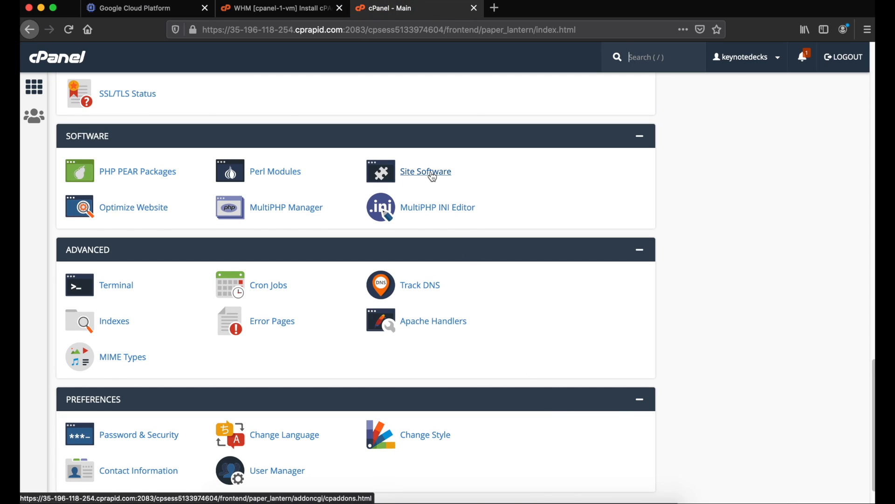
{"action": "left_click", "coordinate": [426, 171]}
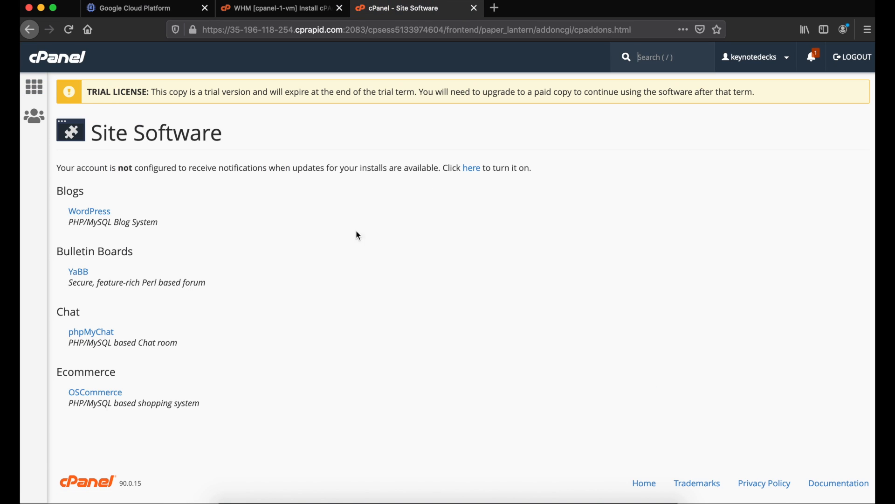
{"action": "mouse_move", "coordinate": [156, 234]}
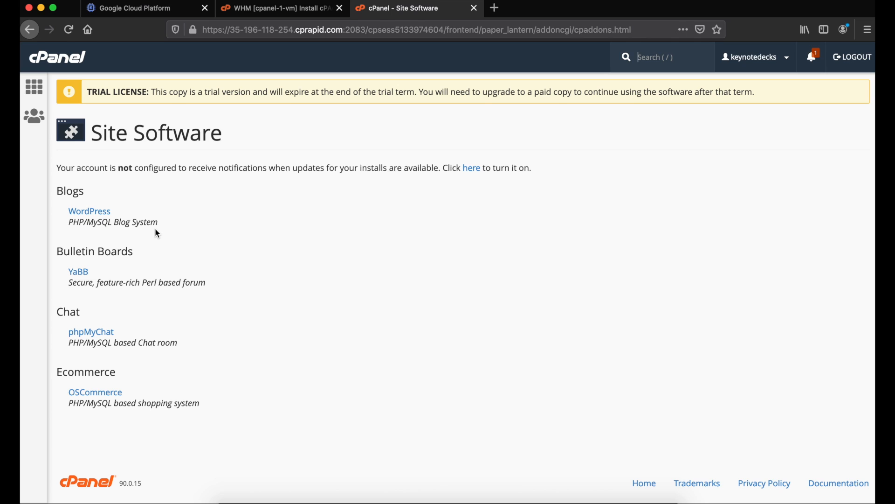
{"action": "mouse_move", "coordinate": [142, 328]}
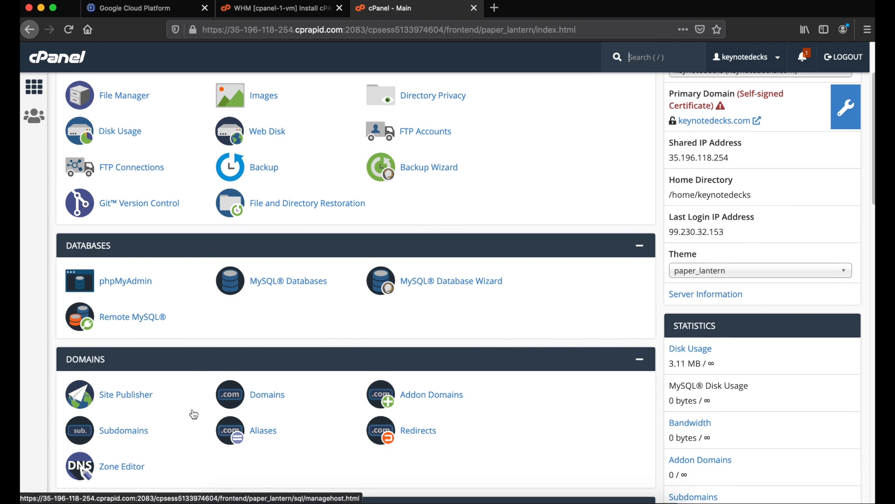
- Create the wp subdomain of keynotedecks.com with document root /public_html/wp
{"action": "left_click", "coordinate": [123, 430]}
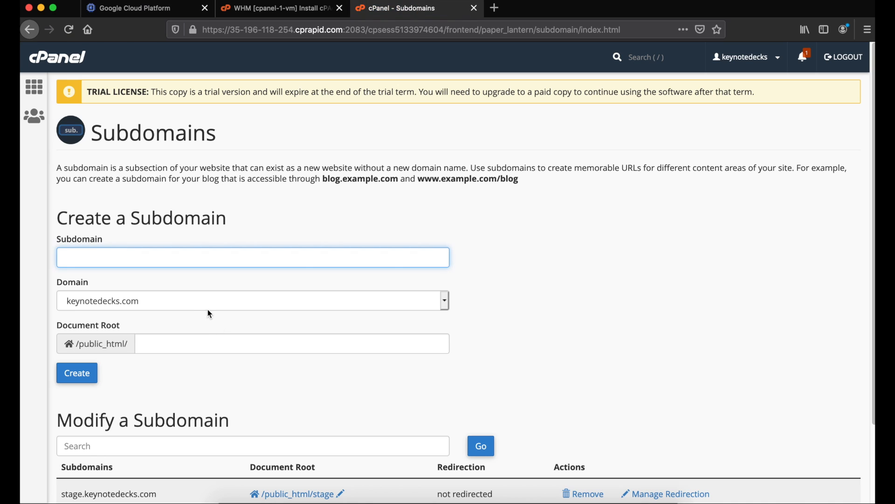
{"action": "type", "text": "wp"}
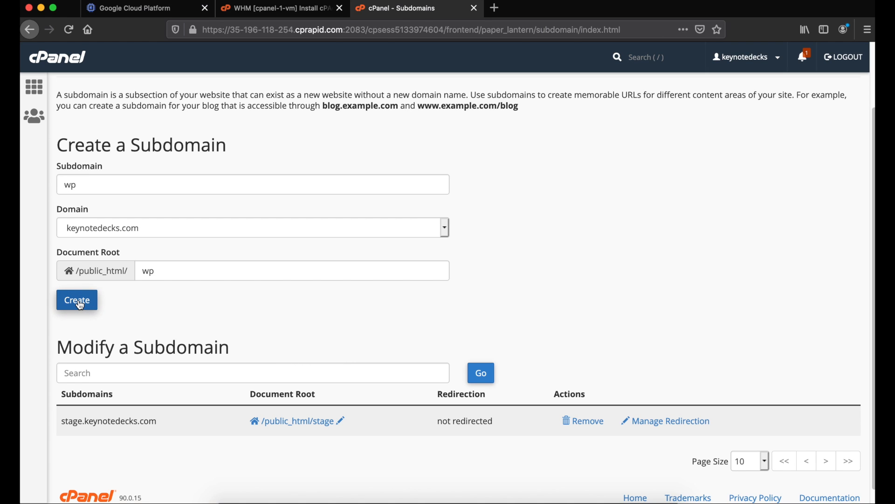
{"action": "left_click", "coordinate": [76, 299]}
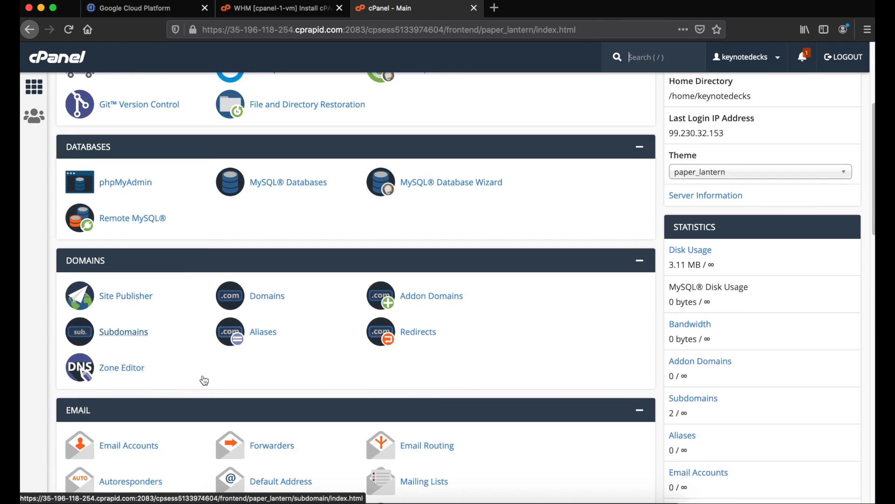
{"action": "scroll", "scroll_direction": "down", "scroll_amount": 3}
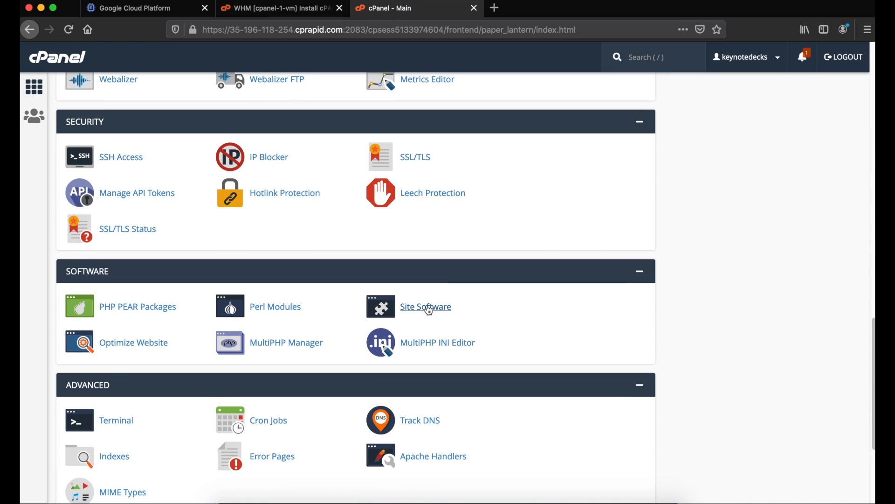
{"action": "left_click", "coordinate": [426, 306]}
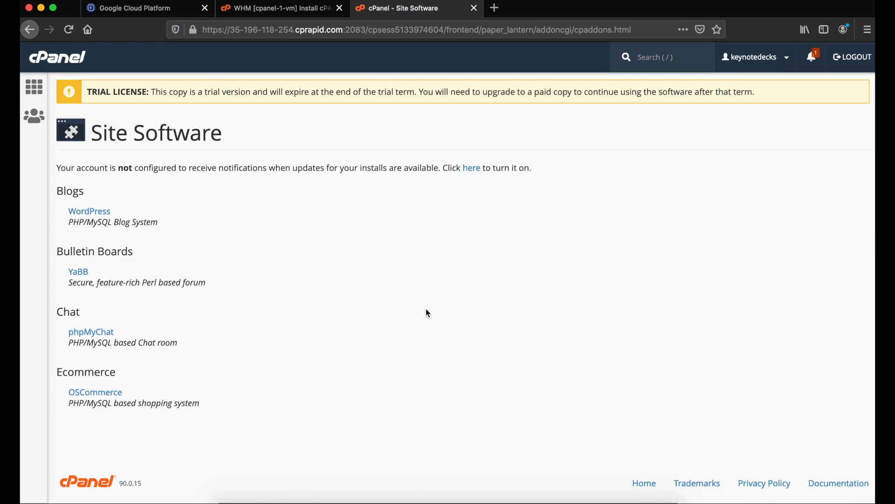
{"action": "left_click", "coordinate": [90, 210]}
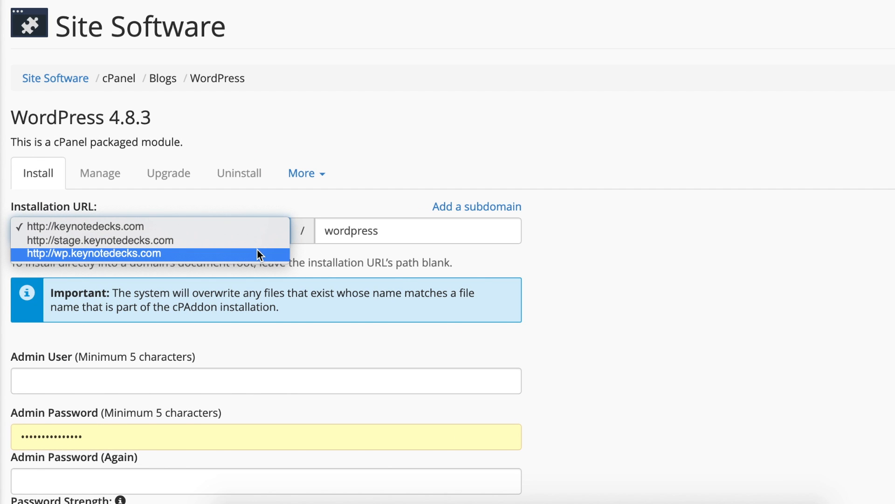
{"action": "left_click", "coordinate": [94, 252]}
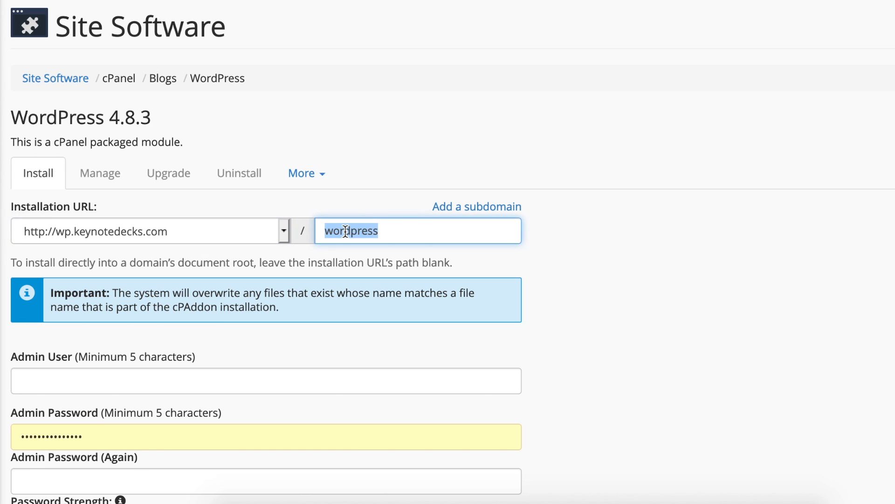
{"action": "key", "text": "Delete"}
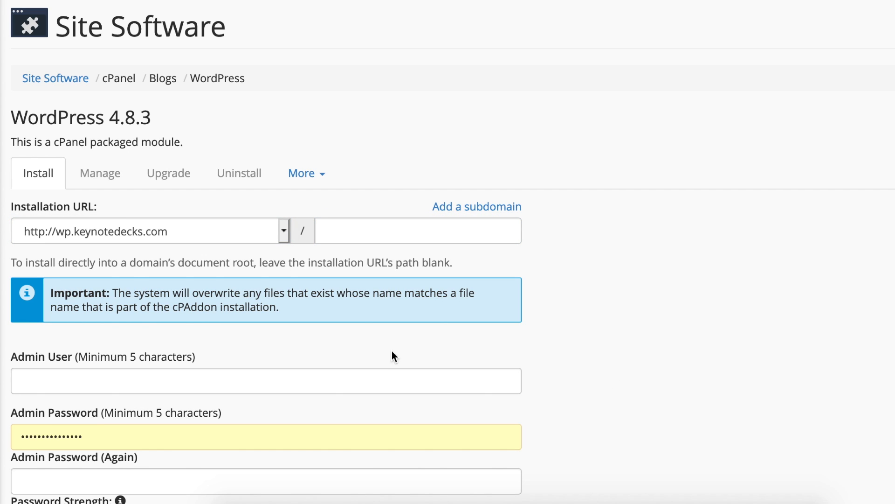
{"action": "type", "text": "a"}
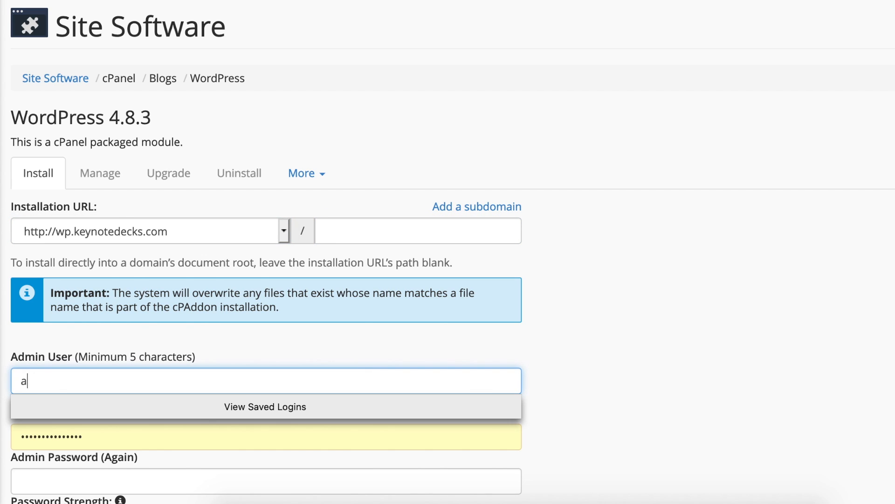
{"action": "type", "text": "dmin007"}
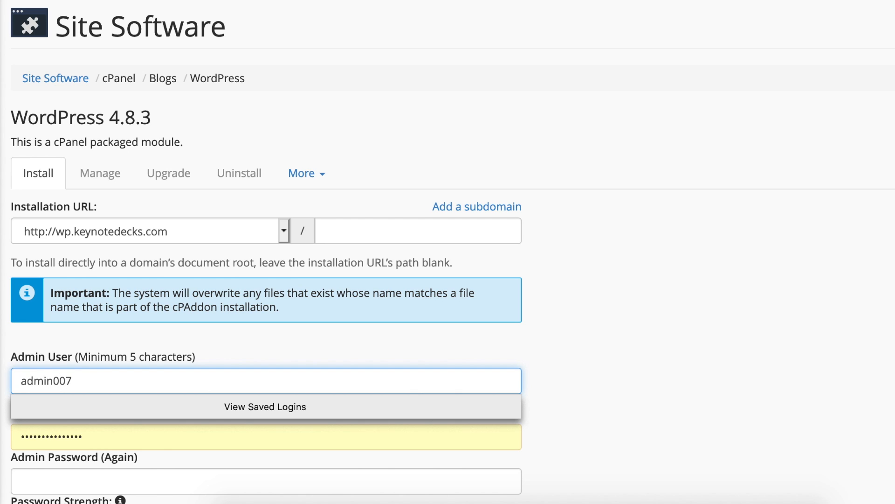
- Name the blog Keynote Decks, run the install to success, then return to the cPanel home
{"action": "scroll", "scroll_direction": "down", "scroll_amount": 3}
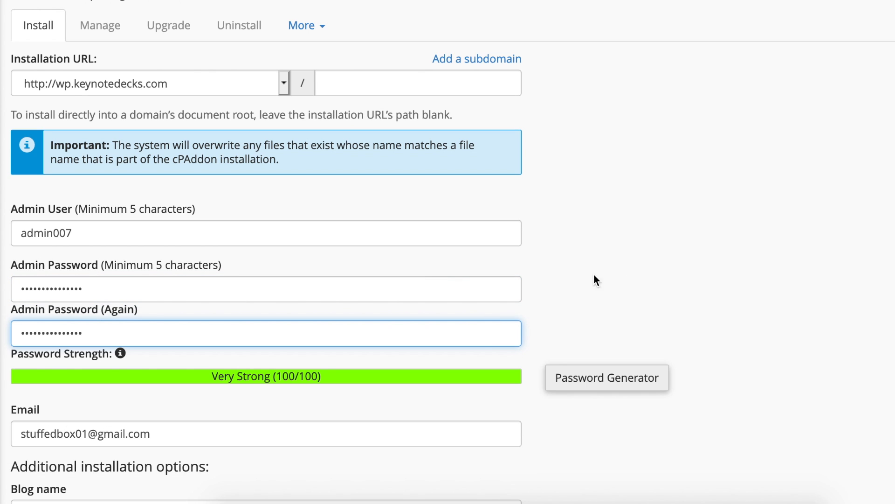
{"action": "scroll", "scroll_direction": "down", "scroll_amount": 3}
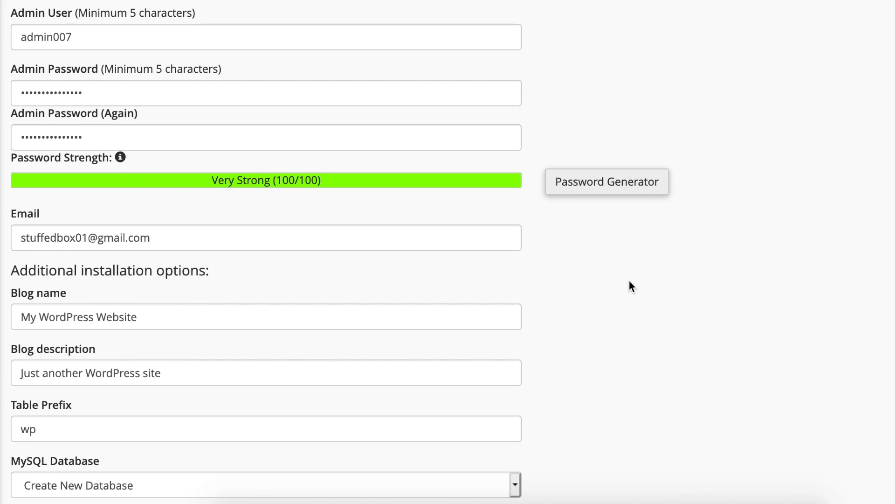
{"action": "mouse_move", "coordinate": [194, 336]}
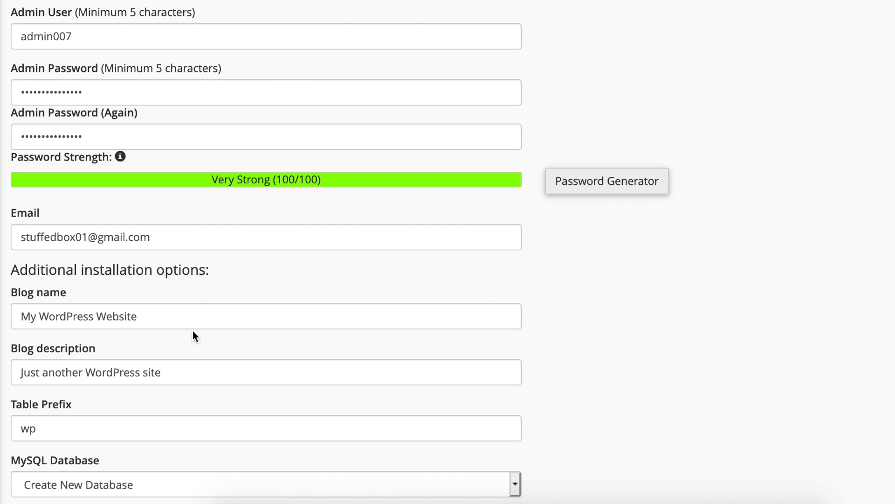
{"action": "type", "text": "Keynote Decks"}
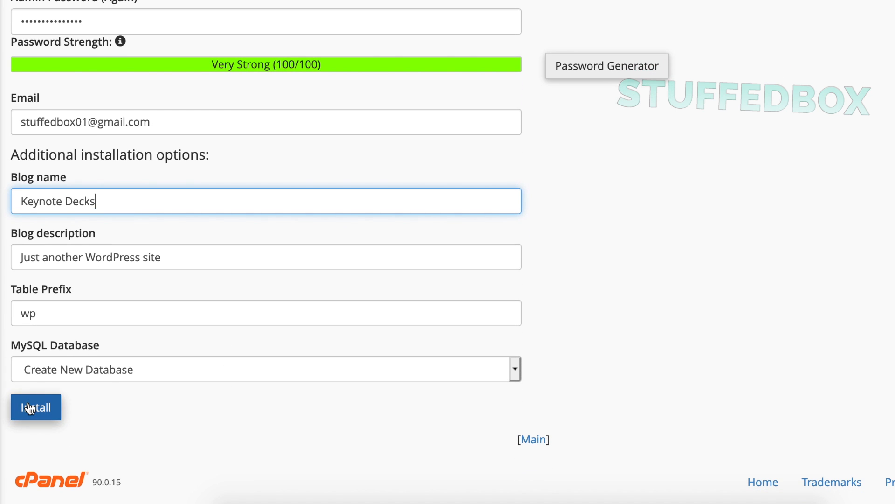
{"action": "left_click", "coordinate": [36, 408]}
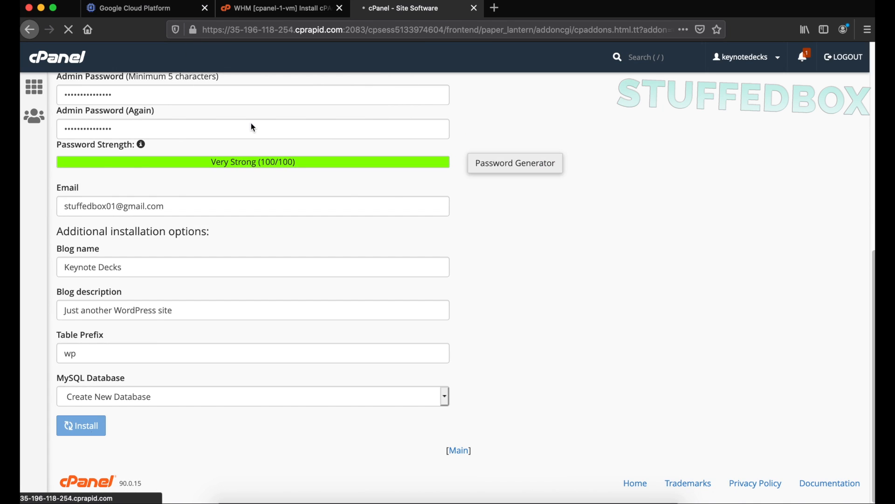
{"action": "left_click", "coordinate": [80, 426]}
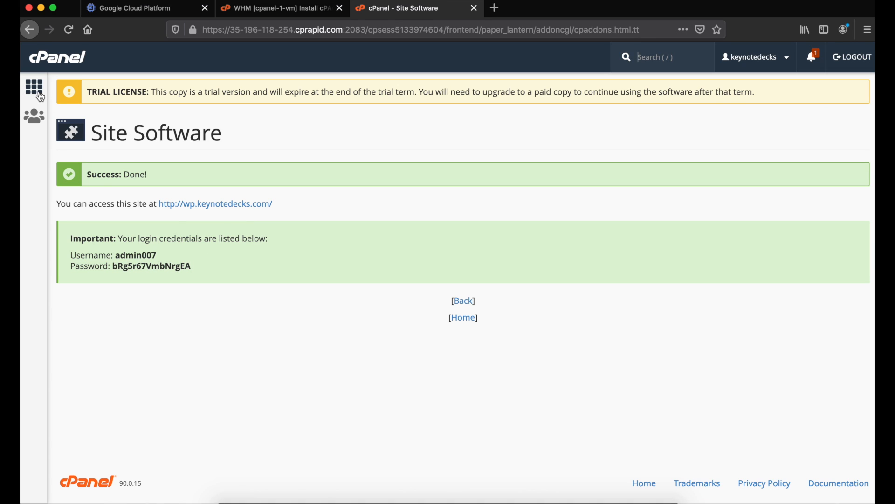
{"action": "left_click", "coordinate": [34, 86]}
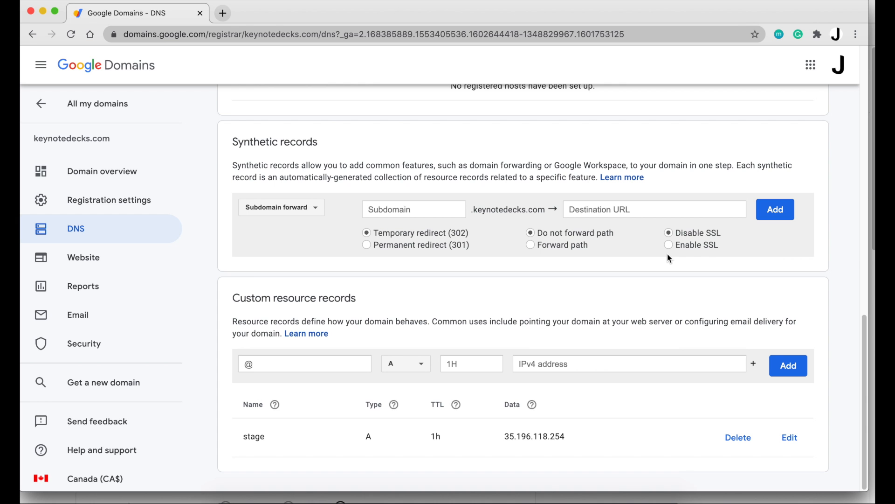
- Add an A record named wp pointing to 35.196.118.254 in Google Domains
{"action": "left_click", "coordinate": [304, 363]}
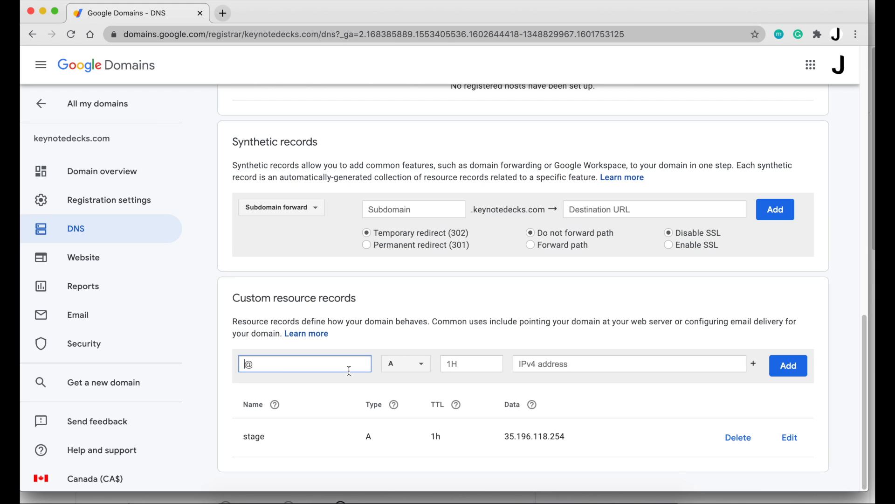
{"action": "type", "text": "wp"}
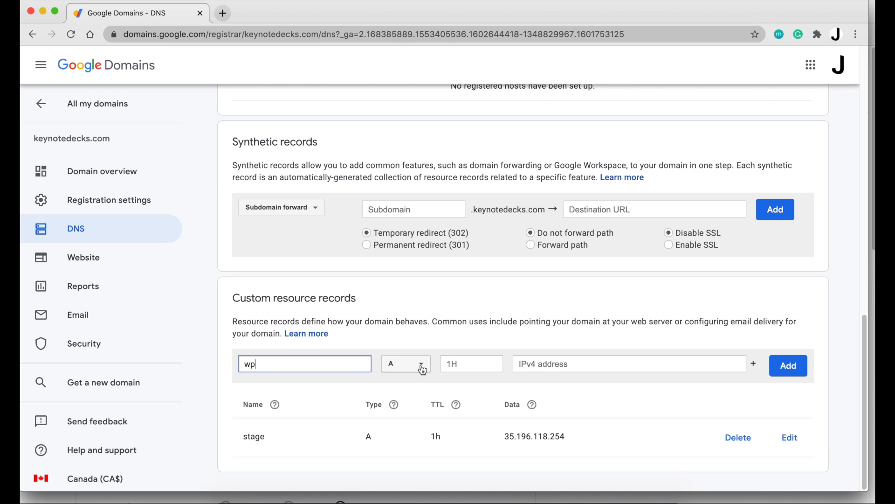
{"action": "type", "text": "35.196.118.254"}
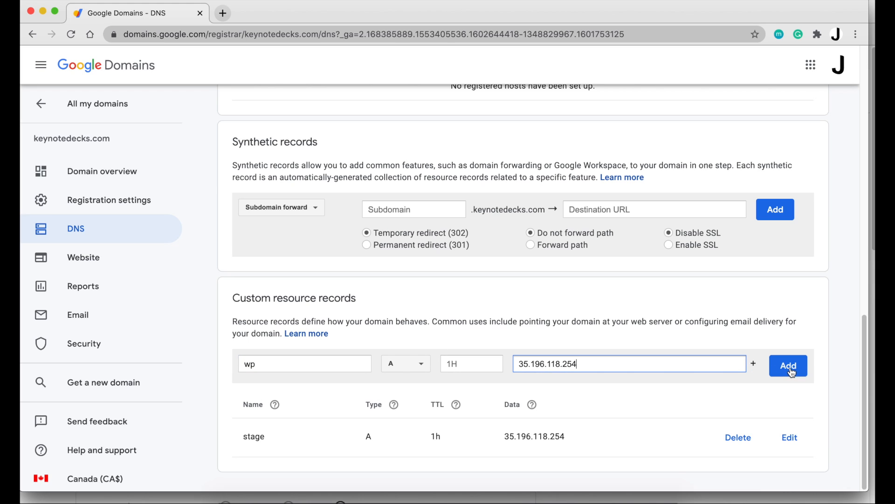
{"action": "left_click", "coordinate": [788, 365]}
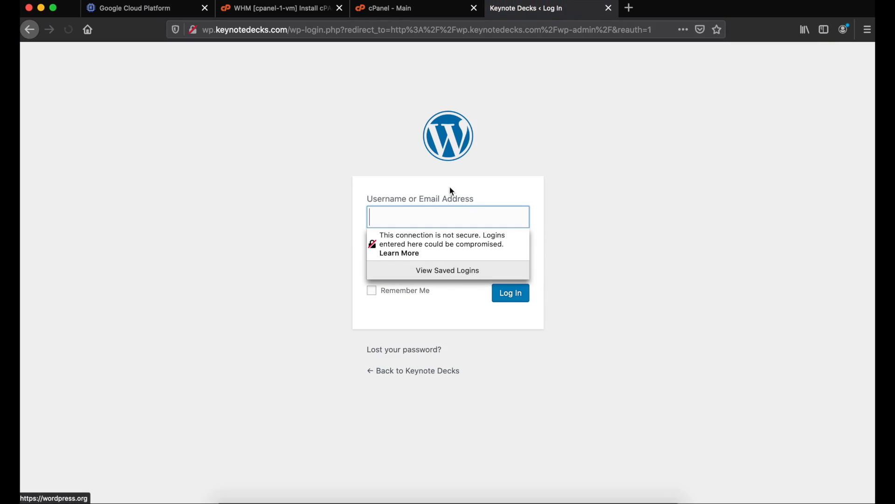
- Log in to the WordPress admin as admin007 and reach the Dashboard
{"action": "type", "text": "admin00"}
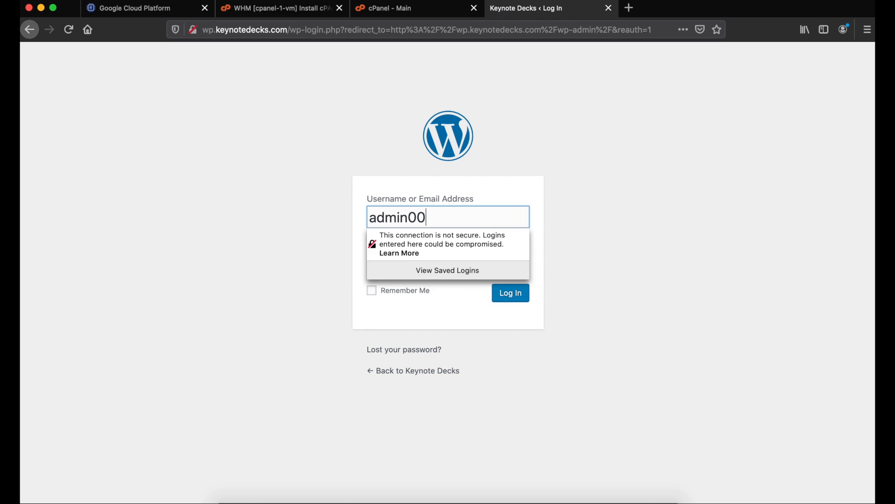
{"action": "left_click", "coordinate": [509, 292]}
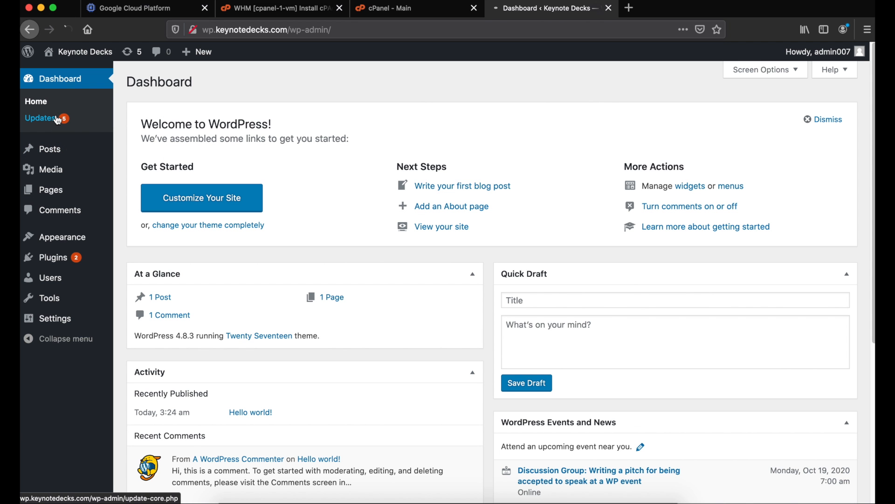
- From the Updates page, update the Akismet Anti-Spam and Hello Dolly plugins
{"action": "left_click", "coordinate": [40, 118]}
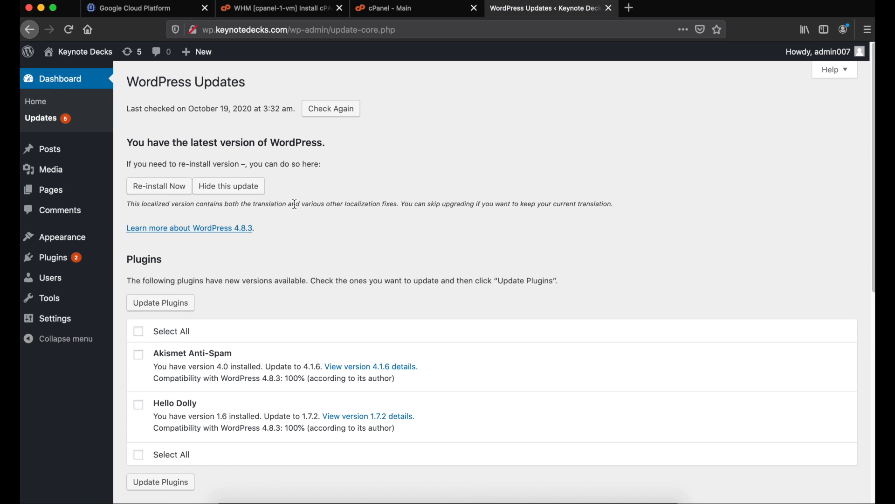
{"action": "mouse_move", "coordinate": [278, 309]}
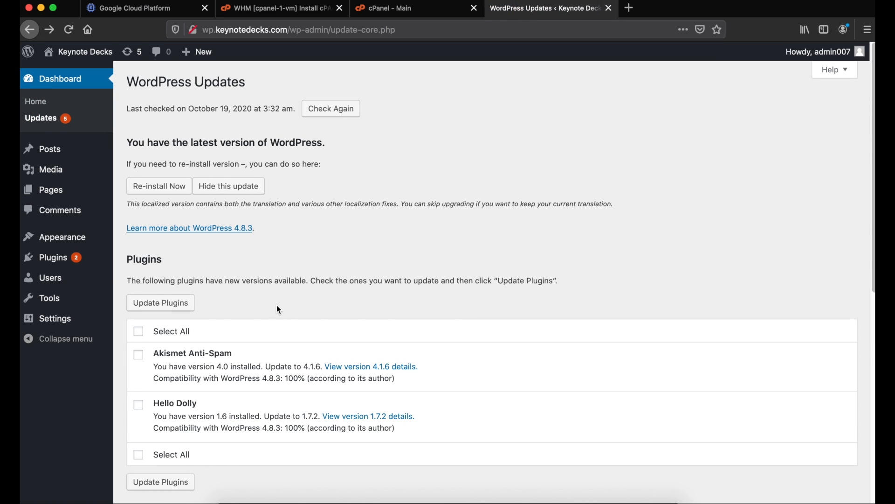
{"action": "left_click", "coordinate": [161, 302]}
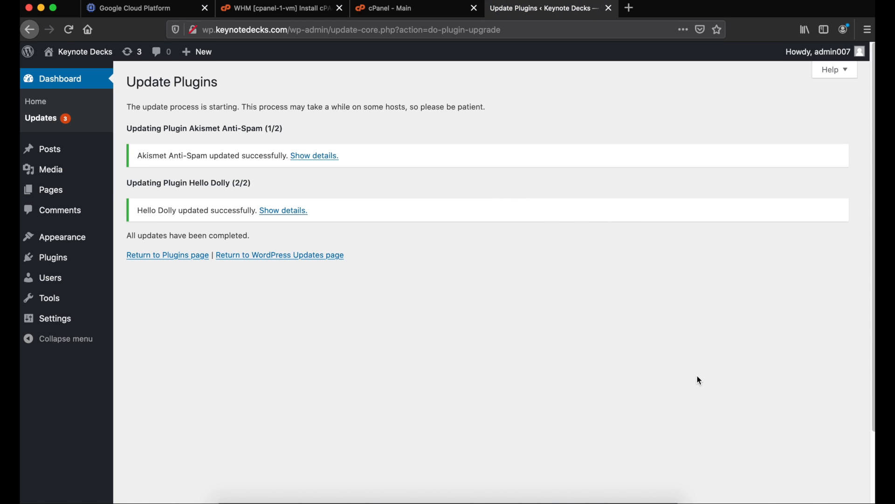
{"action": "mouse_move", "coordinate": [741, 55]}
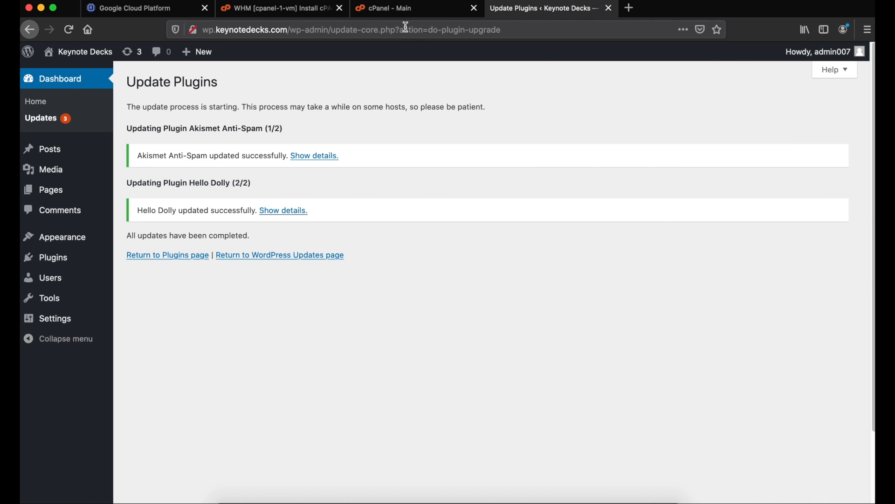
{"action": "mouse_move", "coordinate": [668, 75]}
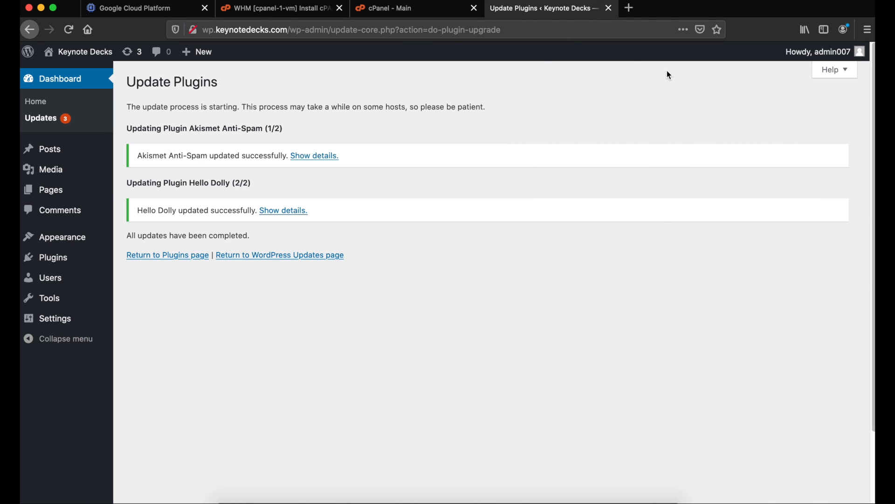